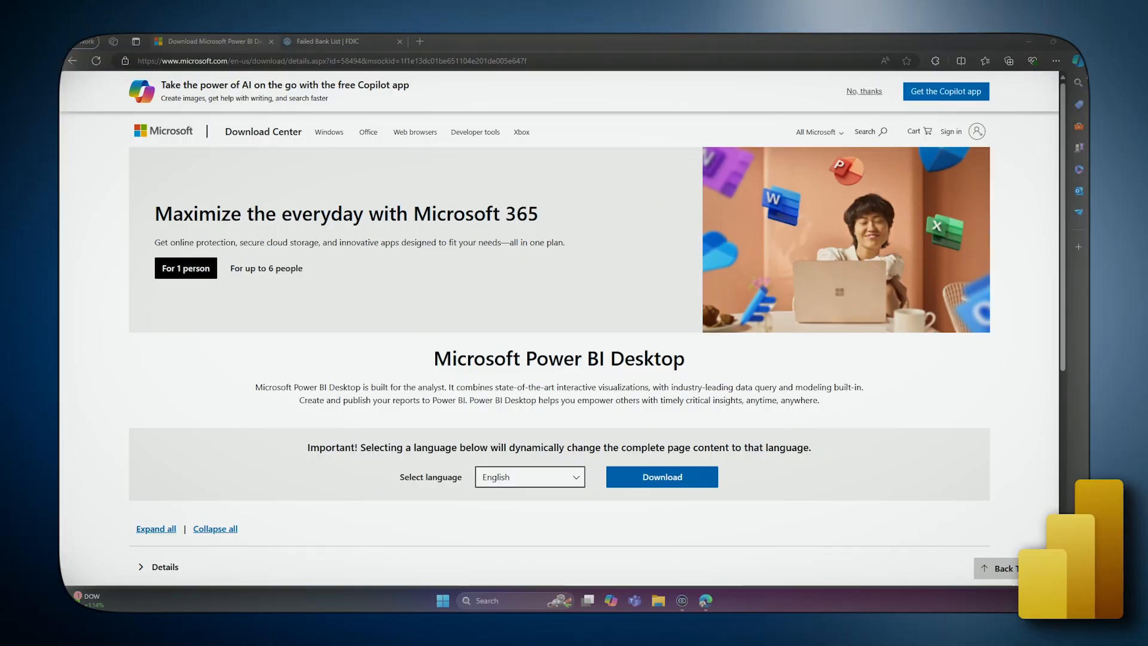
pyautogui.moveTo(668, 48)
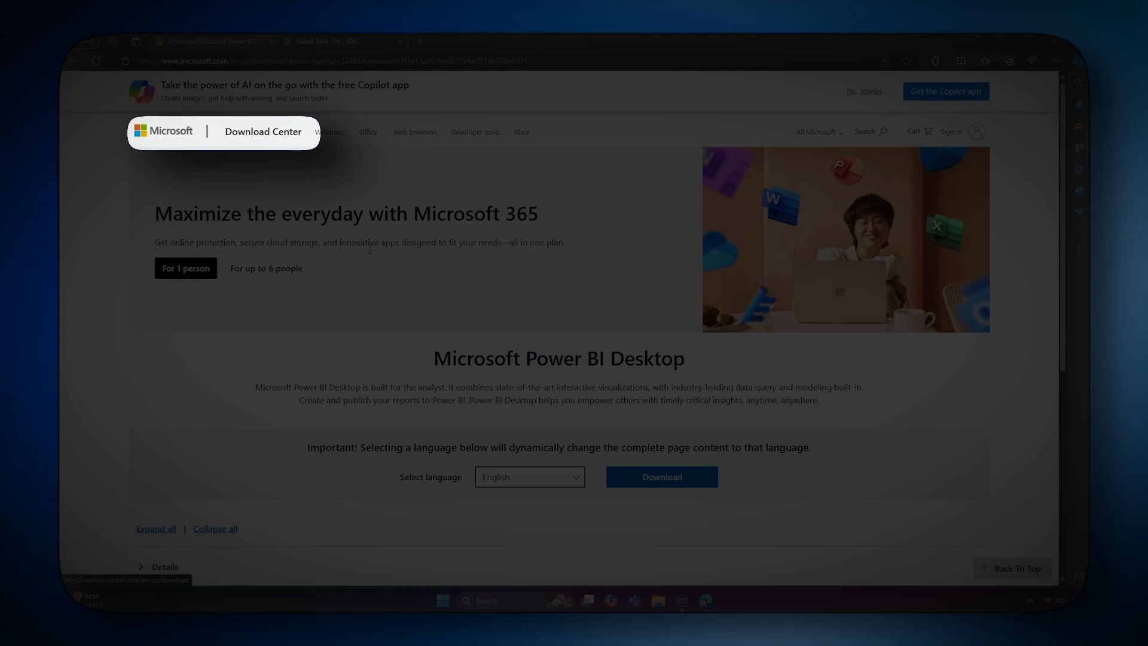
# Start a new blank report and copy the bank list file's web address.
pyautogui.click(660, 477)
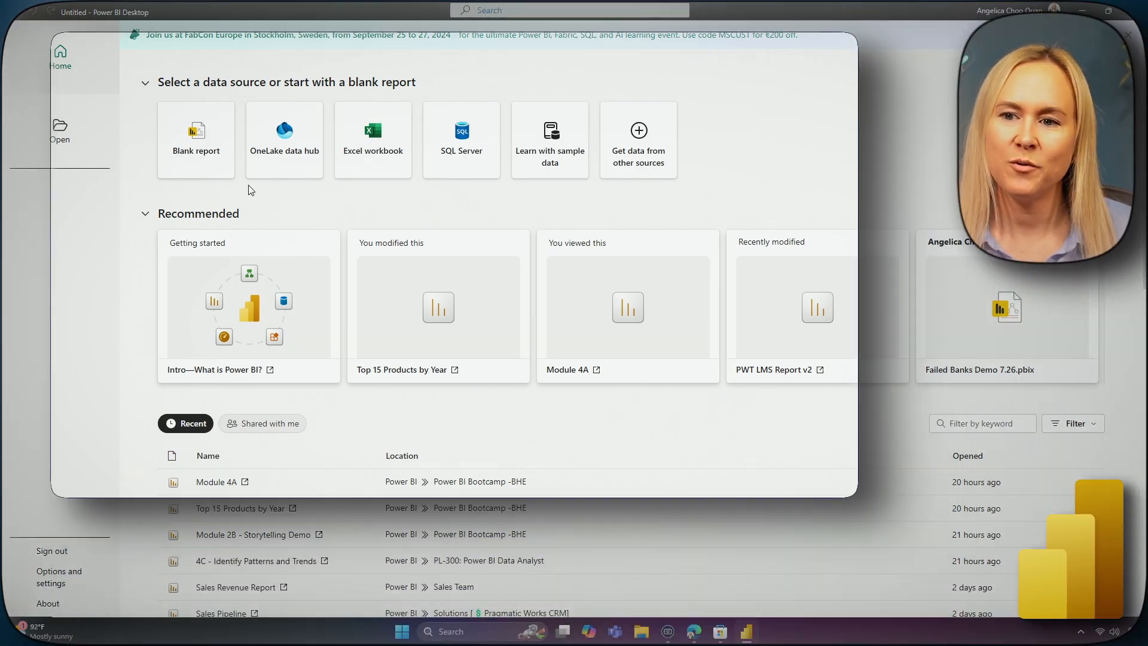
pyautogui.click(195, 140)
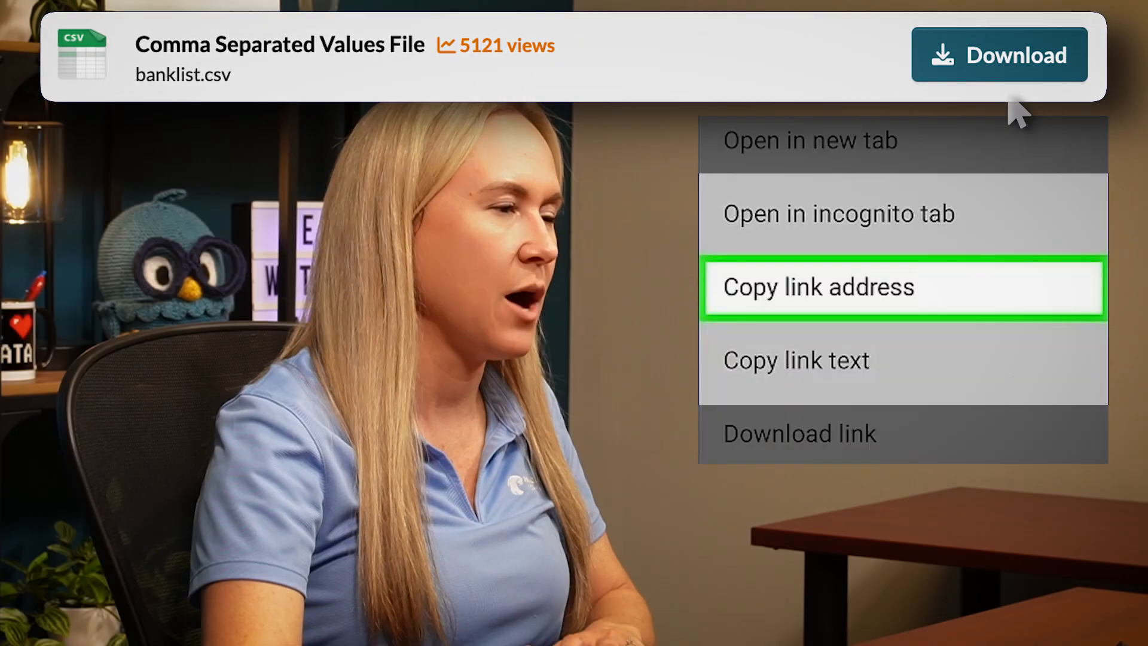
pyautogui.click(819, 286)
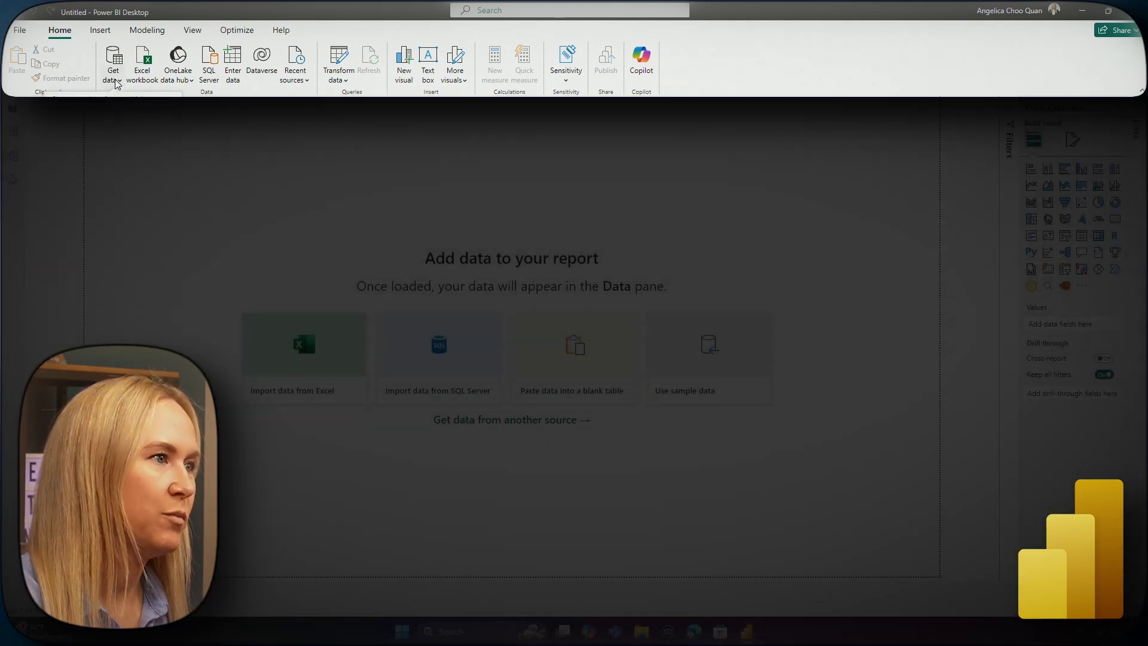
# Choose the Web connector from the Other category of Get Data sources.
pyautogui.click(112, 64)
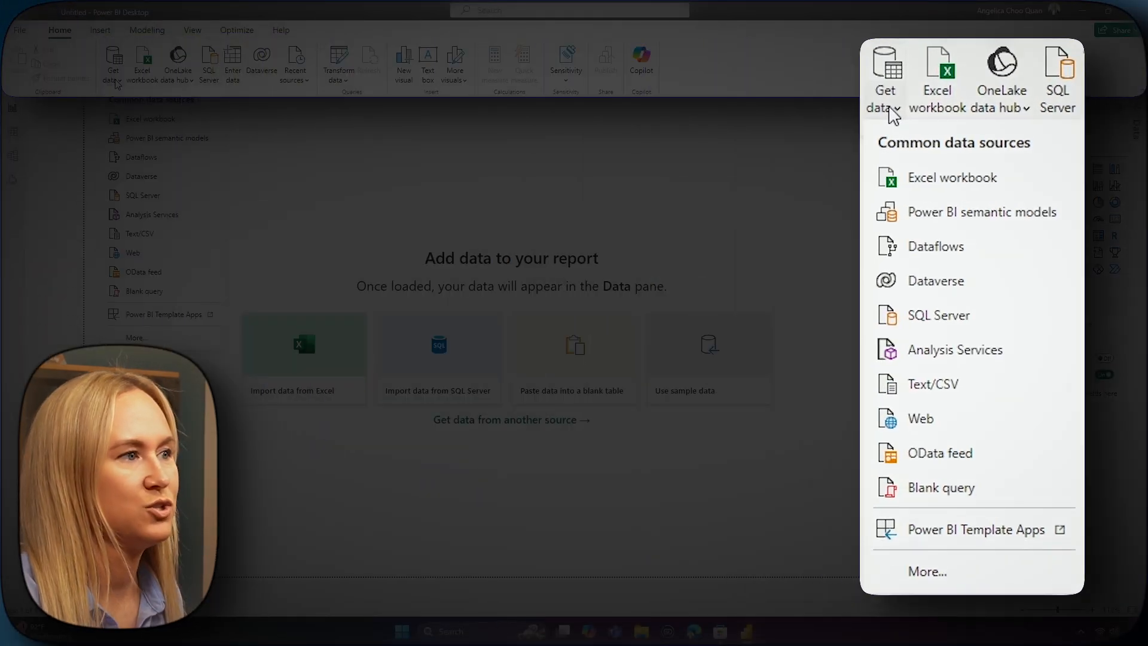
pyautogui.click(927, 572)
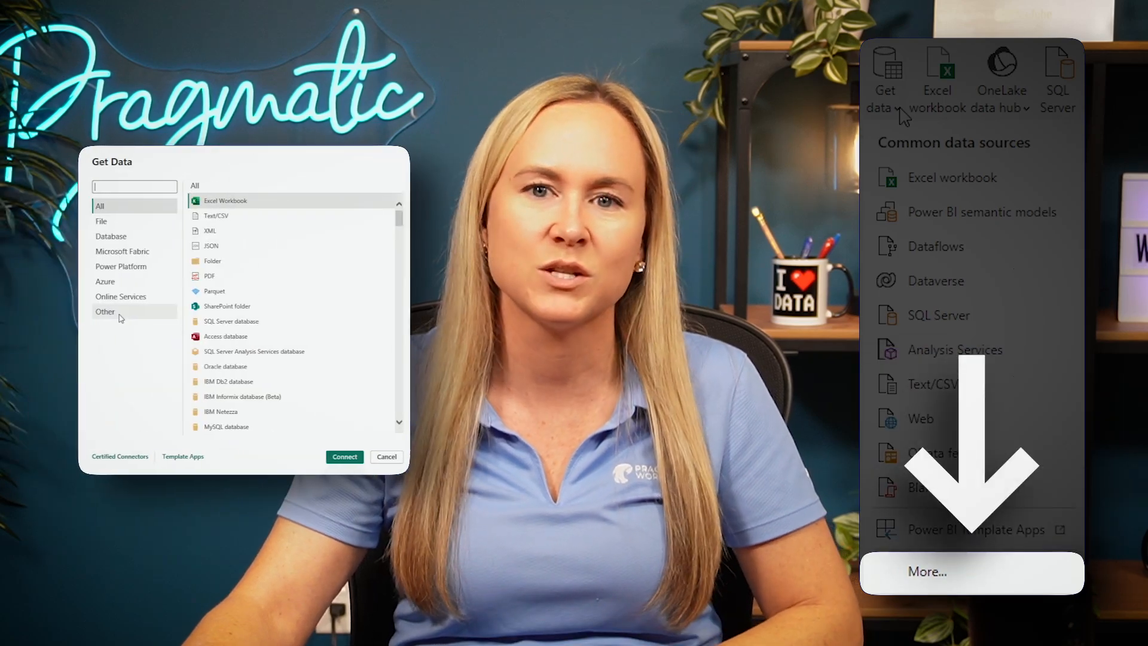
pyautogui.click(404, 308)
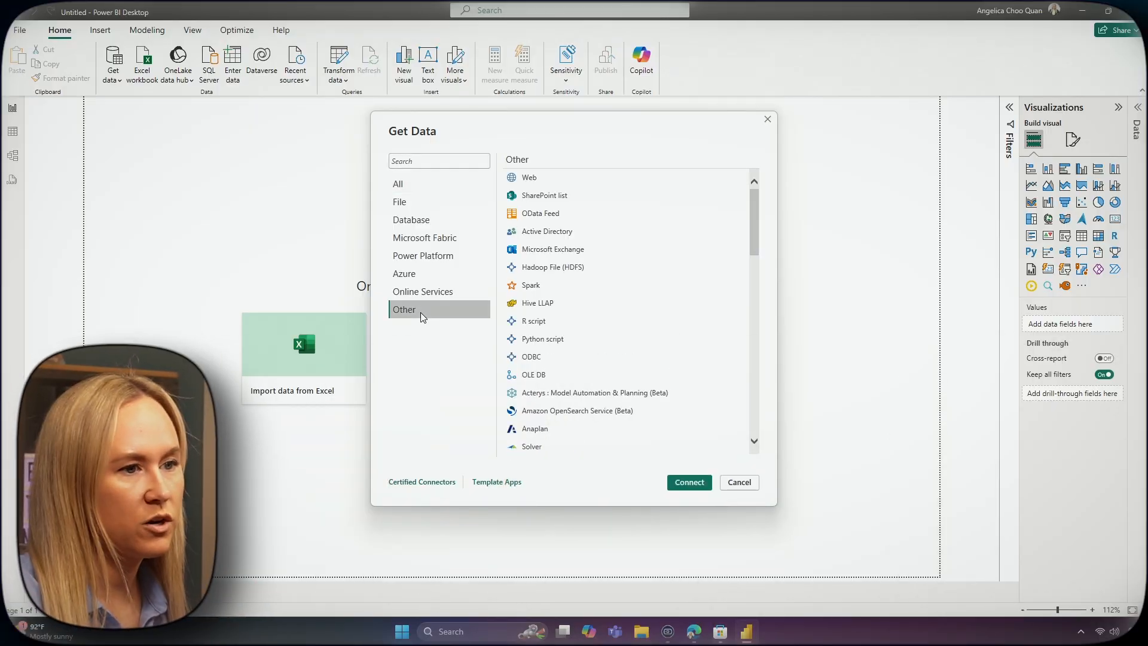
pyautogui.moveTo(529, 177)
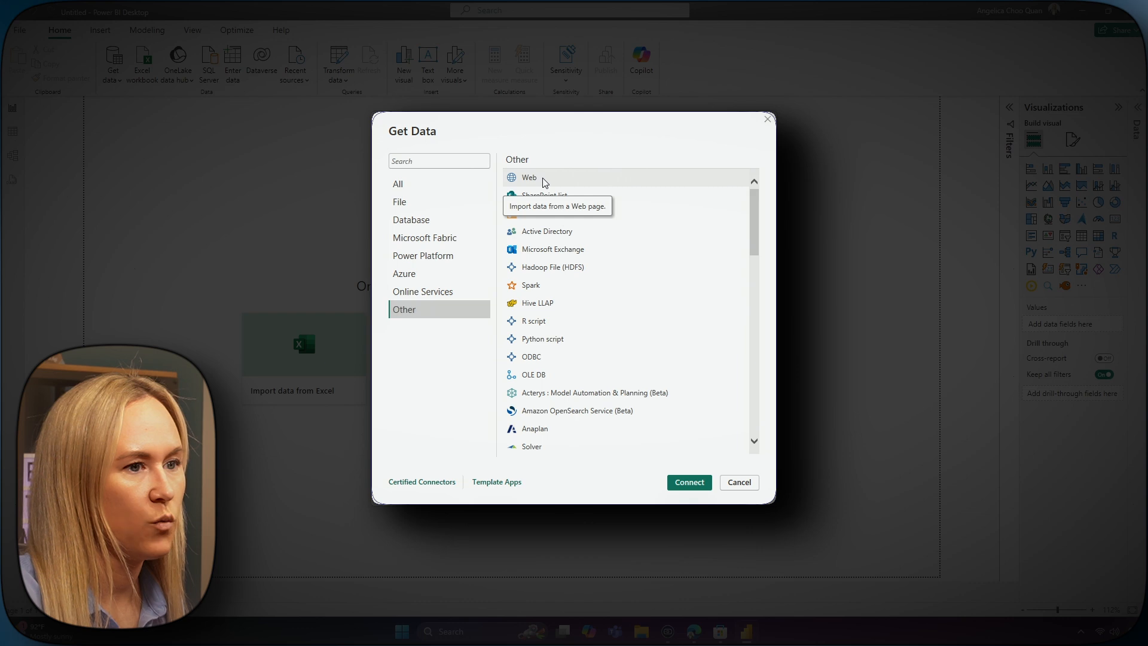
pyautogui.click(738, 482)
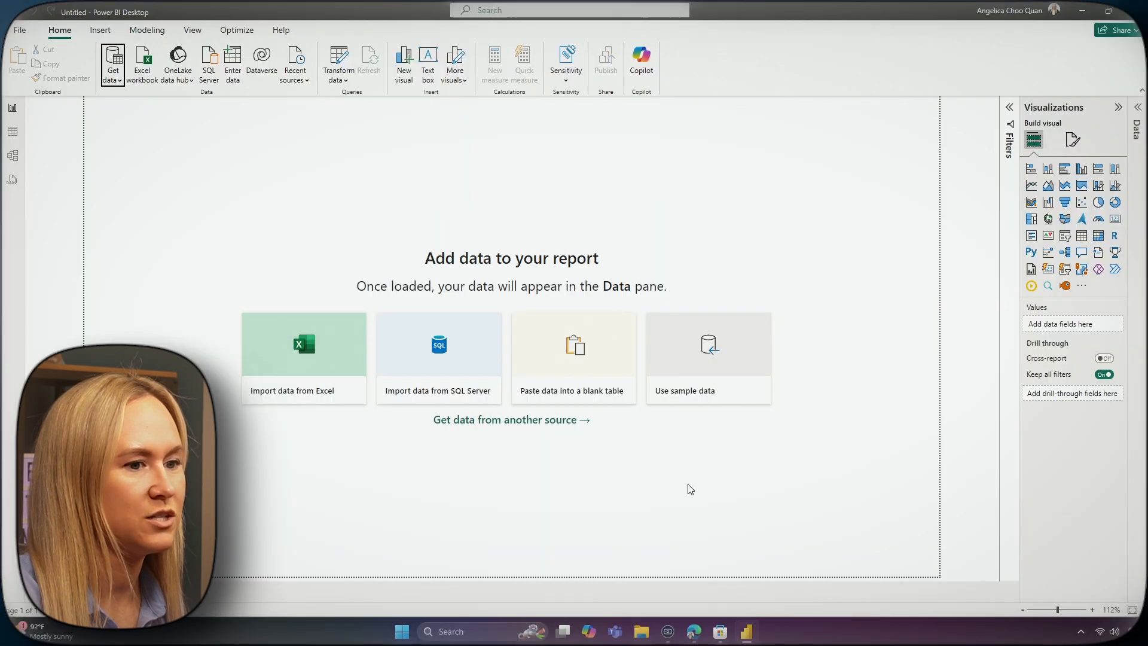
# Paste the banklist.csv web address into the From Web dialog and confirm it.
pyautogui.rightClick(503, 315)
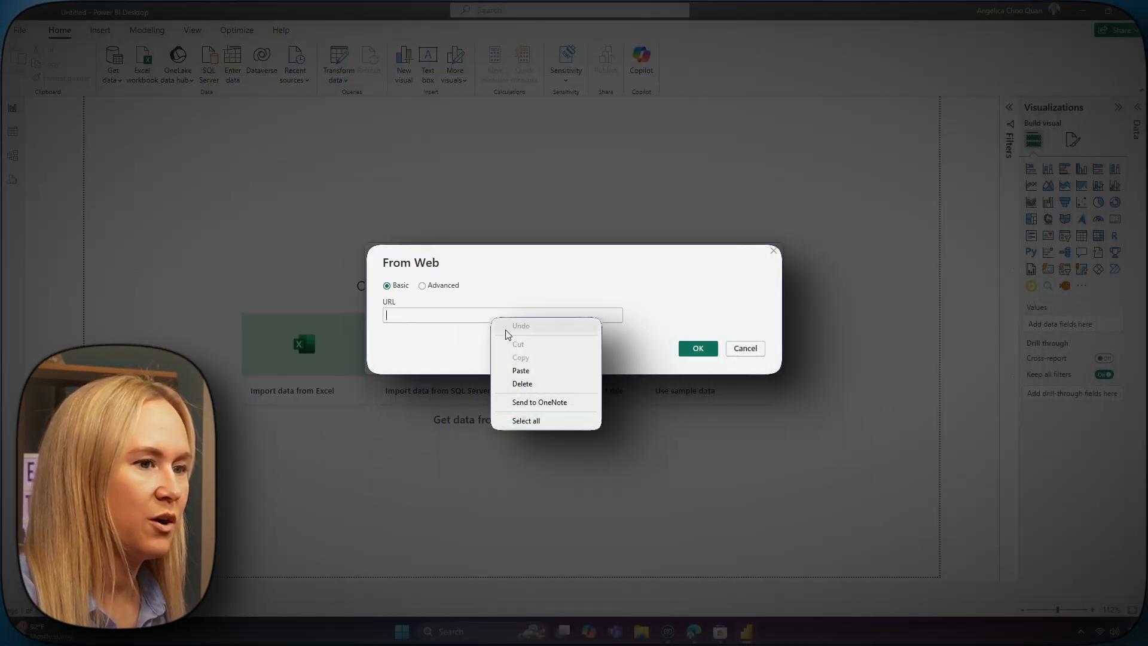
pyautogui.click(520, 371)
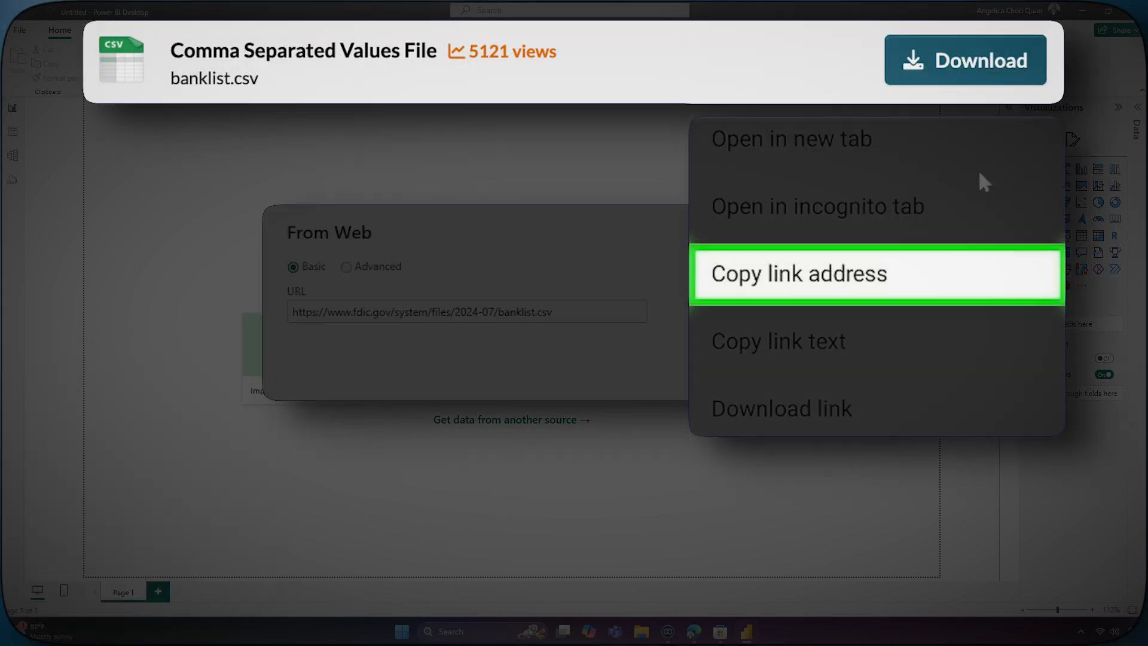
pyautogui.click(797, 273)
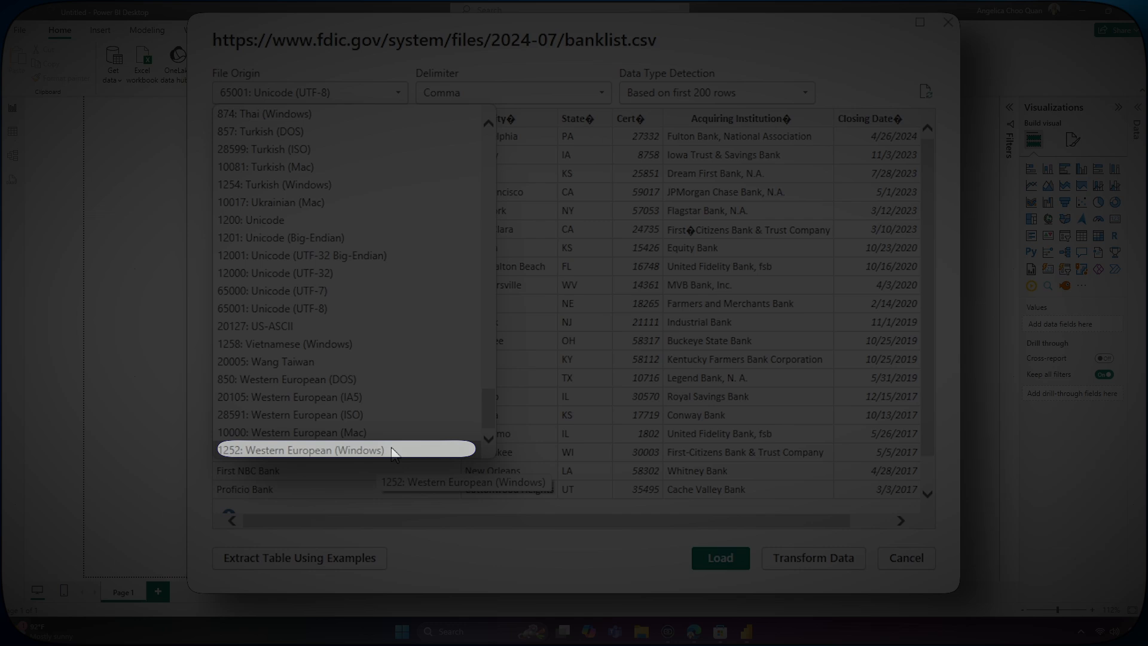
# Set File Origin to 1252: Western European (Windows) and open the data for transforming.
pyautogui.click(301, 450)
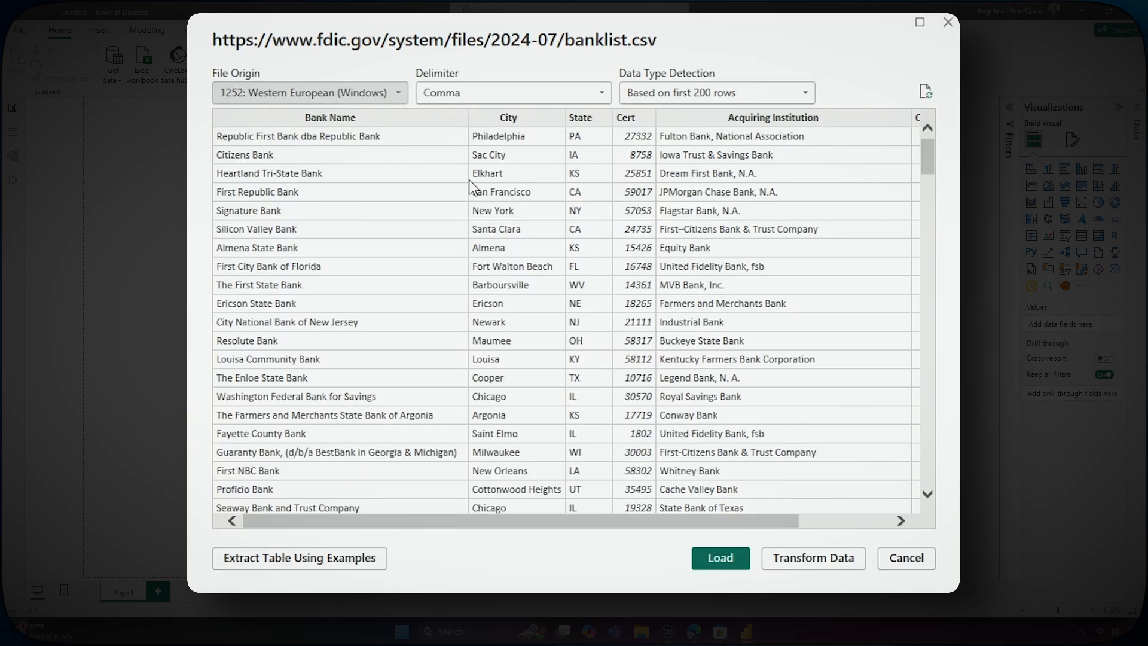
pyautogui.moveTo(471, 188)
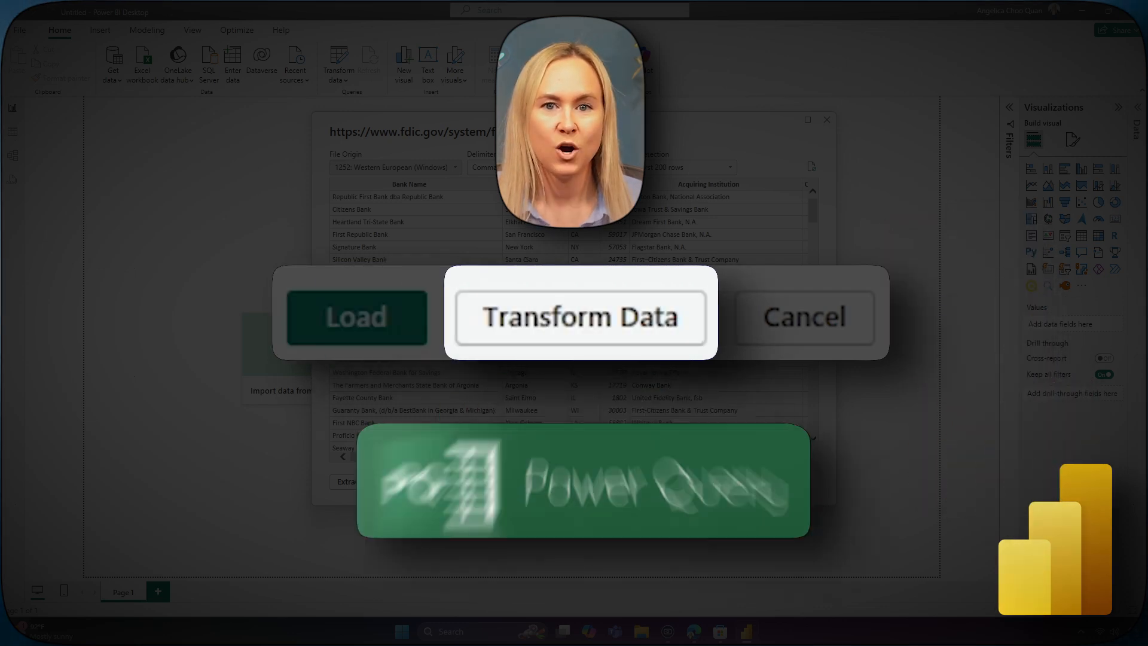
pyautogui.click(579, 317)
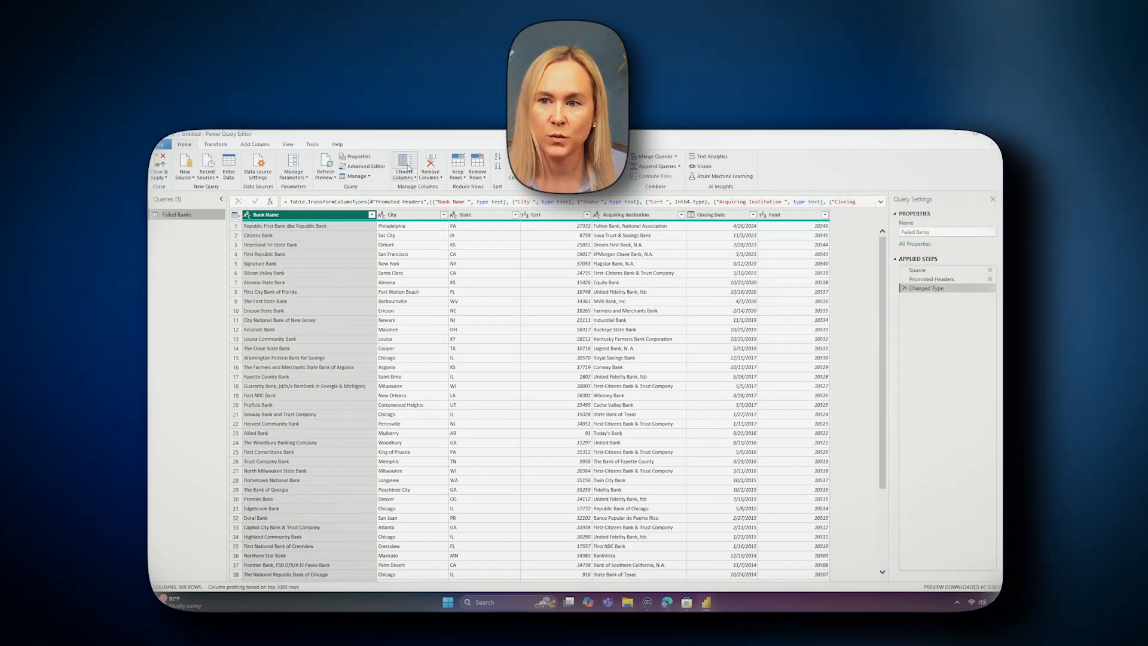
# Keep only Bank Name, City, State and Closing Date via Choose Columns, dropping Cert, Acquiring Institution and Fund.
pyautogui.click(403, 166)
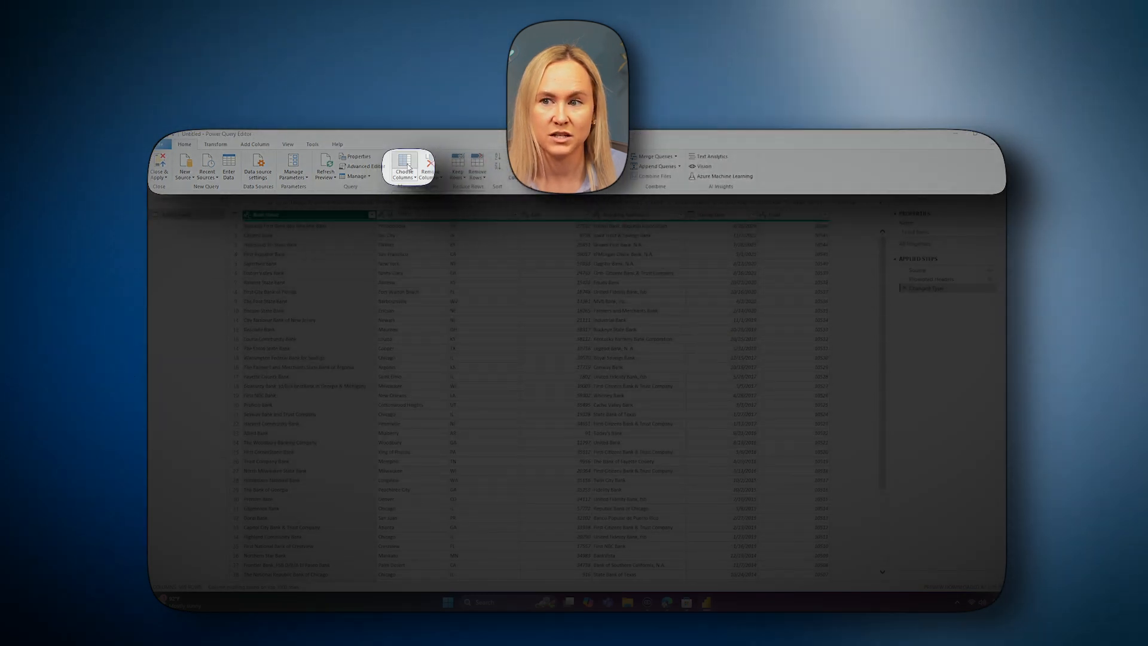
pyautogui.click(403, 165)
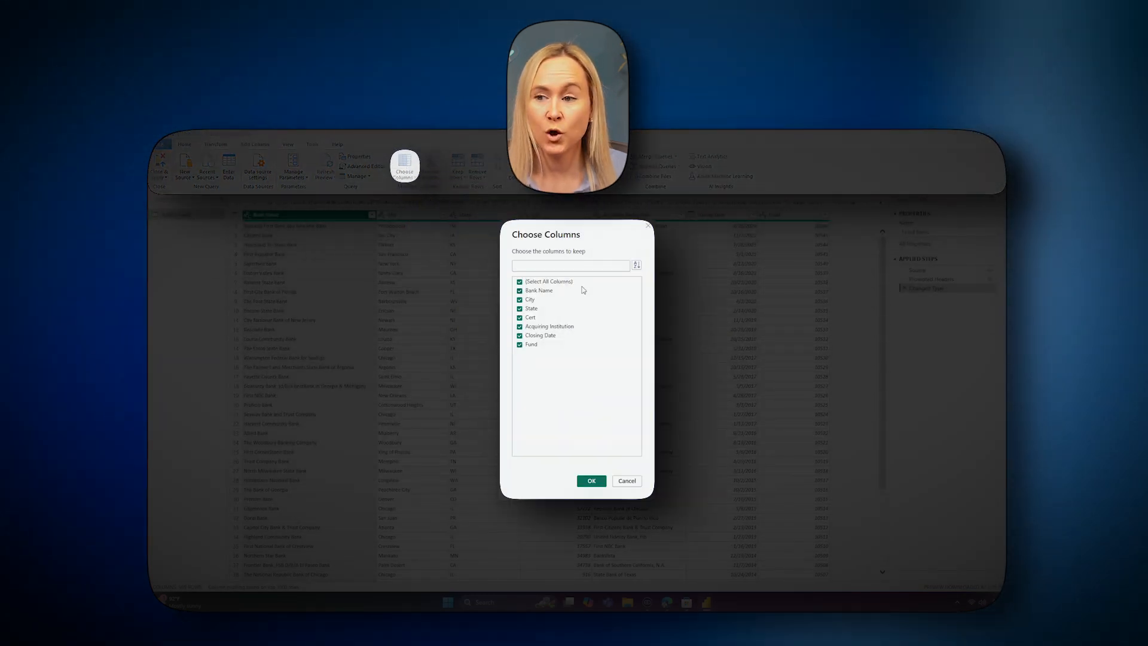
pyautogui.moveTo(565, 292)
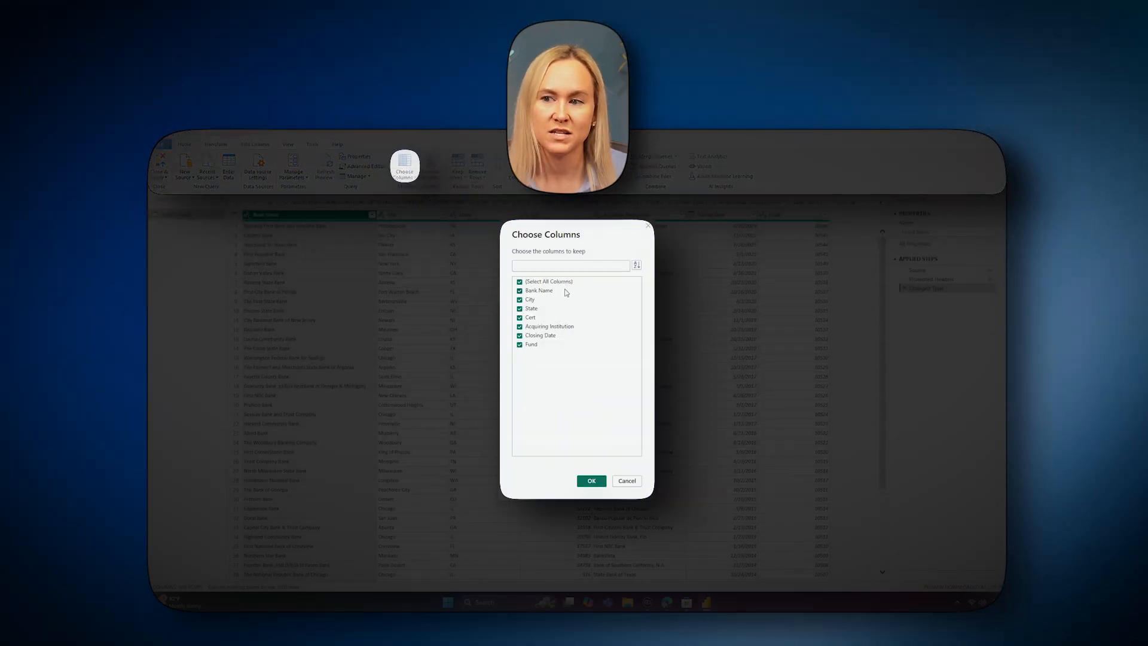
pyautogui.click(520, 317)
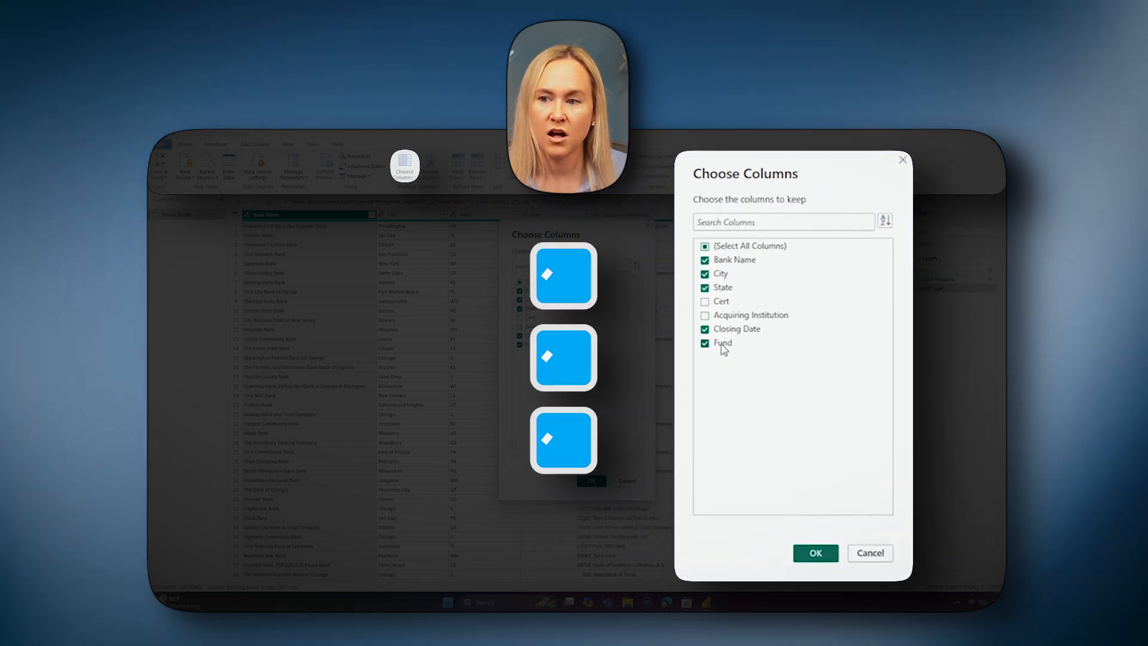
pyautogui.click(705, 343)
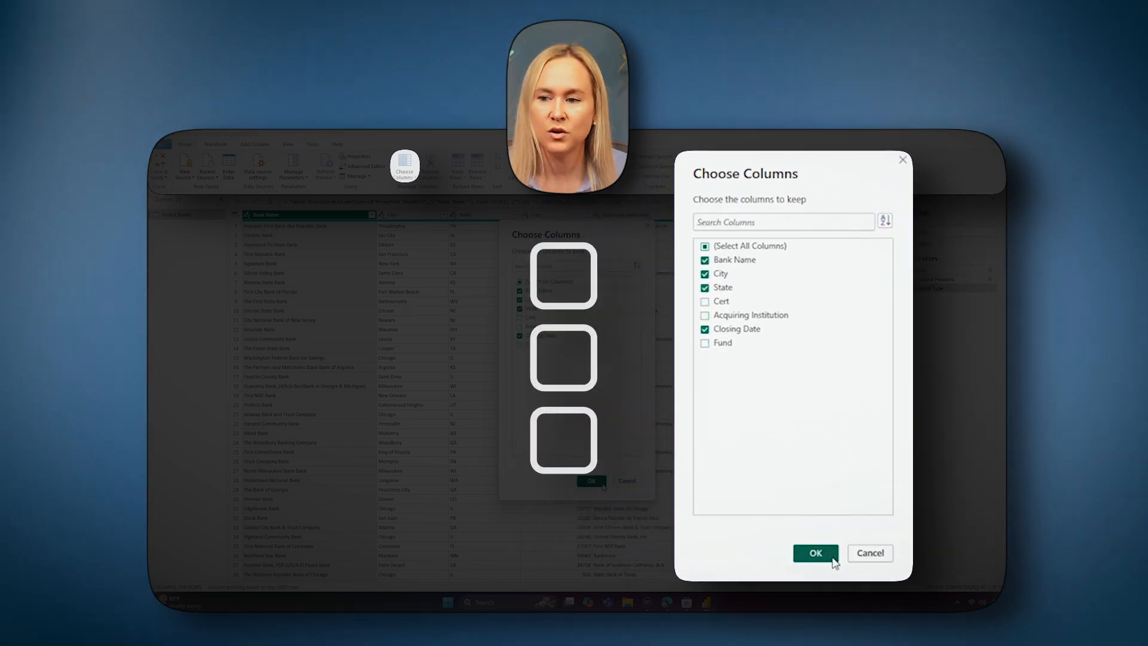
pyautogui.click(815, 553)
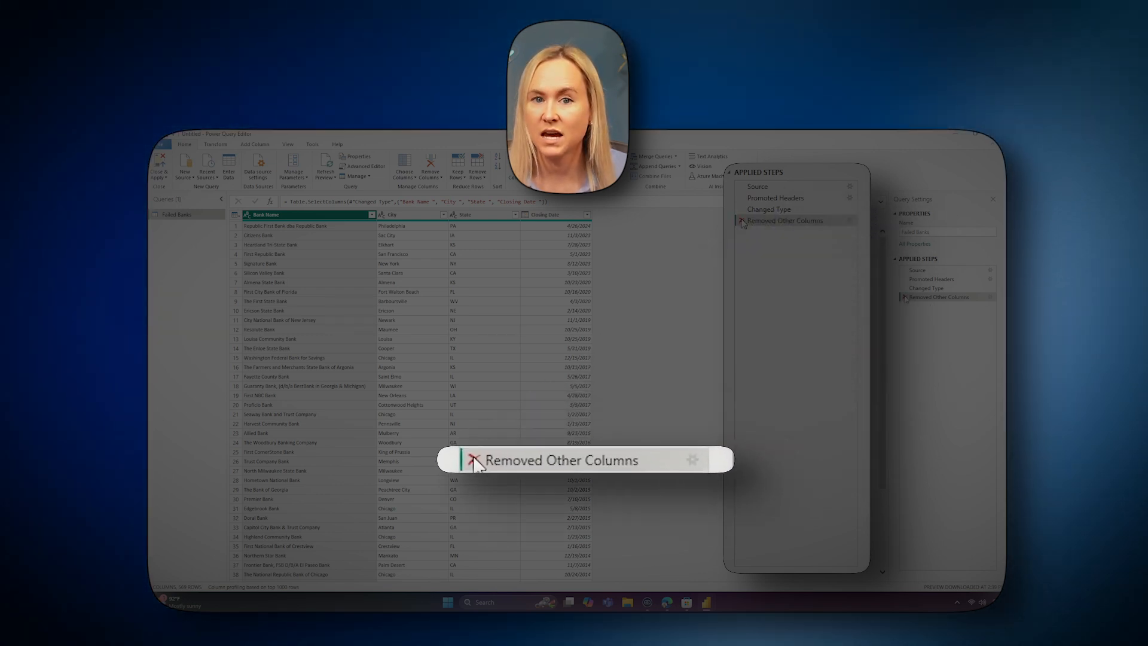
pyautogui.click(693, 459)
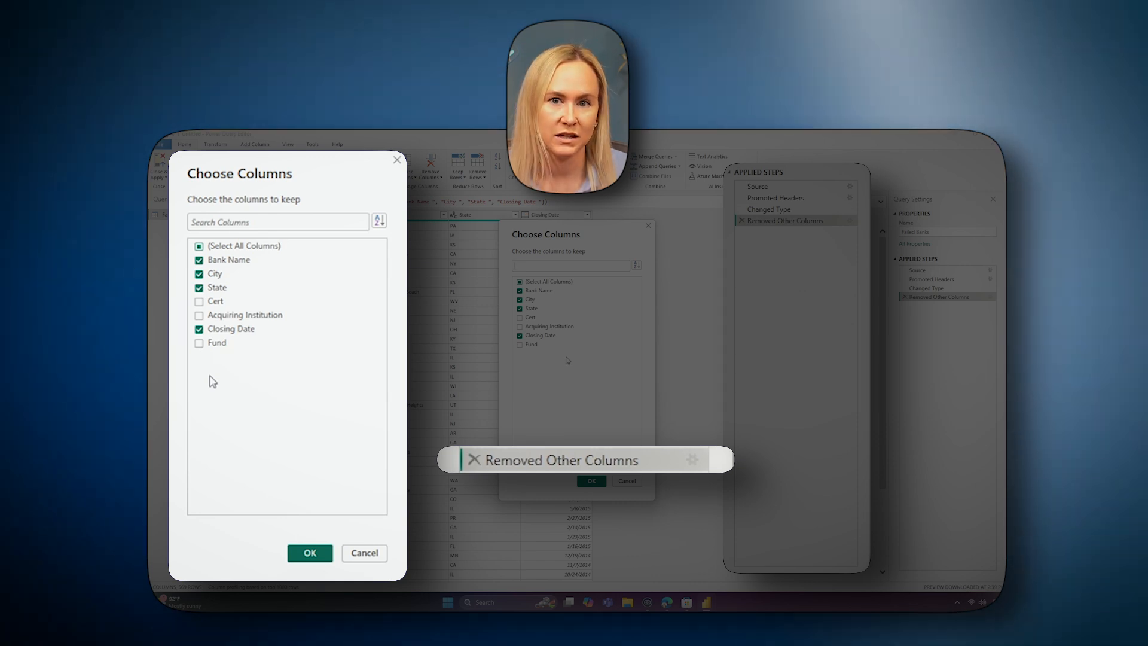
pyautogui.click(309, 553)
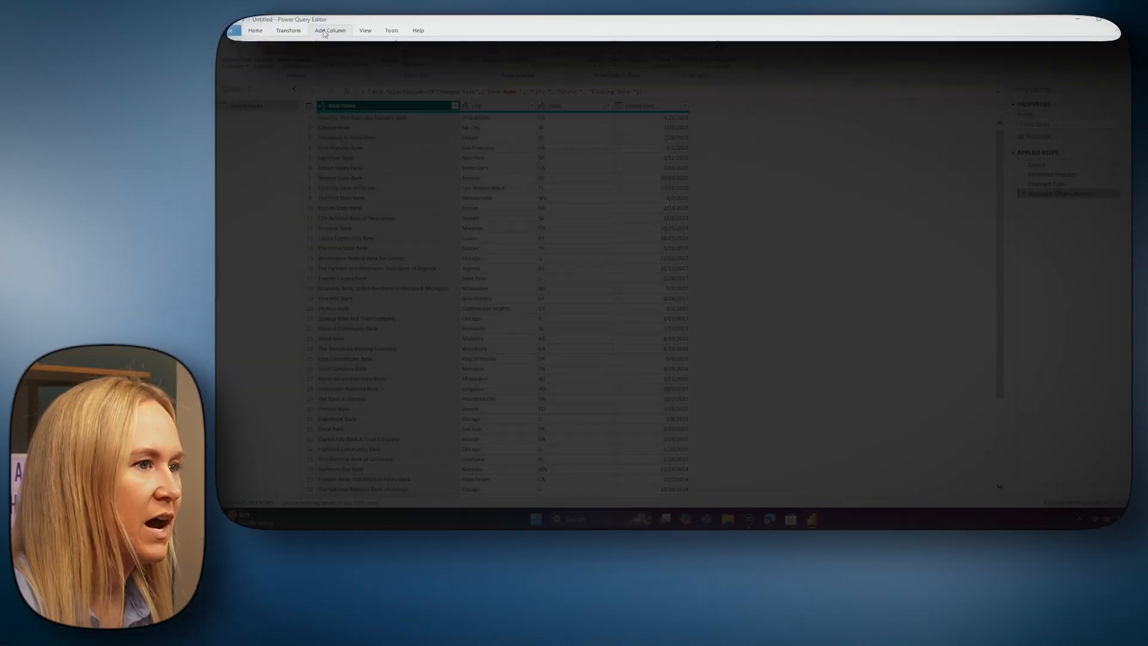
# Add a Column From Examples like Philadelphia, PA and rename it City, State.
pyautogui.click(330, 30)
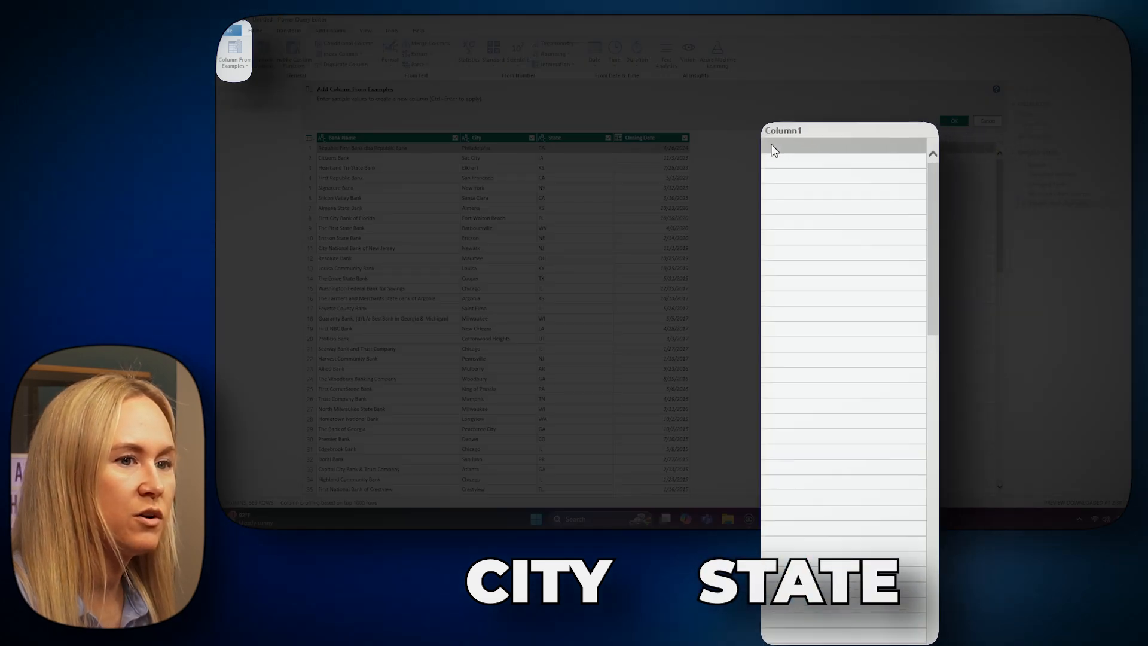
pyautogui.write('phia, PA')
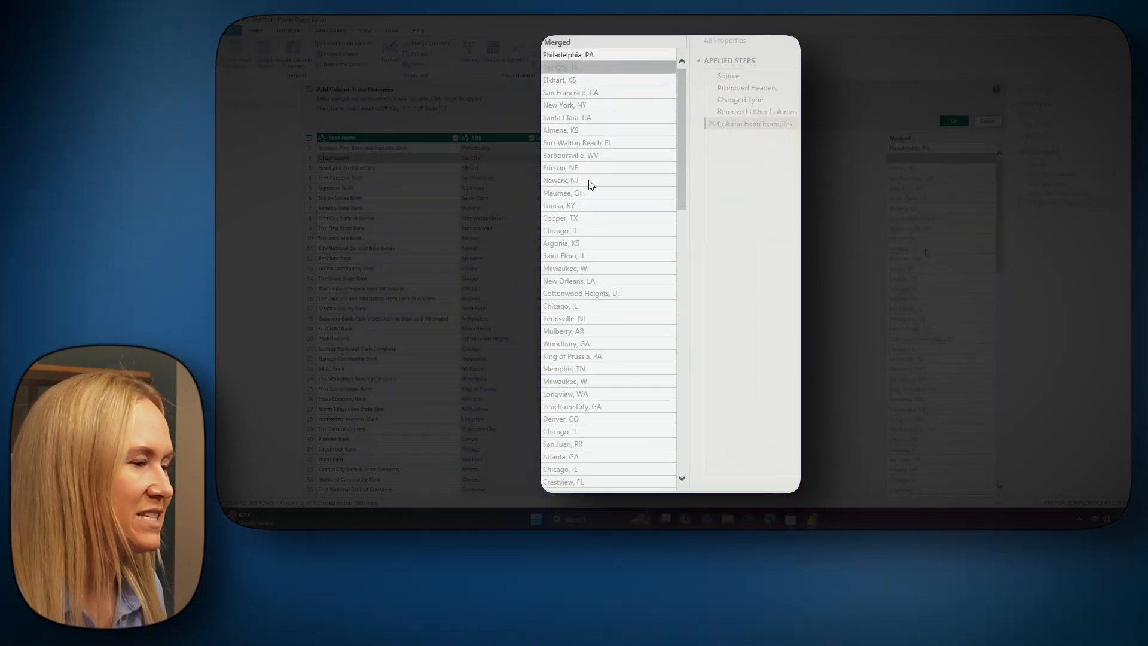
pyautogui.click(557, 75)
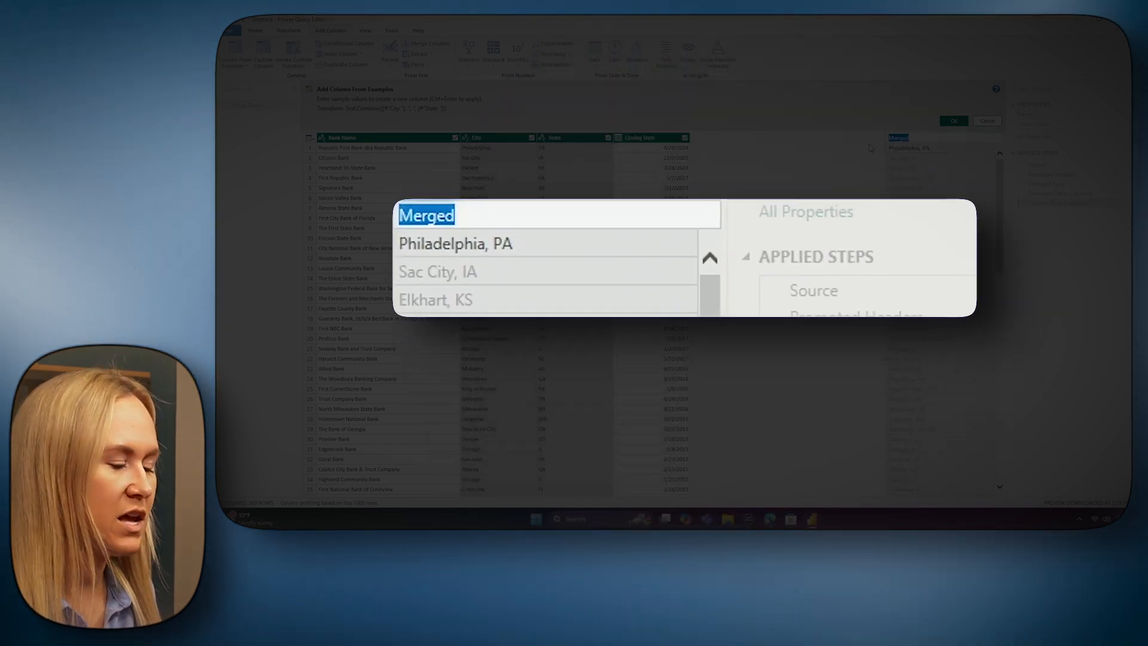
pyautogui.write('ity, St')
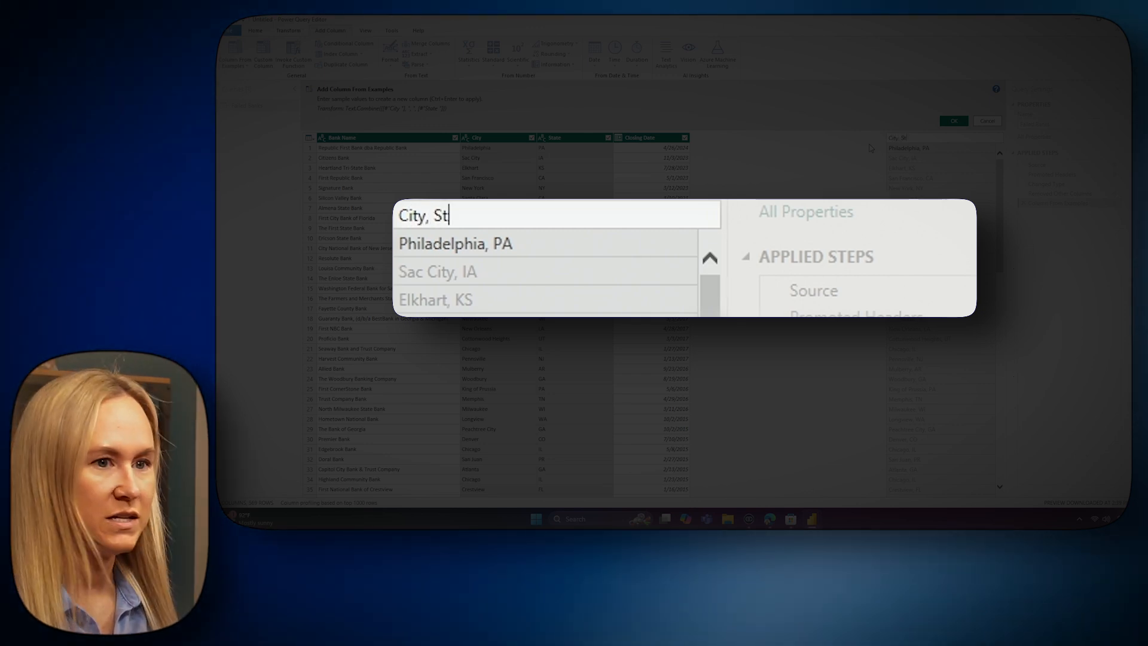
pyautogui.write('ate')
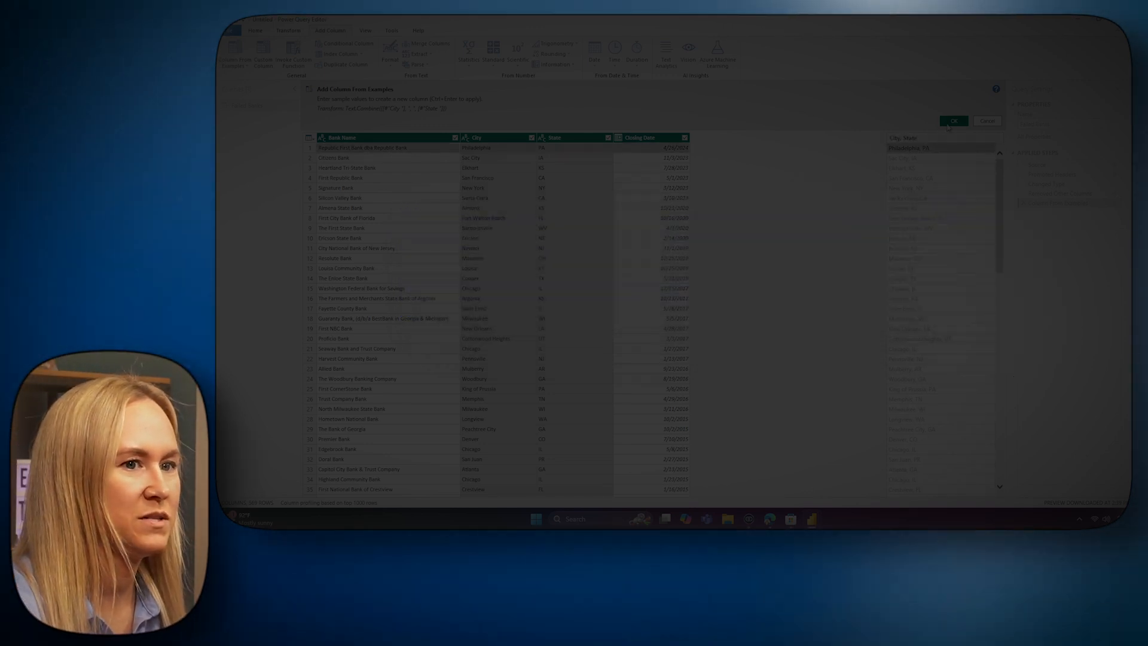
pyautogui.click(953, 121)
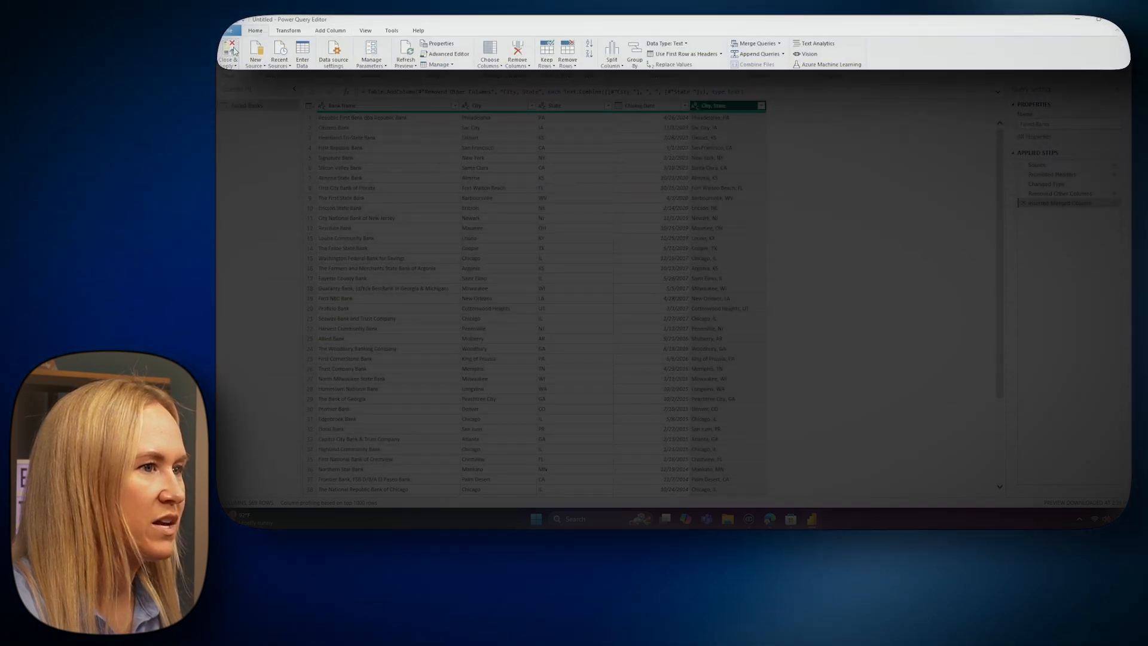
pyautogui.click(229, 53)
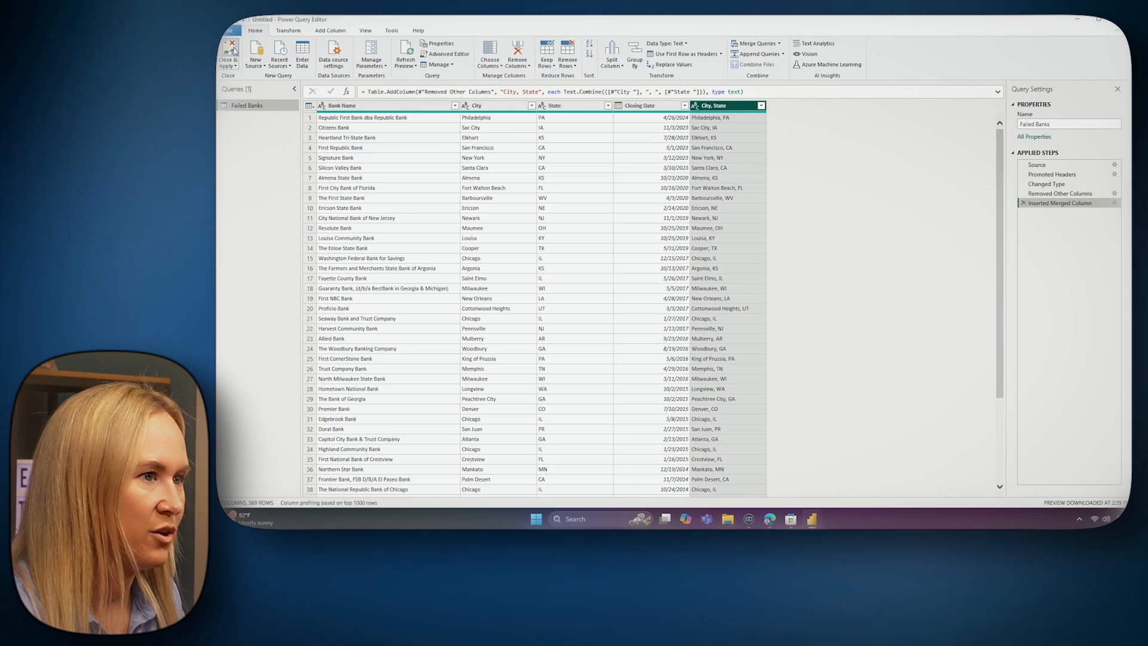
pyautogui.click(229, 52)
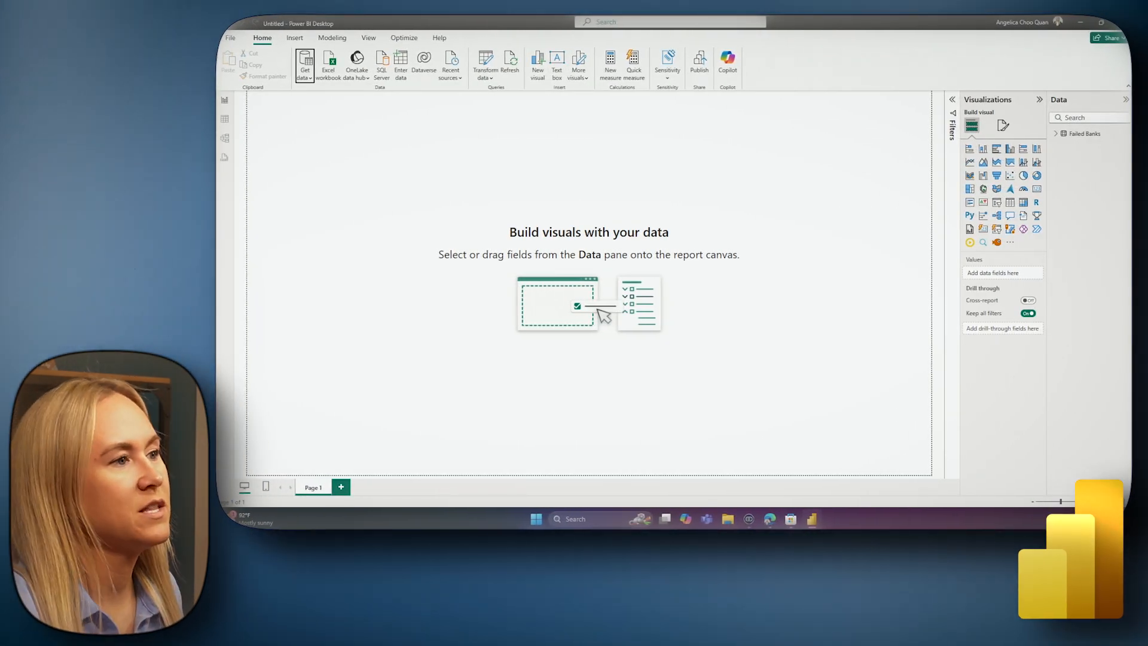
pyautogui.click(1088, 133)
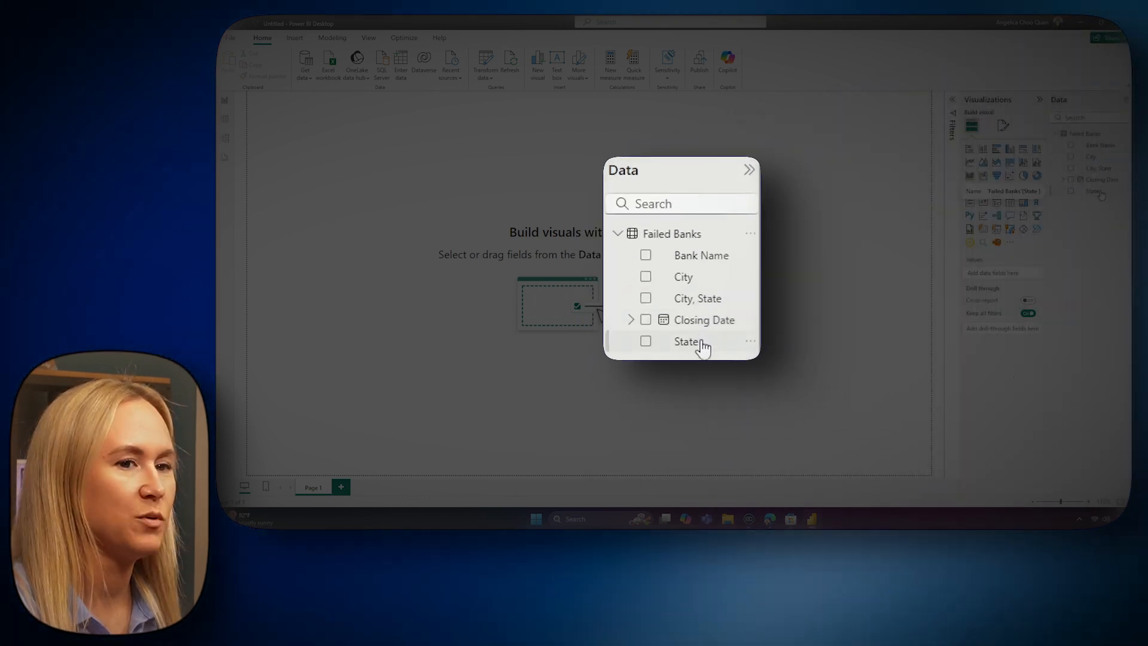
pyautogui.moveTo(628, 322)
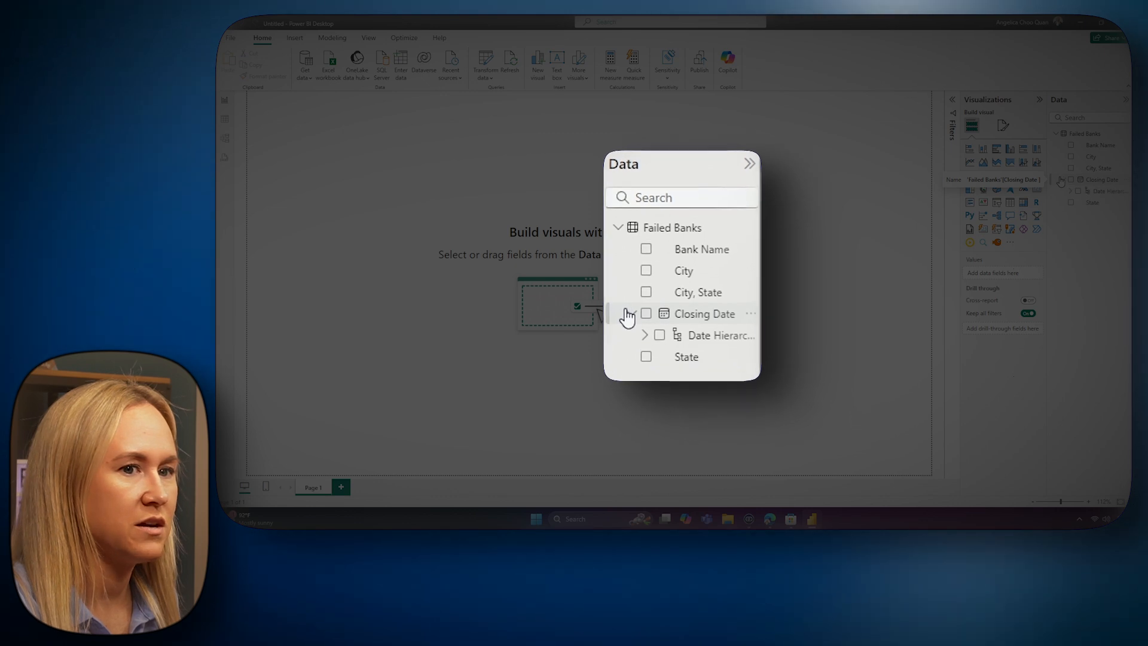
pyautogui.click(645, 335)
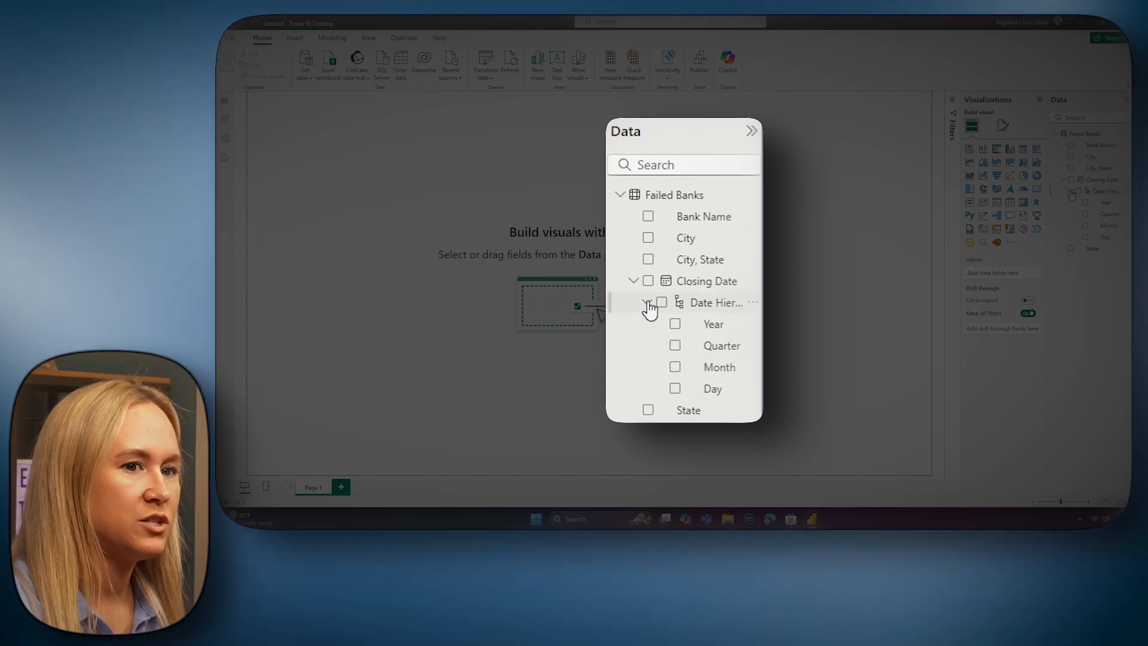
pyautogui.click(633, 280)
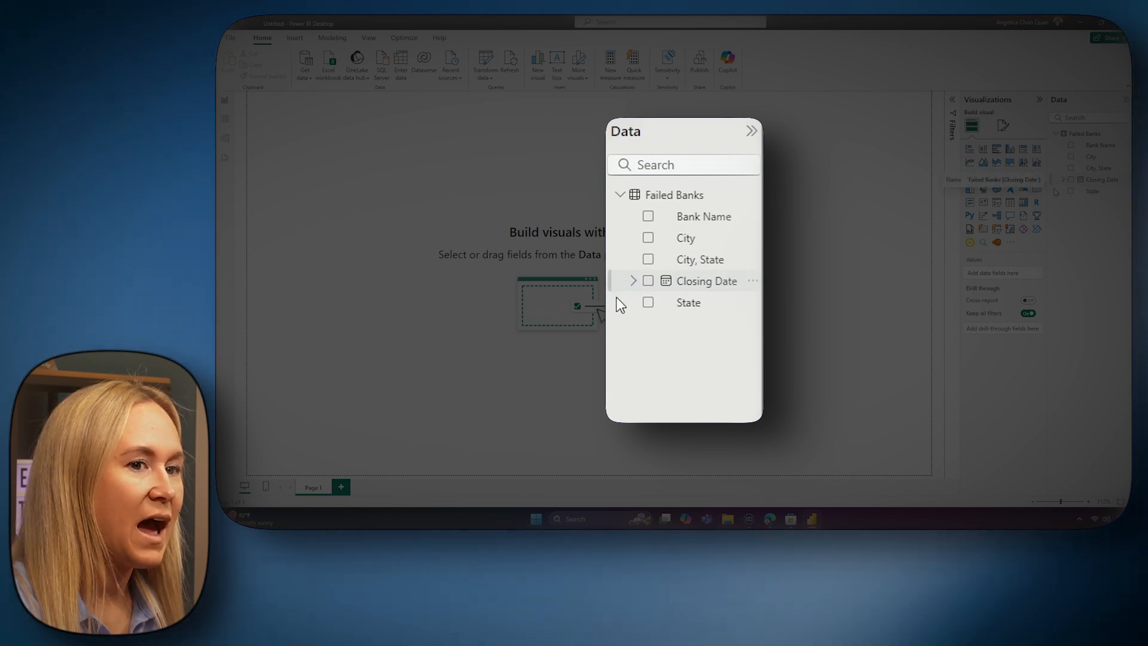
pyautogui.moveTo(645, 379)
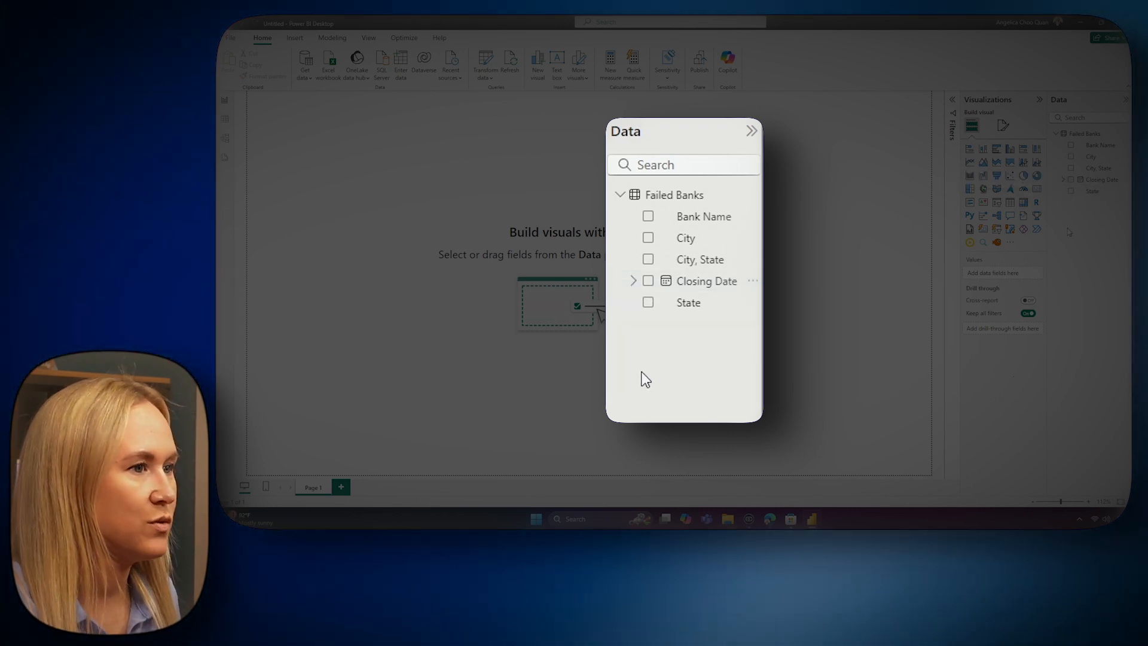
# Inspect Failed Banks in Table view and start a new calculated table.
pyautogui.click(231, 116)
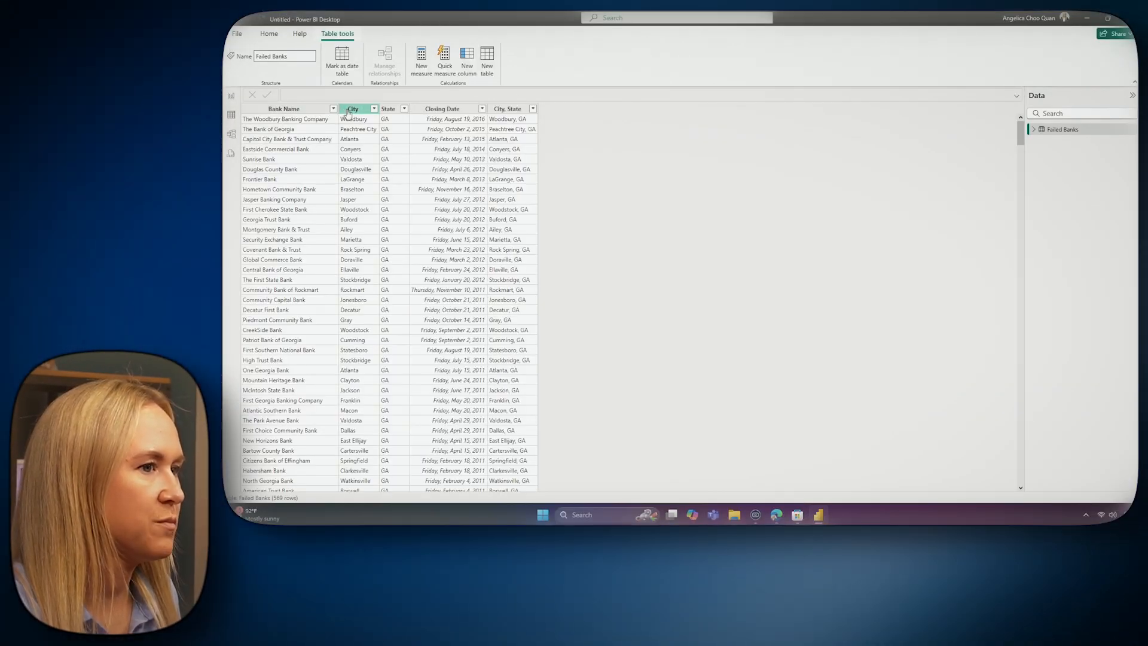
pyautogui.moveTo(388, 109)
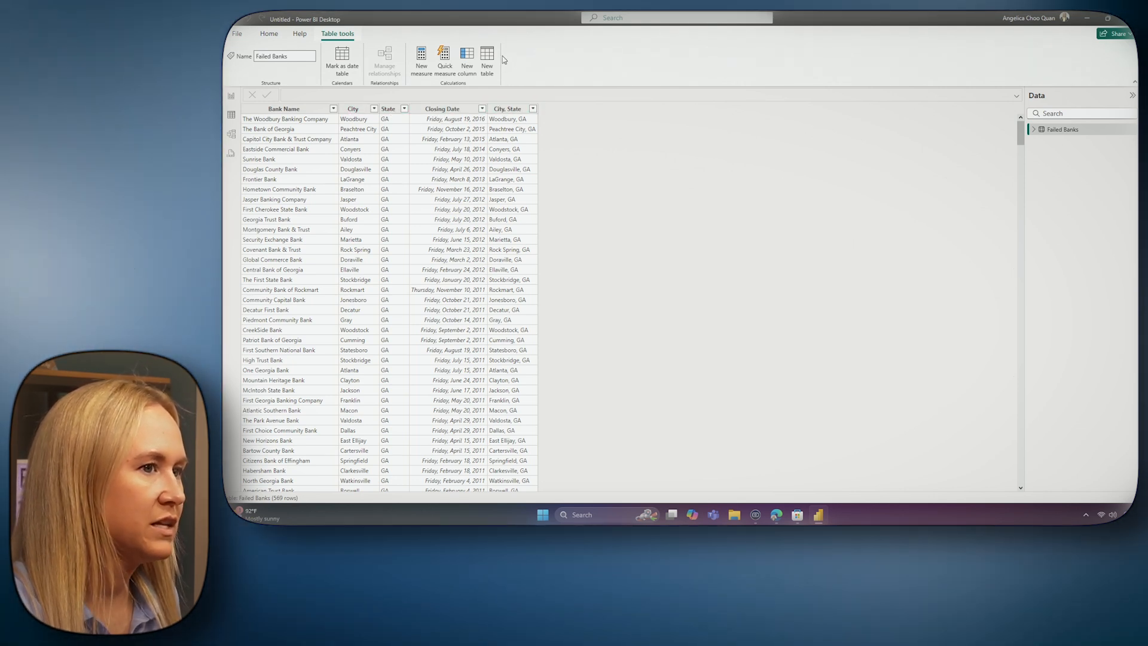
pyautogui.click(487, 58)
pyautogui.write('Cal')
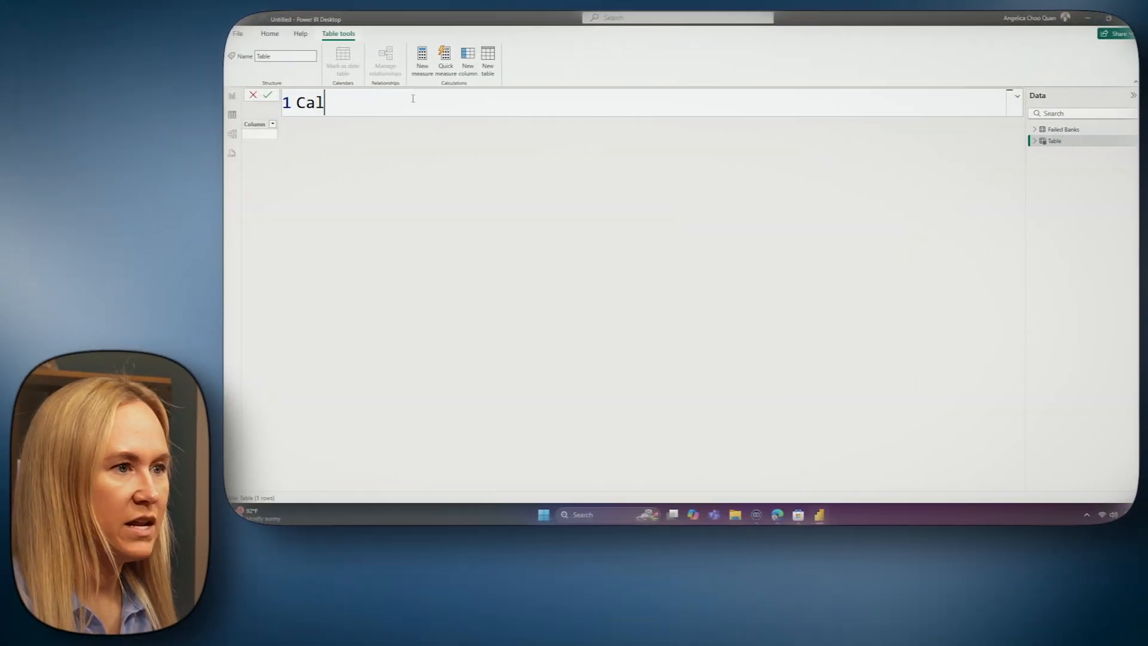
# Define Calendar = CALENDARAUTO() and check its generated Date column in the Data pane.
pyautogui.write('endar')
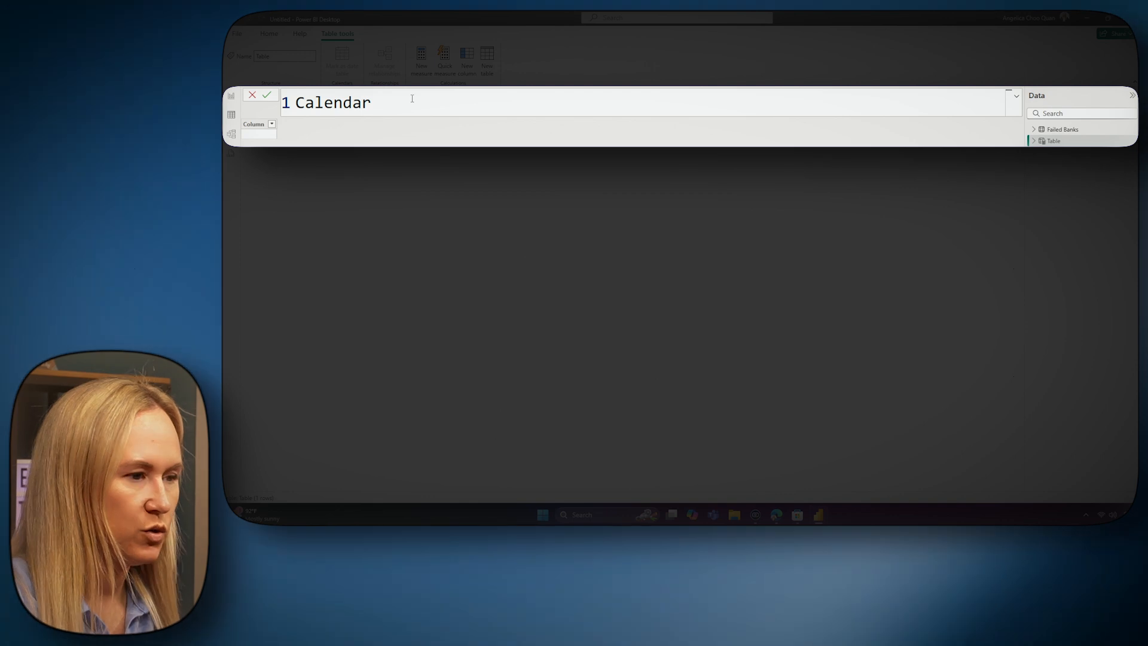
pyautogui.write('=')
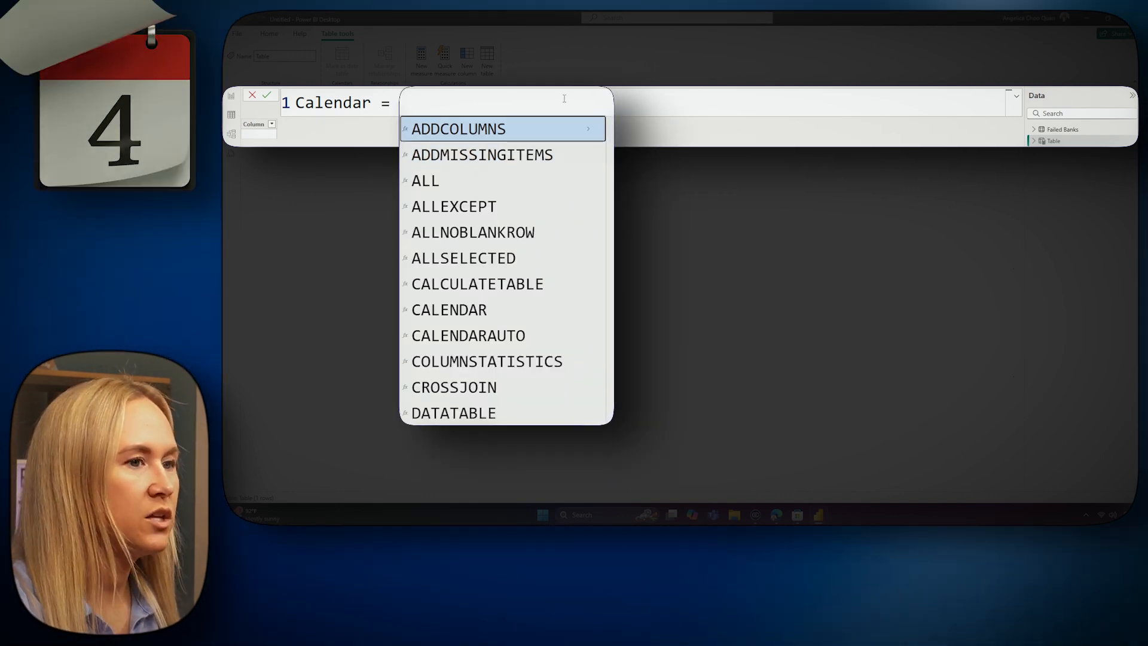
pyautogui.write('C')
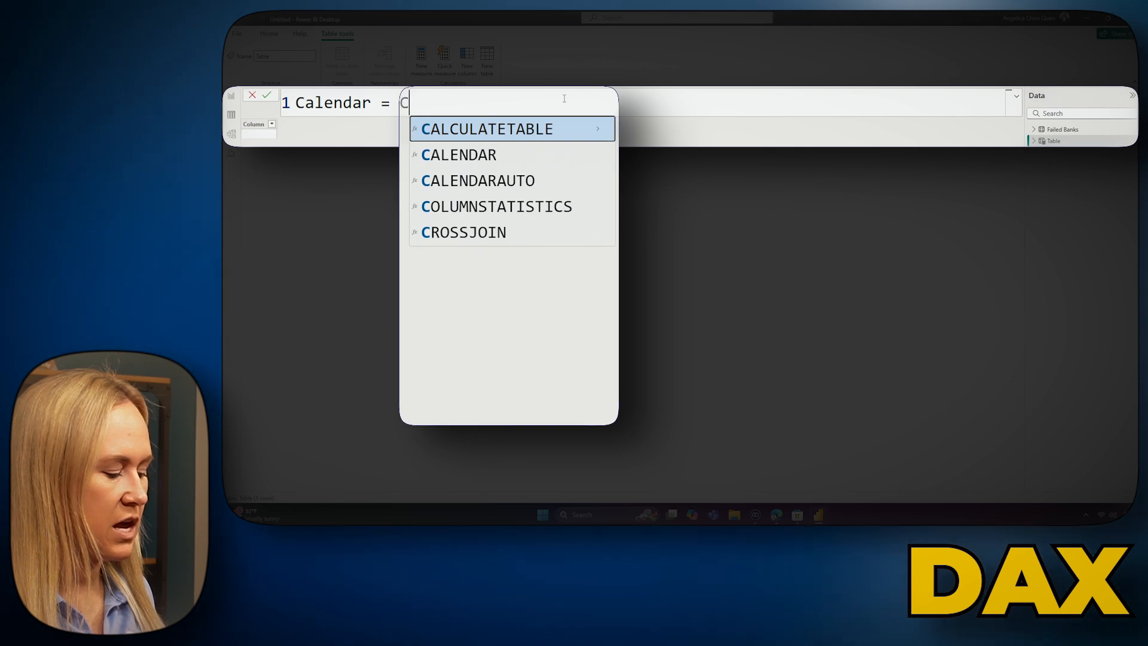
pyautogui.write('al')
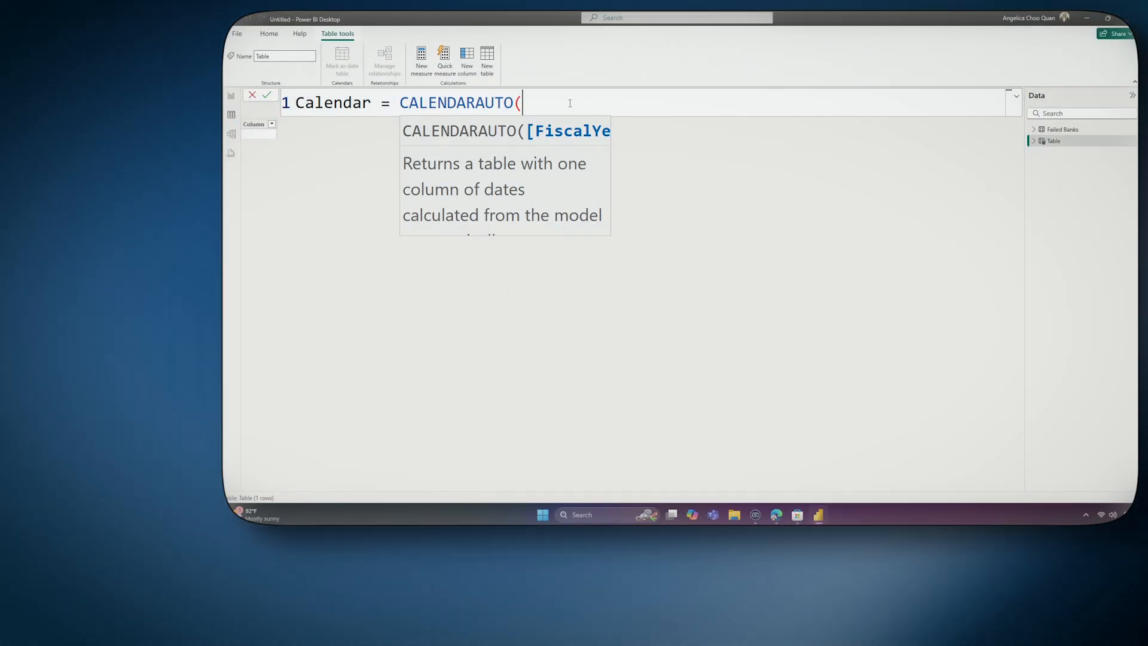
pyautogui.write(')')
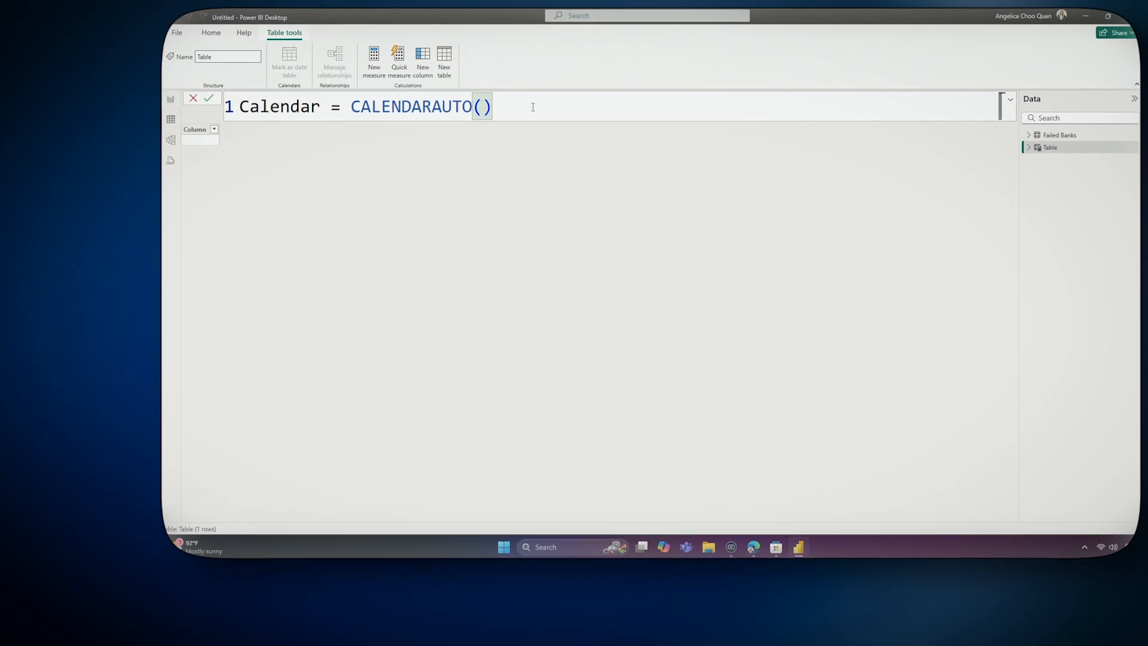
pyautogui.click(208, 97)
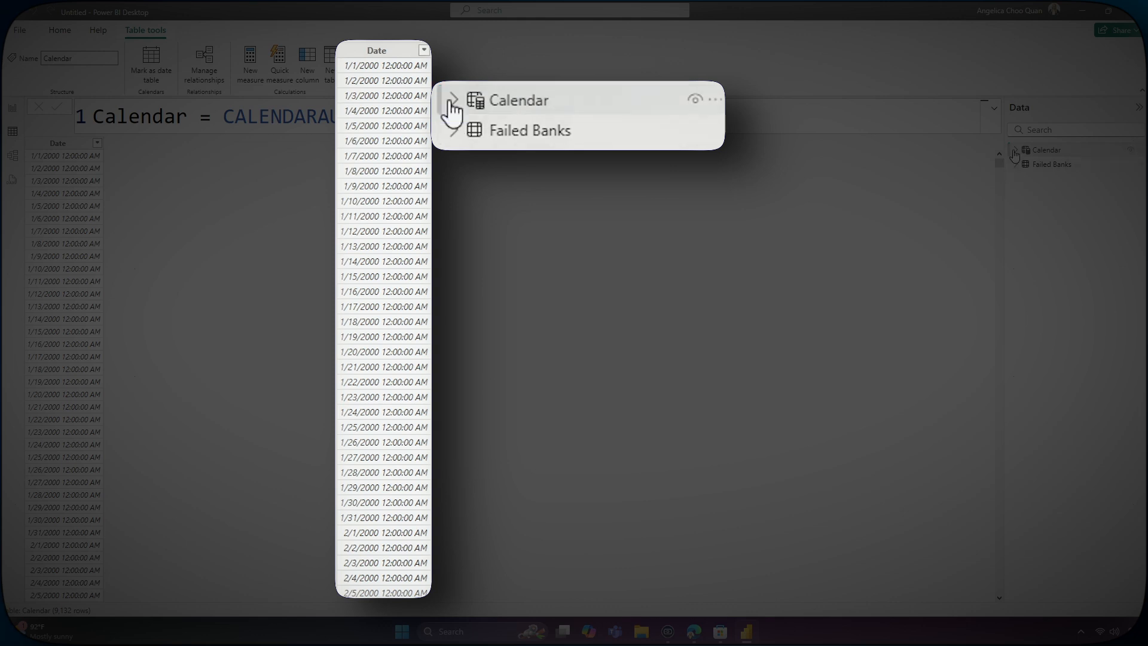
pyautogui.click(453, 101)
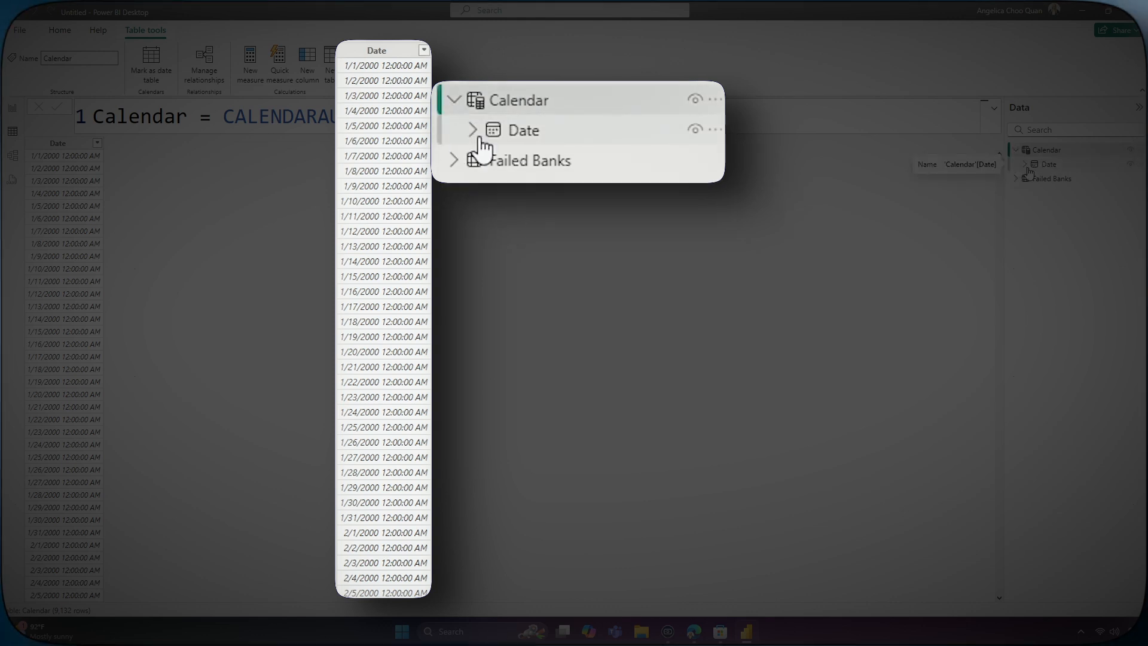
pyautogui.click(472, 130)
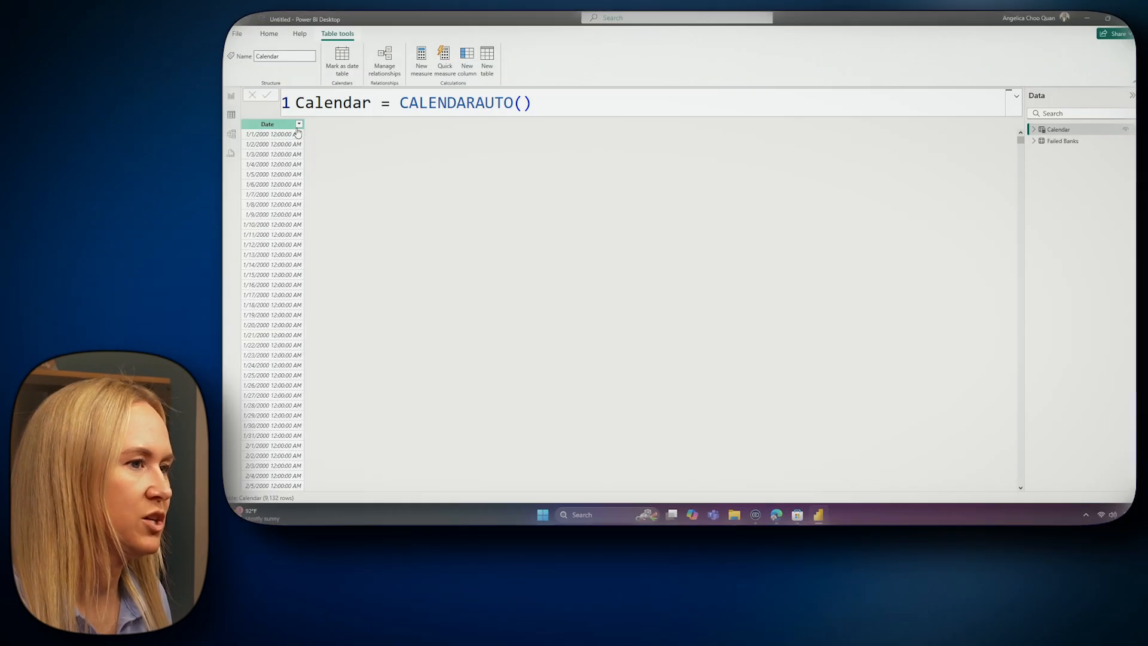
# In Model view, save a many-to-one relationship from Failed Banks[Closing Date] to Calendar[Date].
pyautogui.click(231, 133)
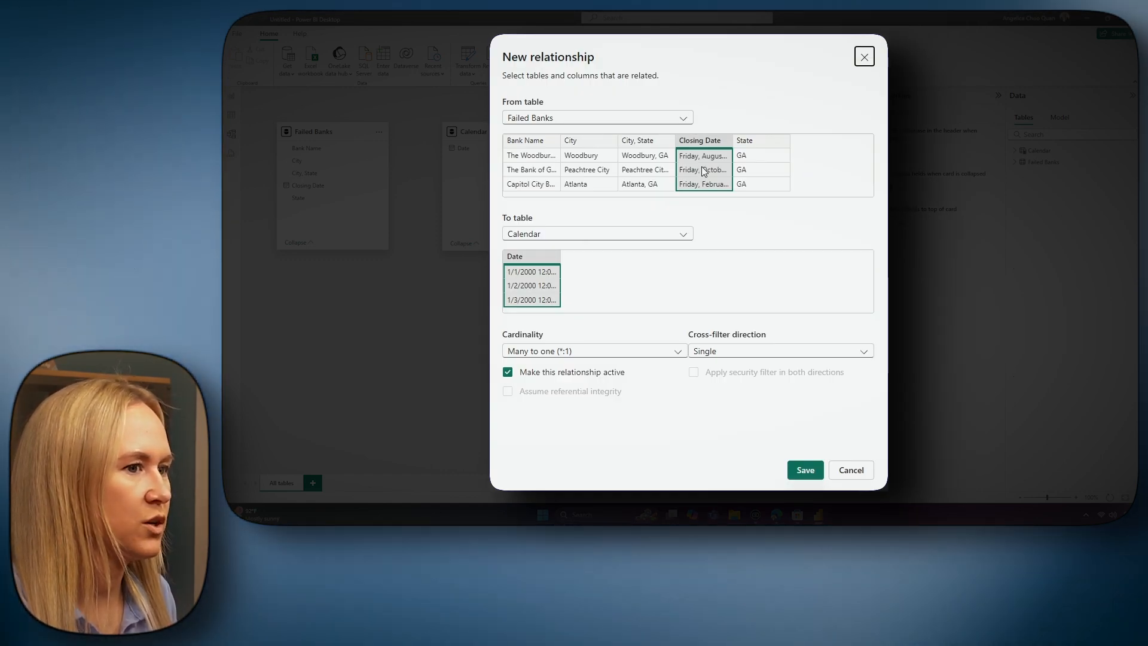
pyautogui.moveTo(588, 355)
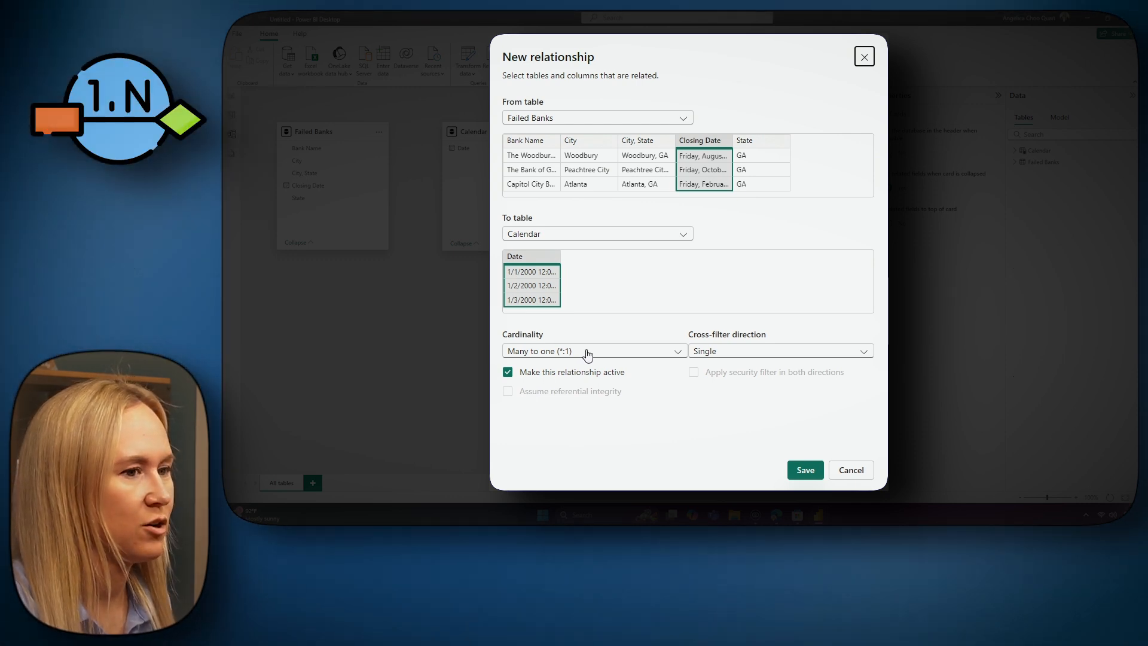
pyautogui.click(593, 351)
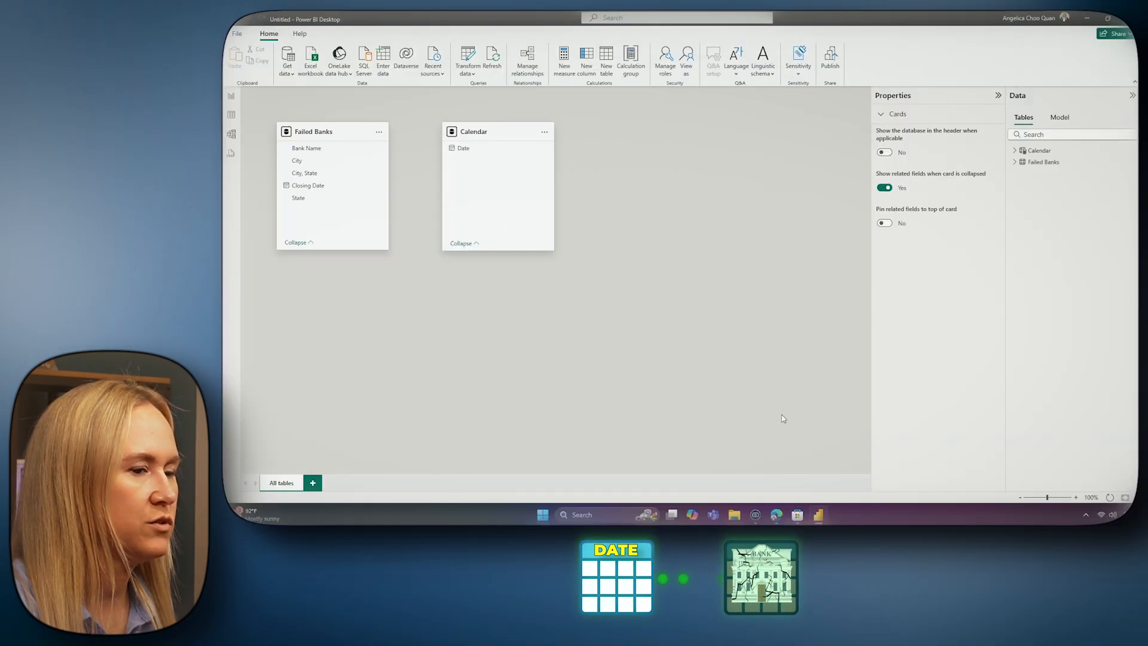
pyautogui.moveTo(307, 186); pyautogui.dragTo(466, 196)
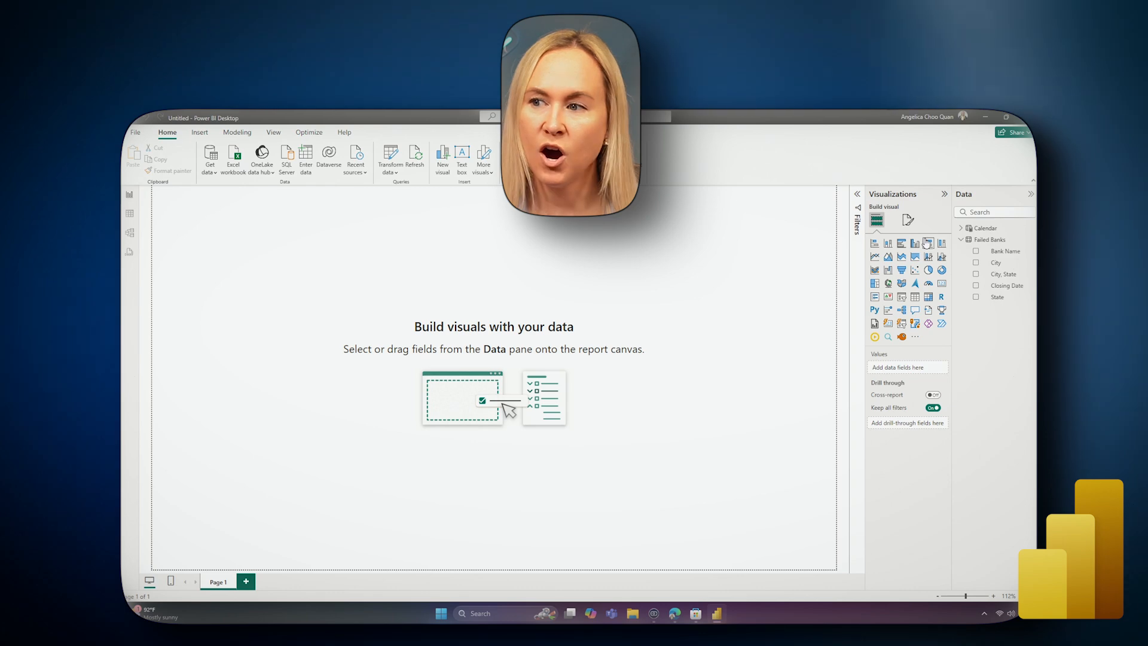
pyautogui.moveTo(876, 243)
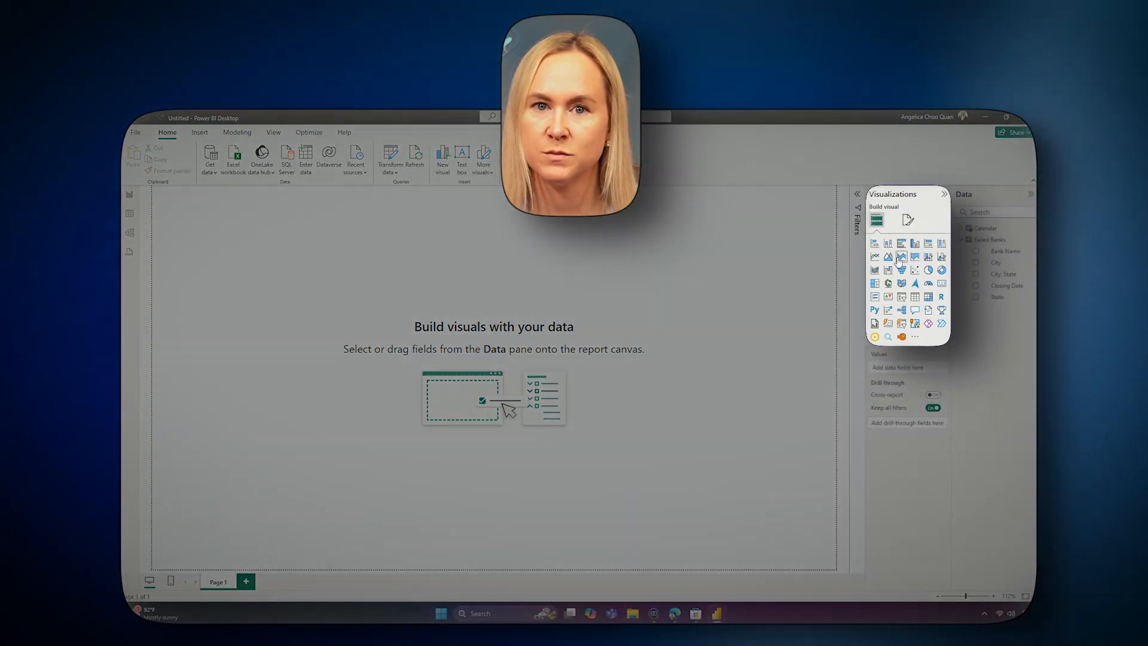
pyautogui.moveTo(944, 298)
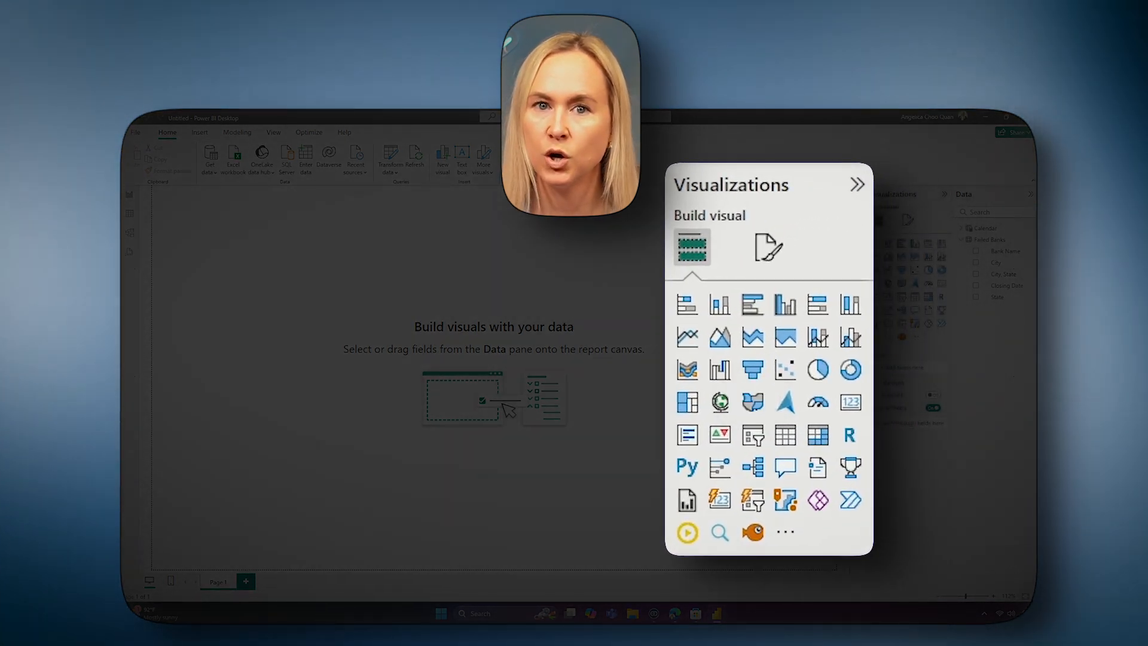
# Add an empty stacked bar chart visual to the report page.
pyautogui.click(686, 303)
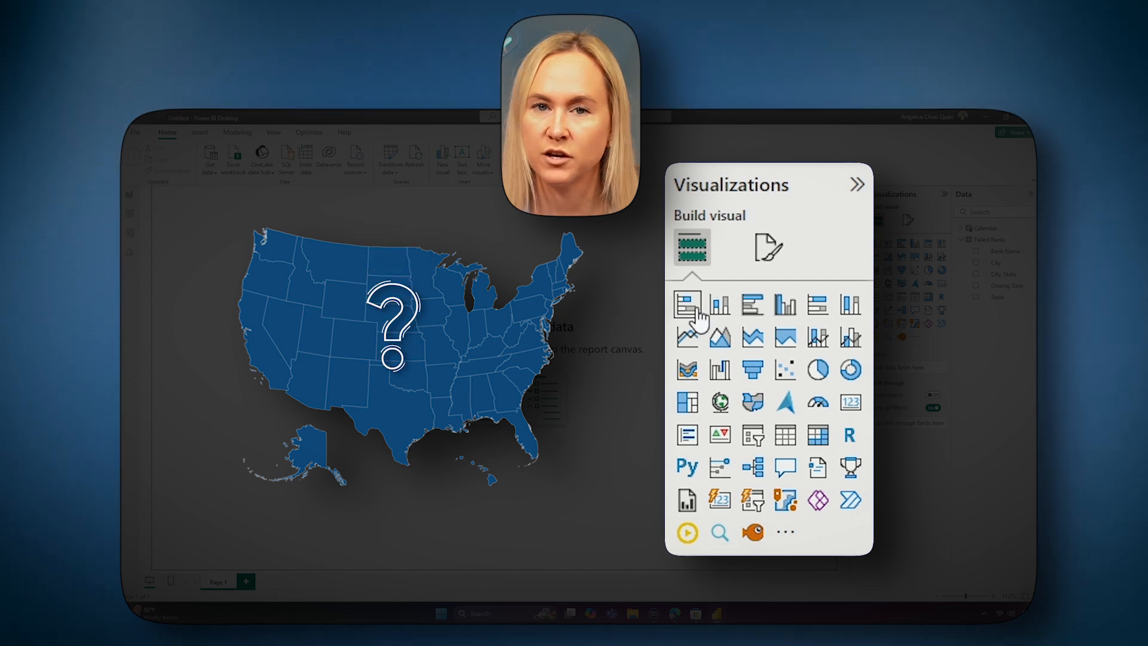
pyautogui.moveTo(687, 304)
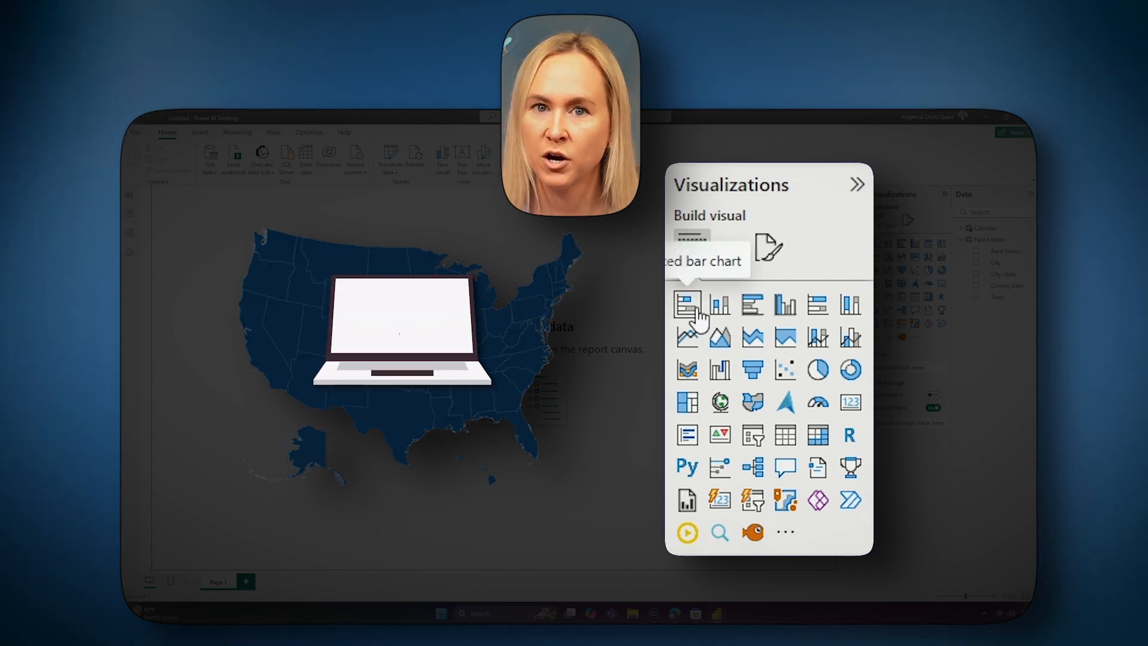
pyautogui.click(686, 303)
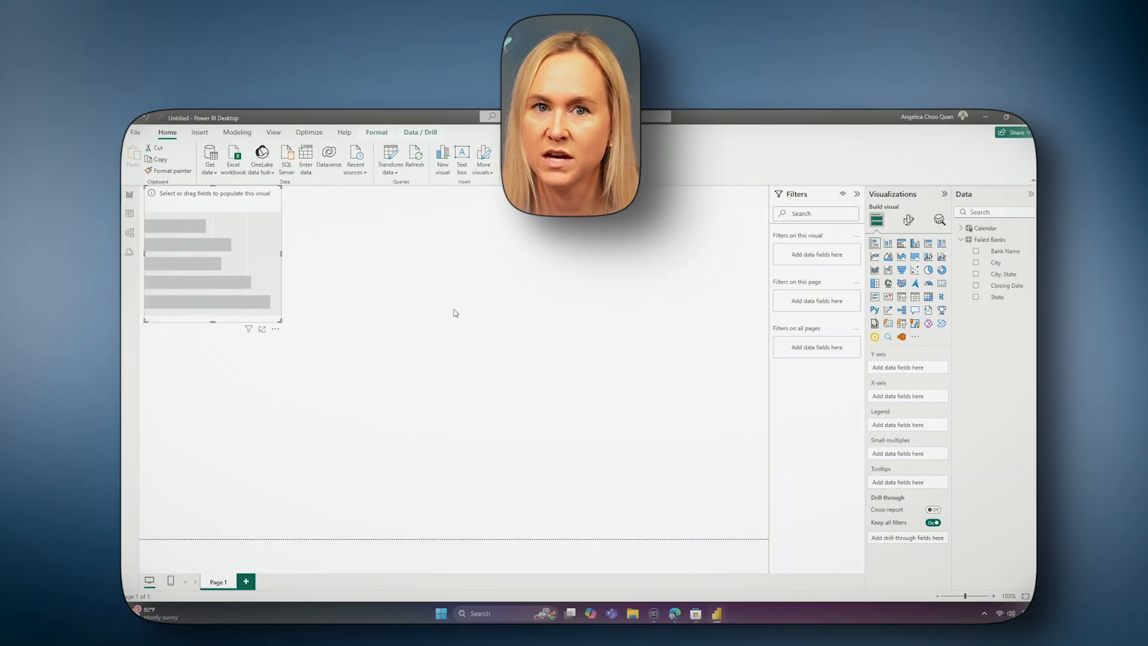
# Put State on the Y-axis and Count of Bank Name on the X-axis of the bar chart.
pyautogui.click(1004, 117)
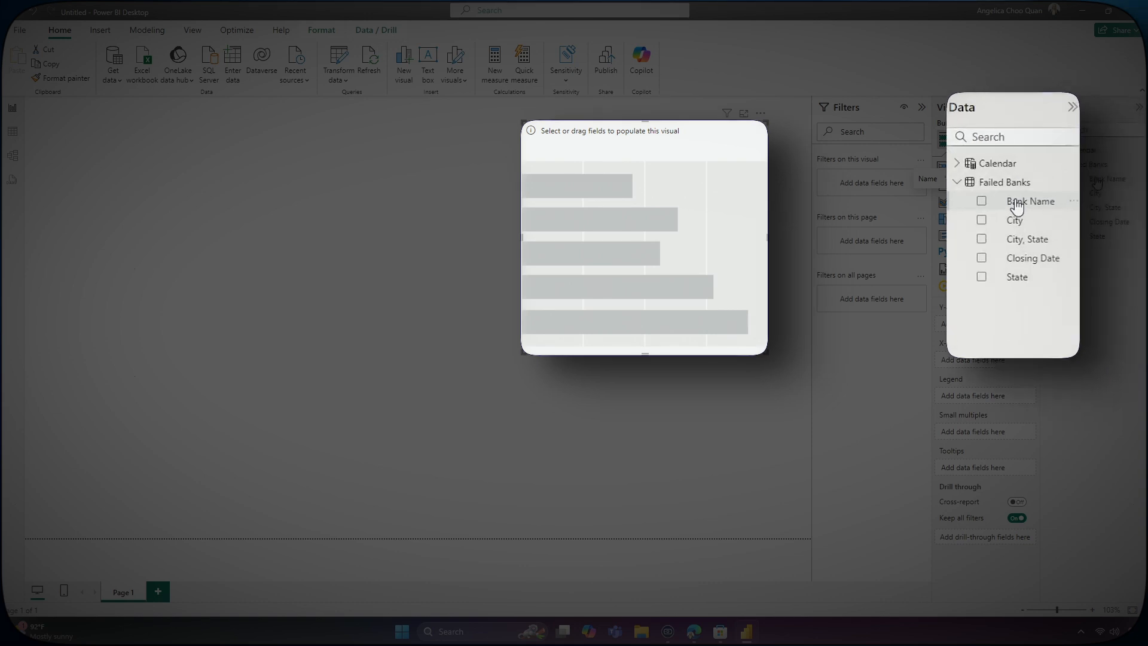
pyautogui.click(980, 200)
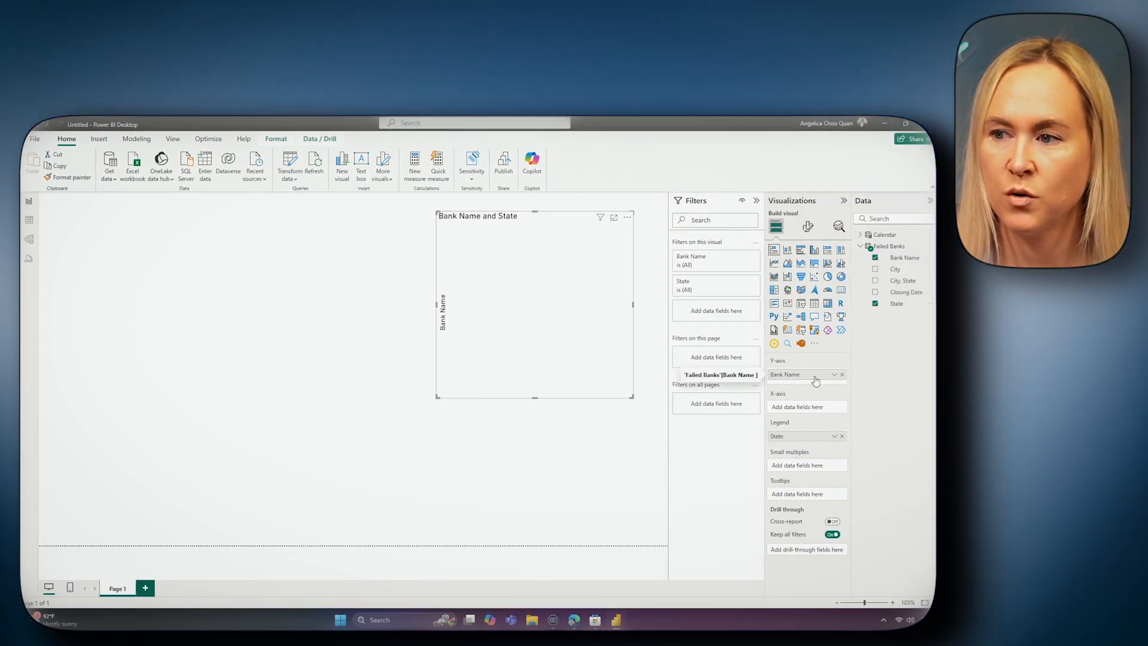
pyautogui.click(841, 375)
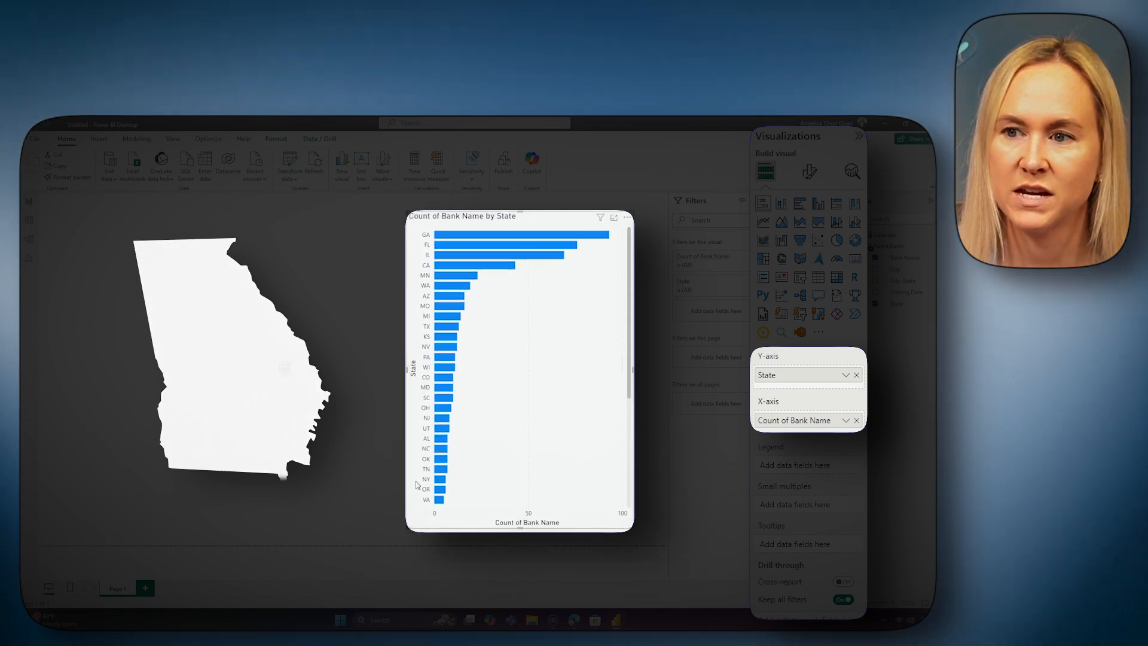
pyautogui.moveTo(517, 236)
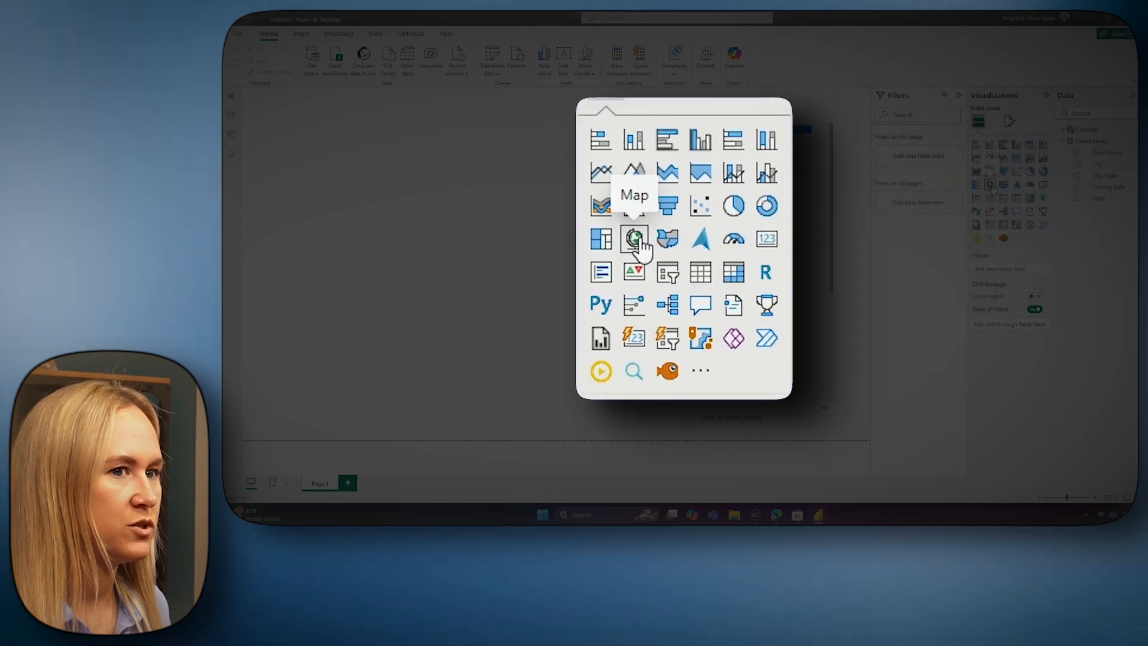
pyautogui.click(634, 239)
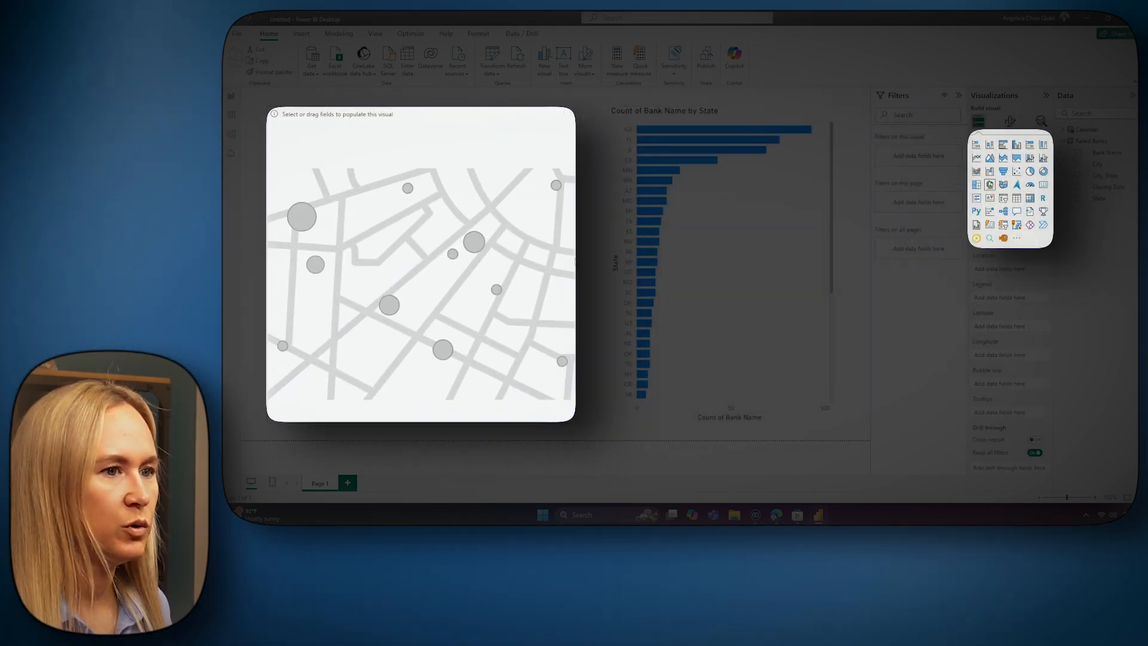
pyautogui.click(483, 226)
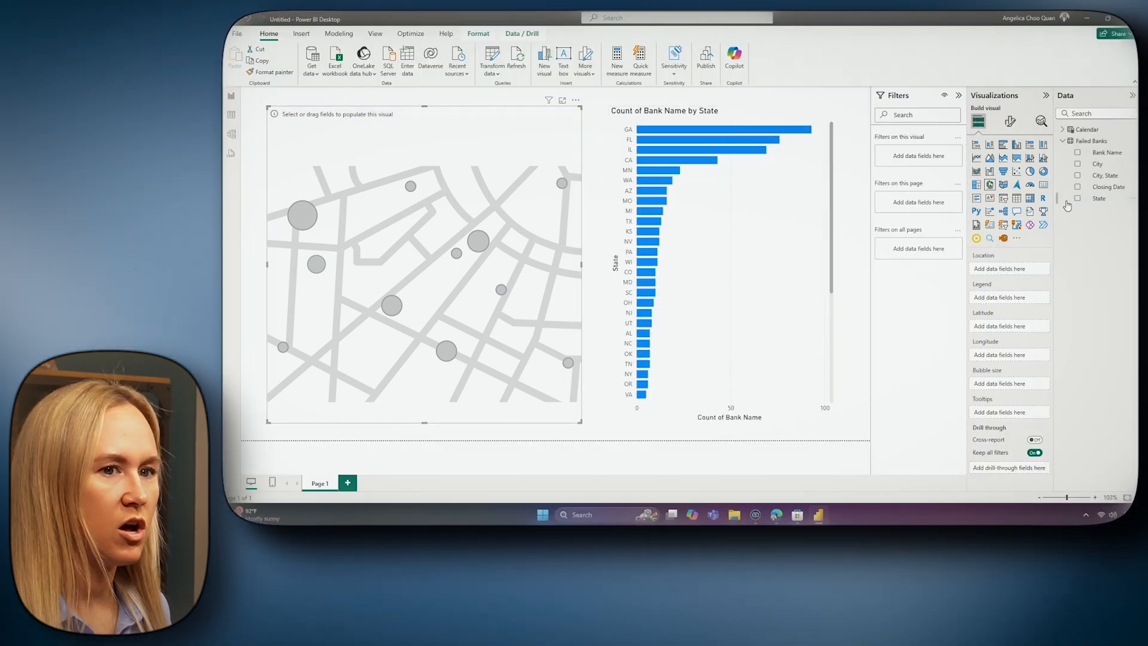
pyautogui.click(1078, 174)
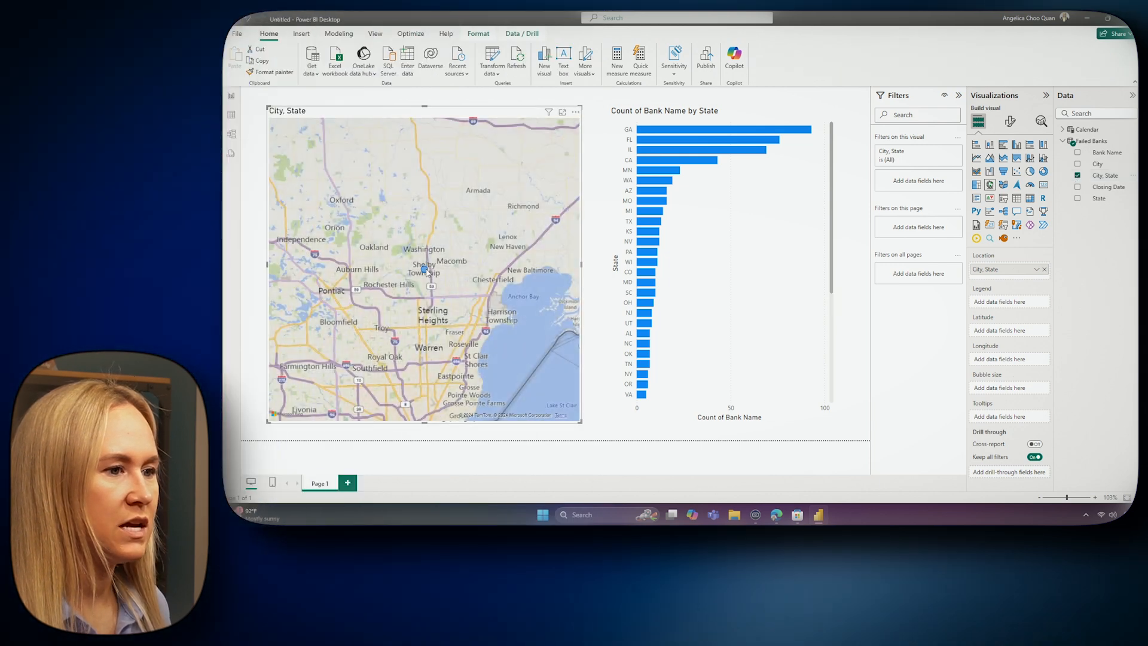
pyautogui.moveTo(425, 272)
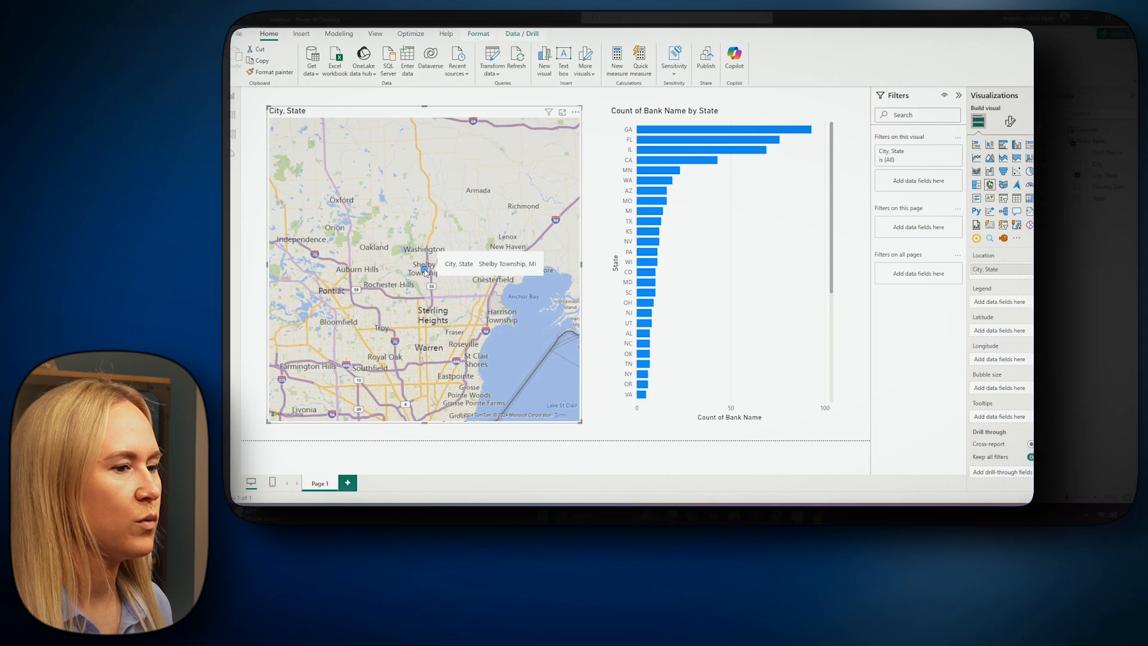
pyautogui.click(562, 112)
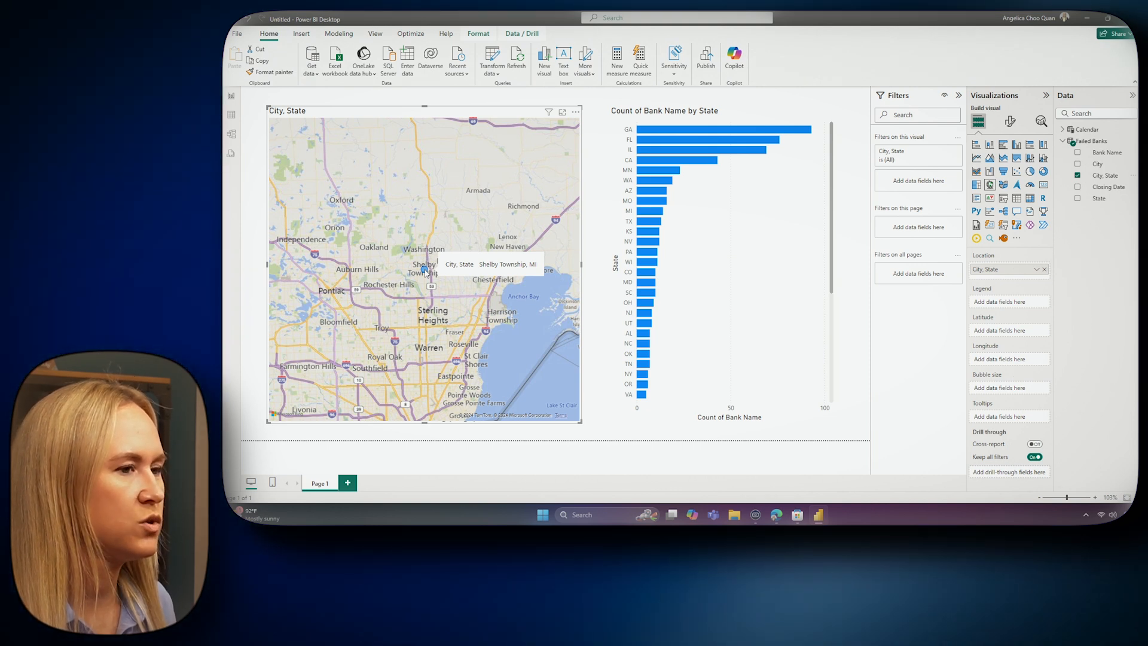
pyautogui.moveTo(578, 245)
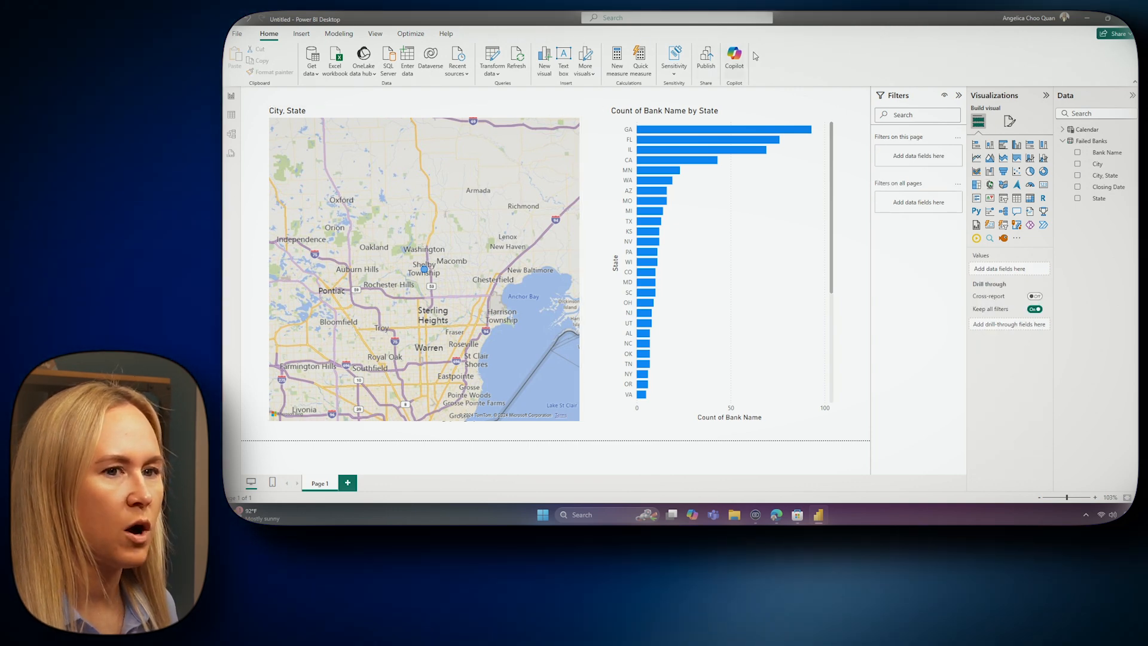
pyautogui.moveTo(1101, 176)
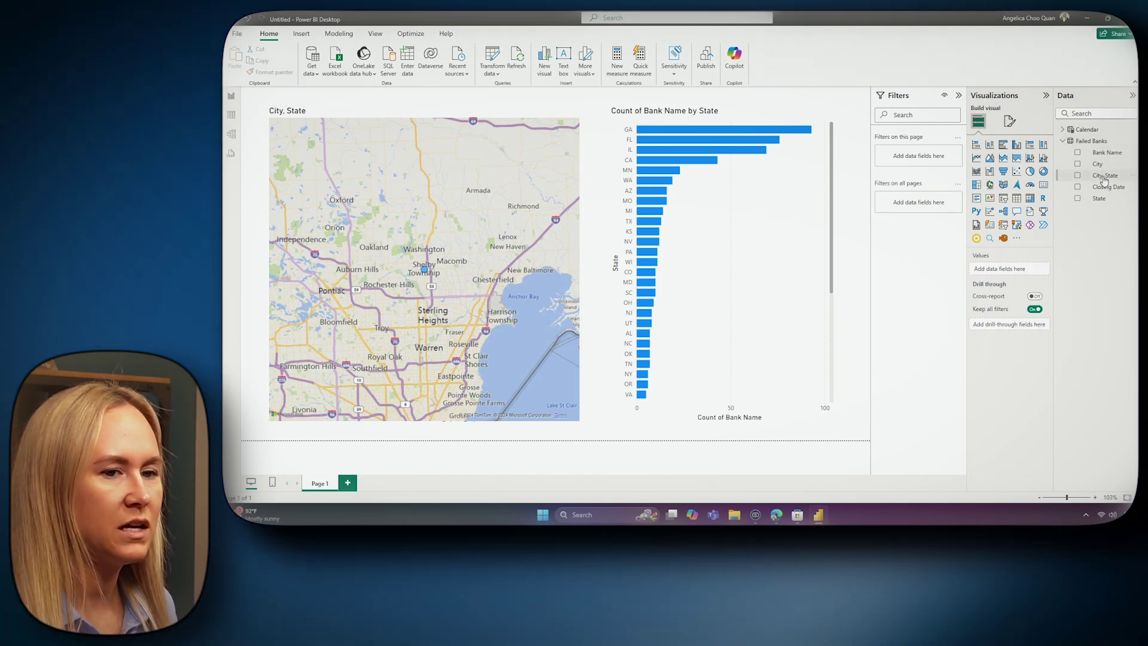
# Set the City, State column's data category to Place via Column tools.
pyautogui.click(1105, 174)
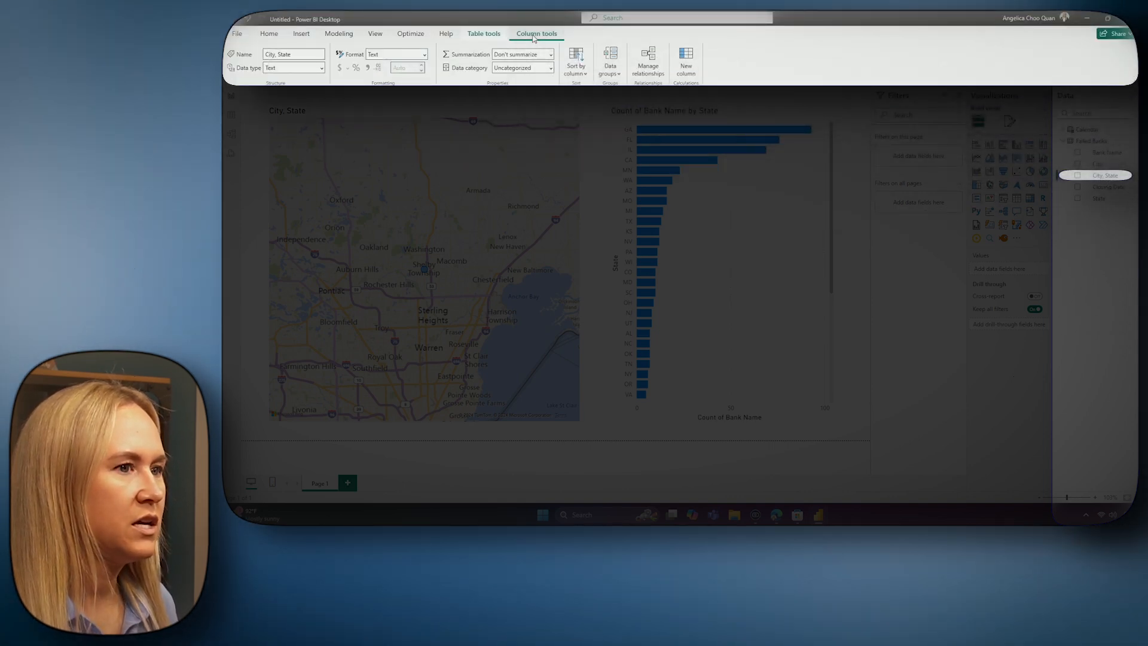
pyautogui.click(550, 67)
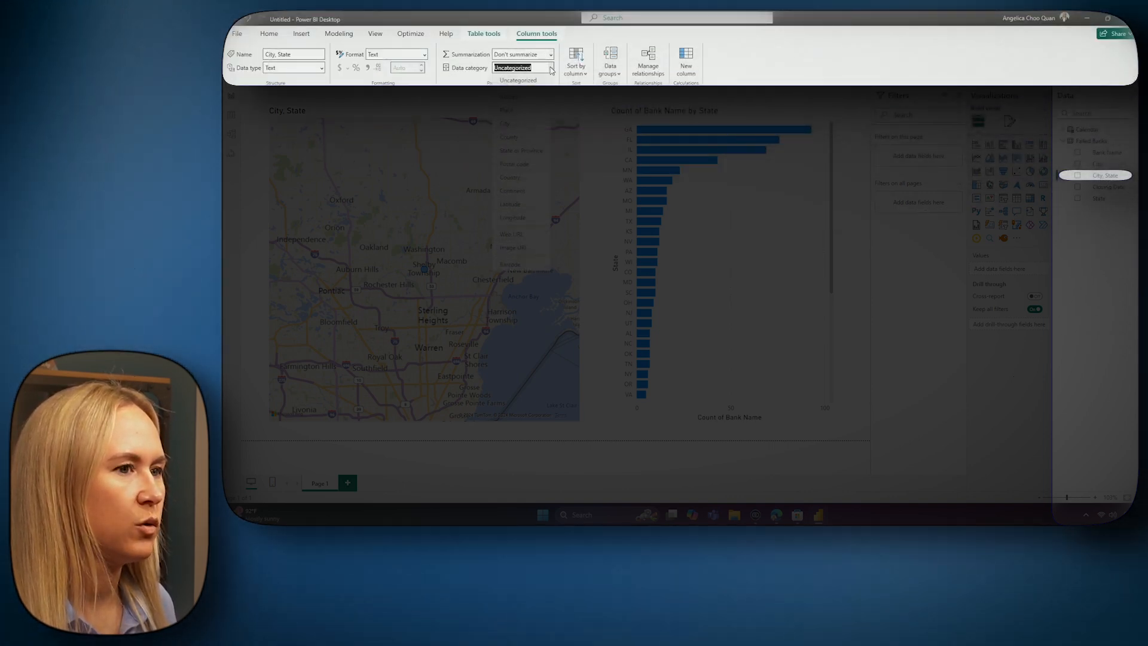
pyautogui.click(550, 67)
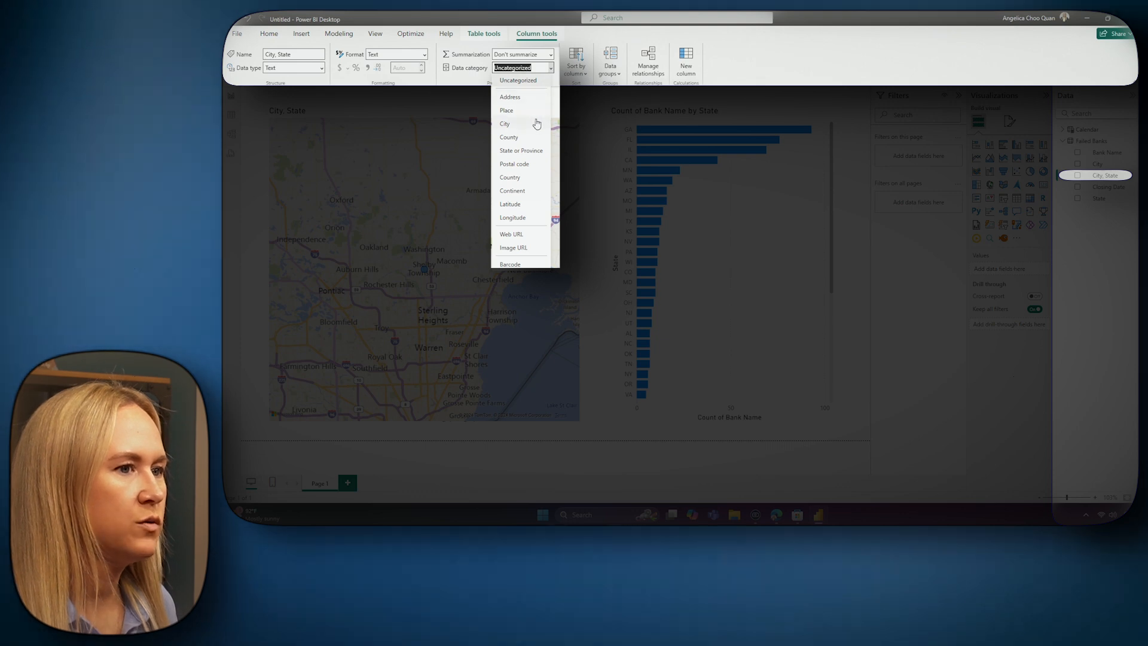
pyautogui.moveTo(527, 179)
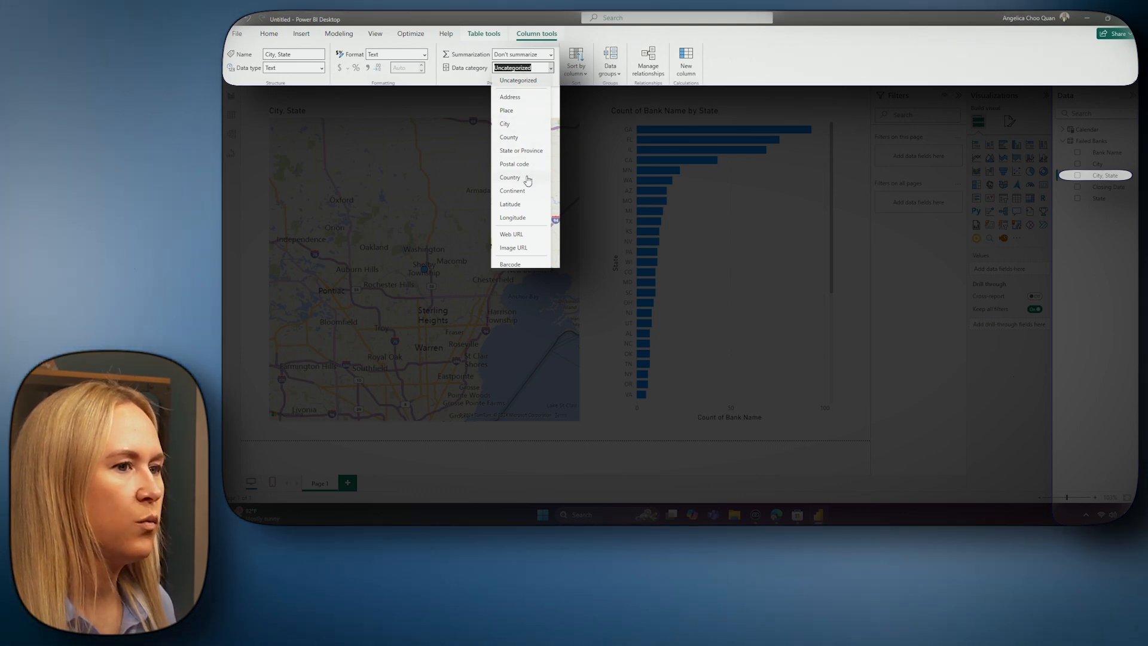
pyautogui.moveTo(534, 123)
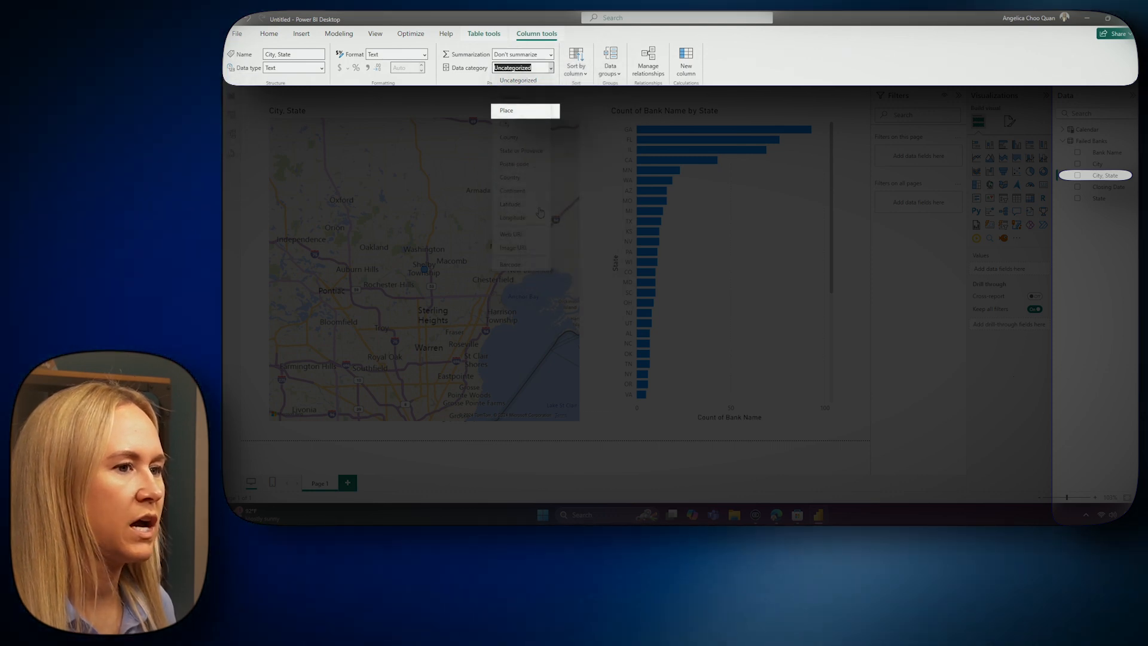
pyautogui.moveTo(528, 244)
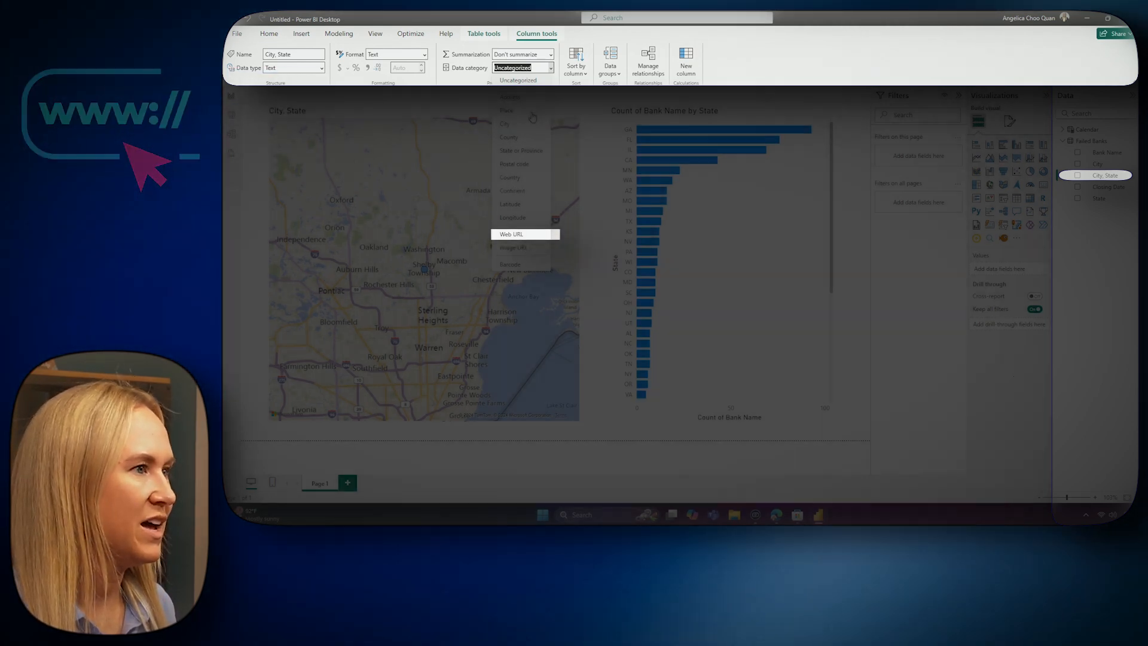
pyautogui.click(510, 110)
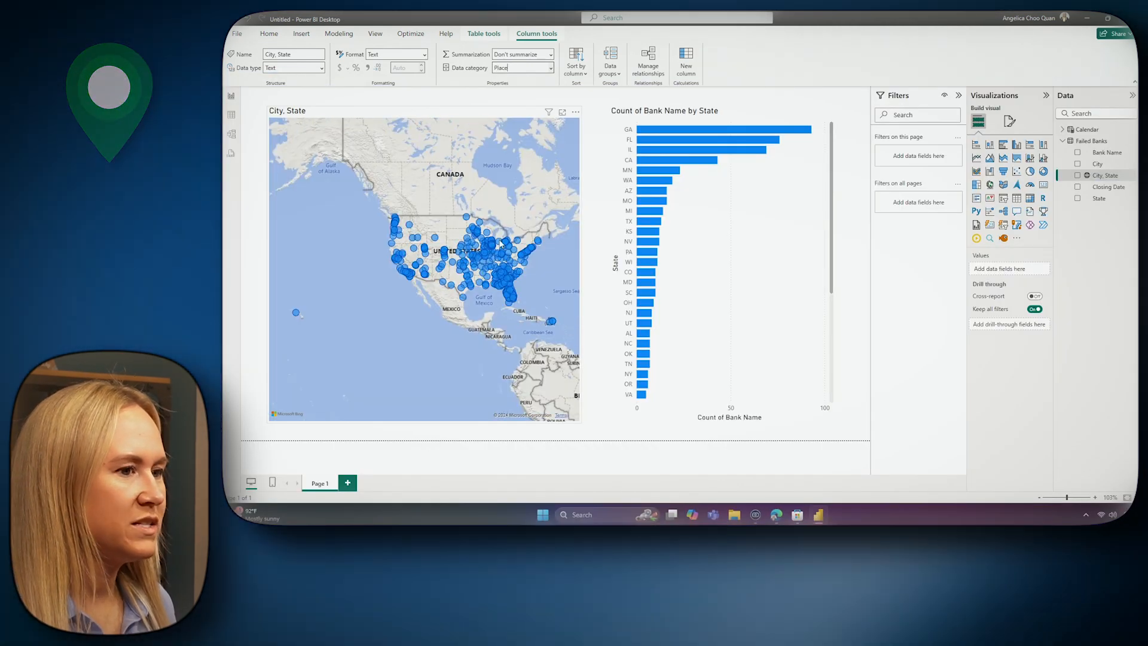
# Select the map, clear the GA cross-filter, and save as Failed Banks in the US.
pyautogui.click(562, 111)
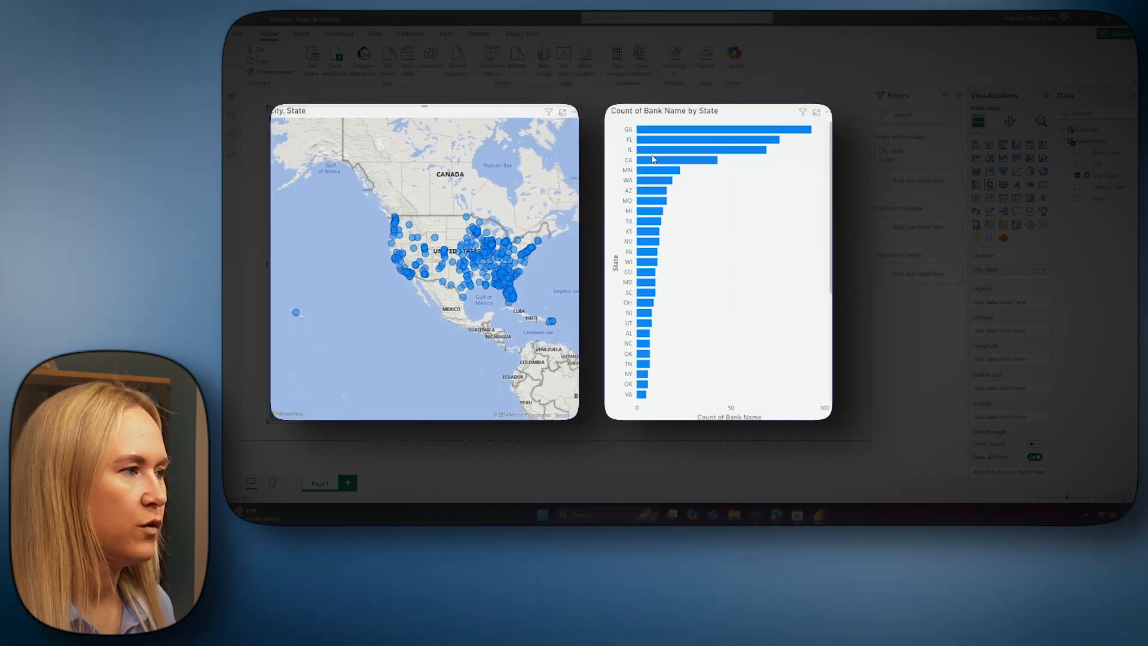
pyautogui.moveTo(654, 129)
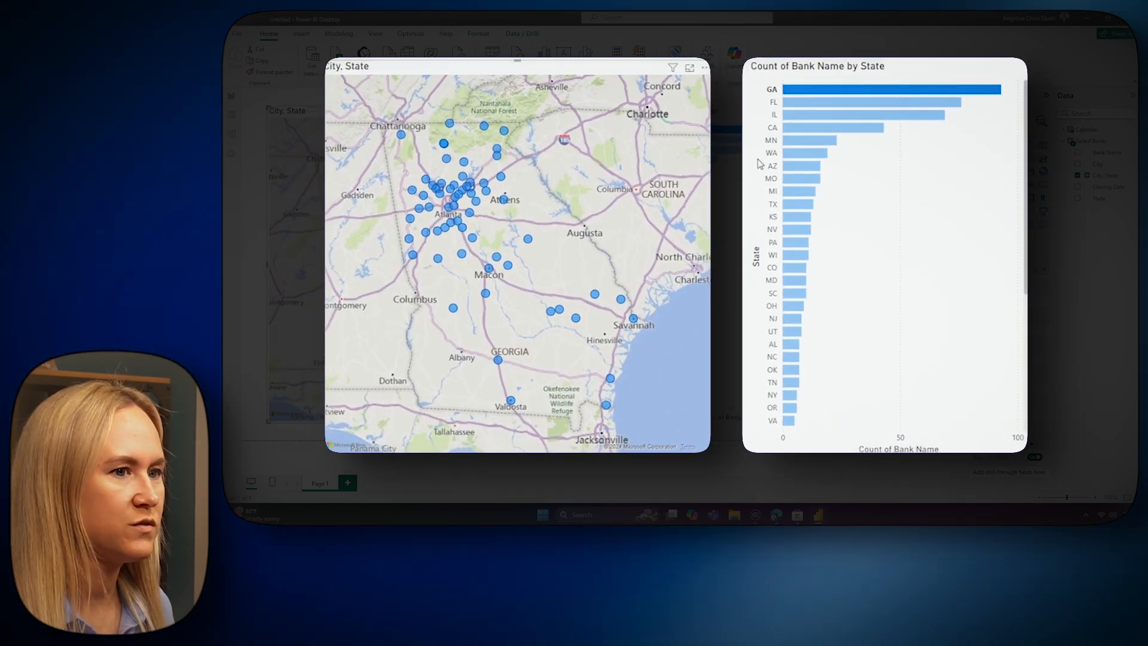
pyautogui.click(835, 128)
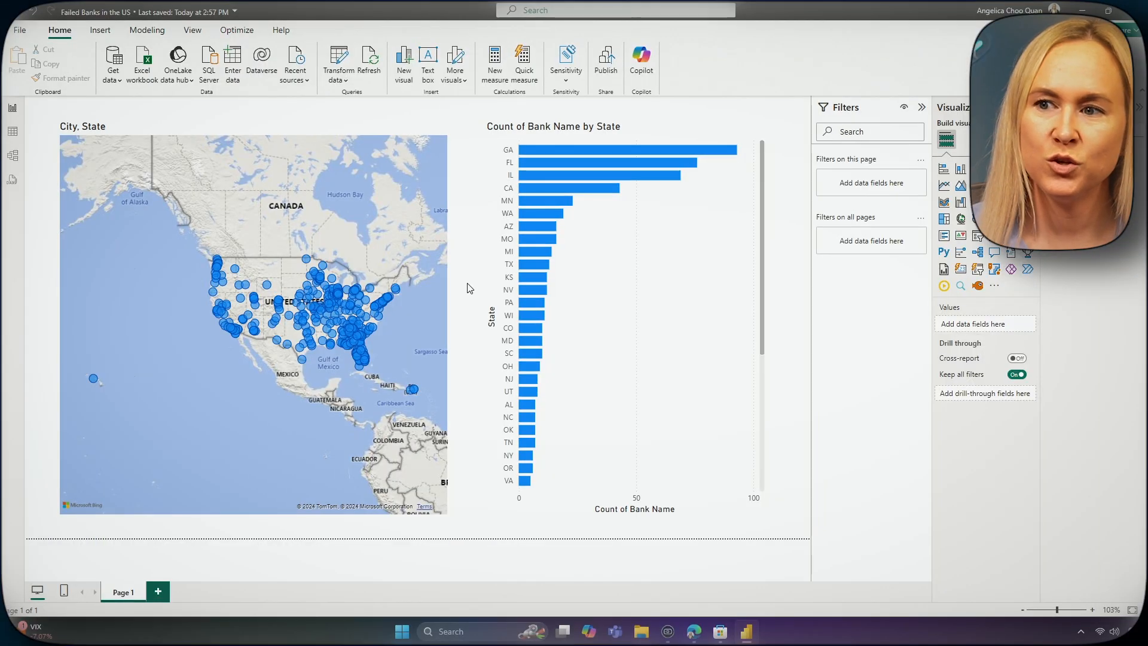
pyautogui.moveTo(606, 66)
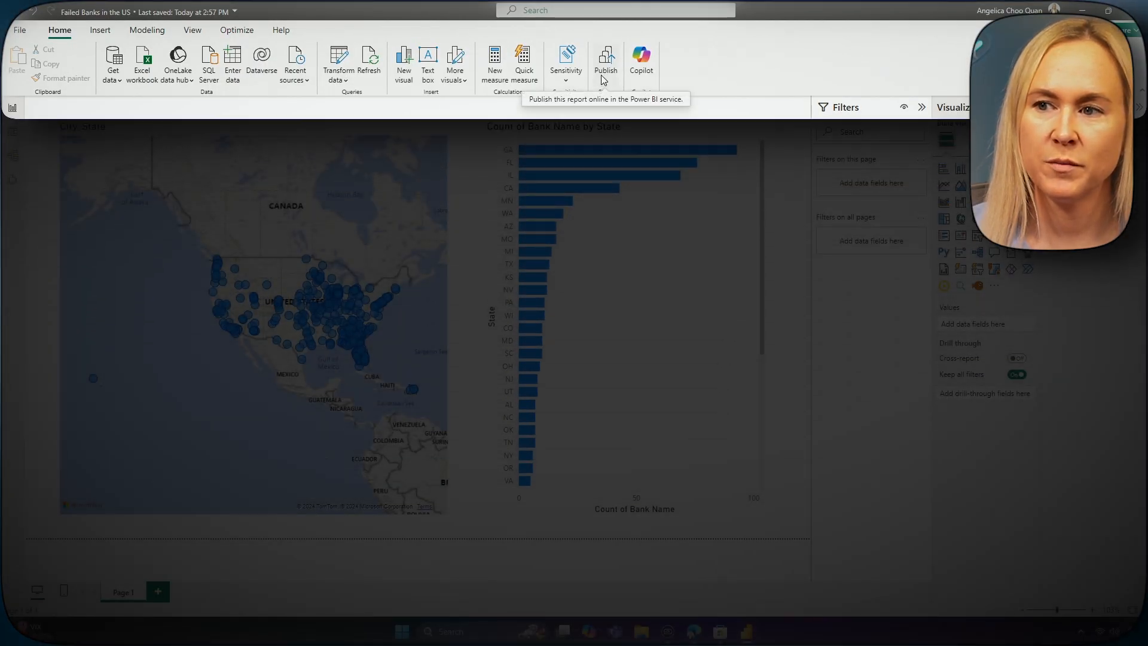
# Save changes and publish the report to the Power BI Beginners workspace.
pyautogui.click(606, 59)
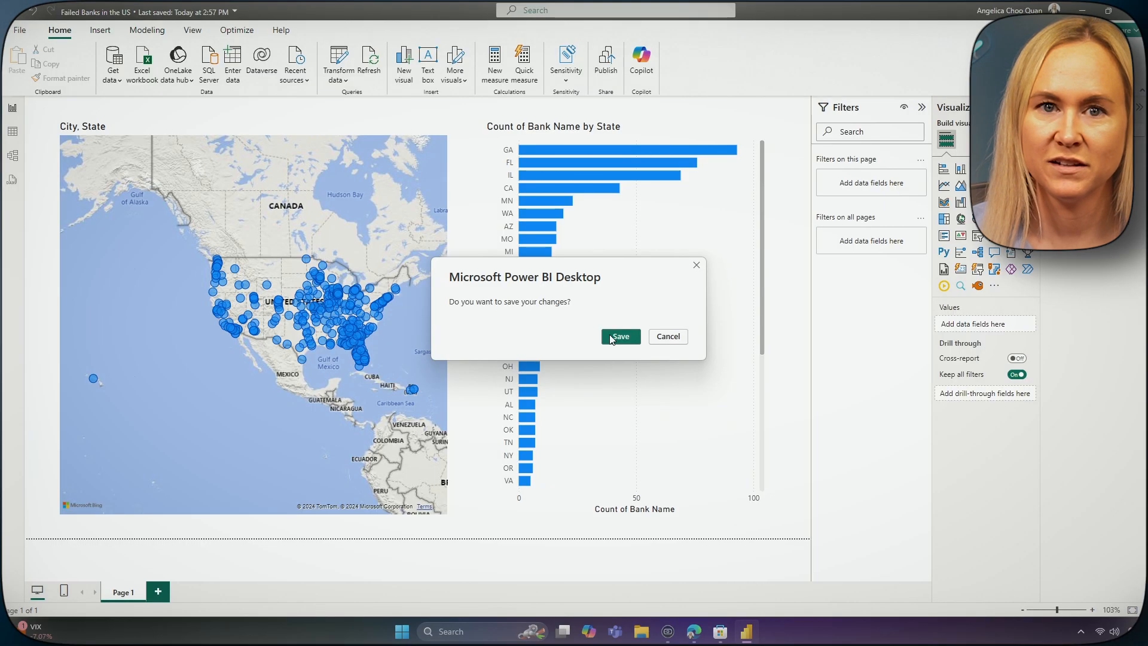
pyautogui.click(620, 336)
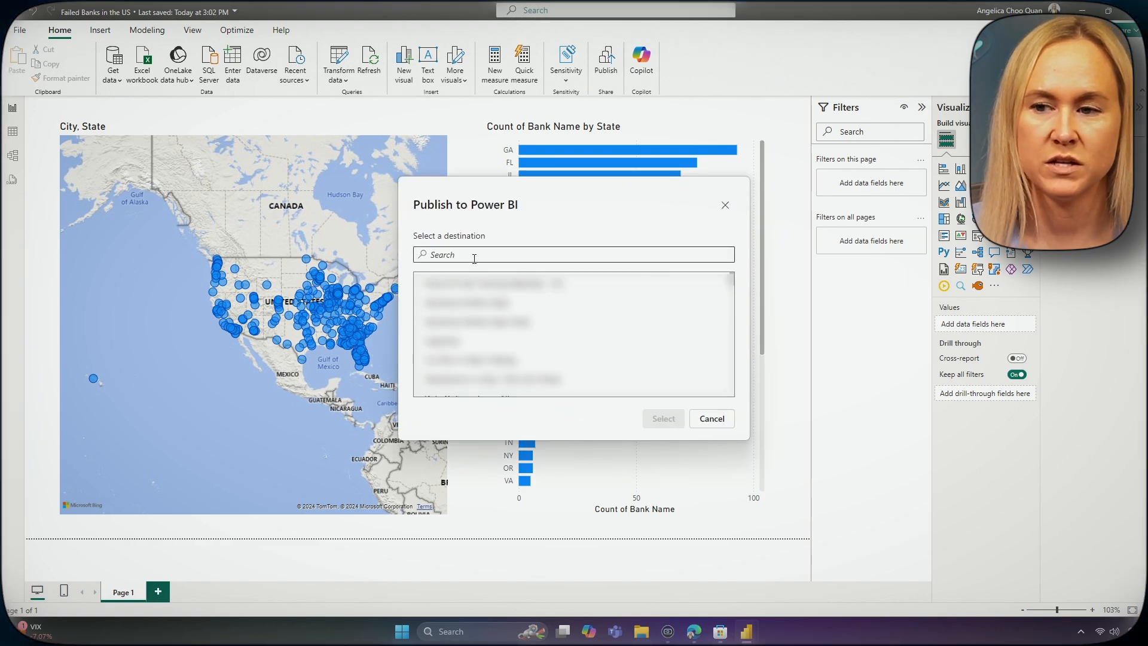
pyautogui.write('Power BI Beg')
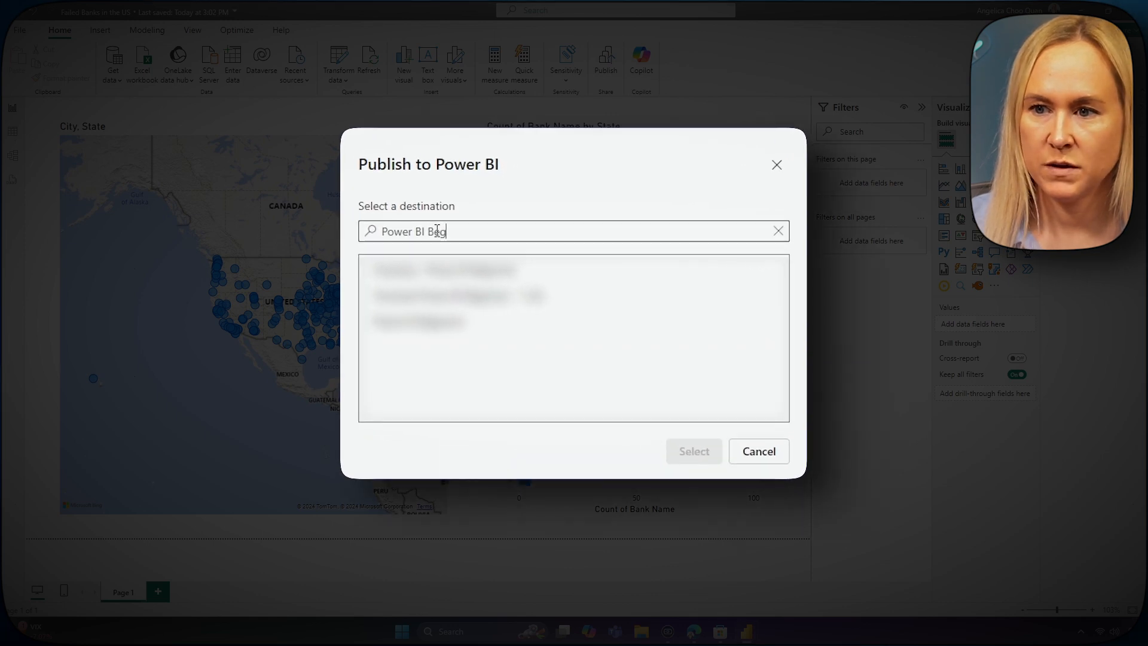
pyautogui.write('inners')
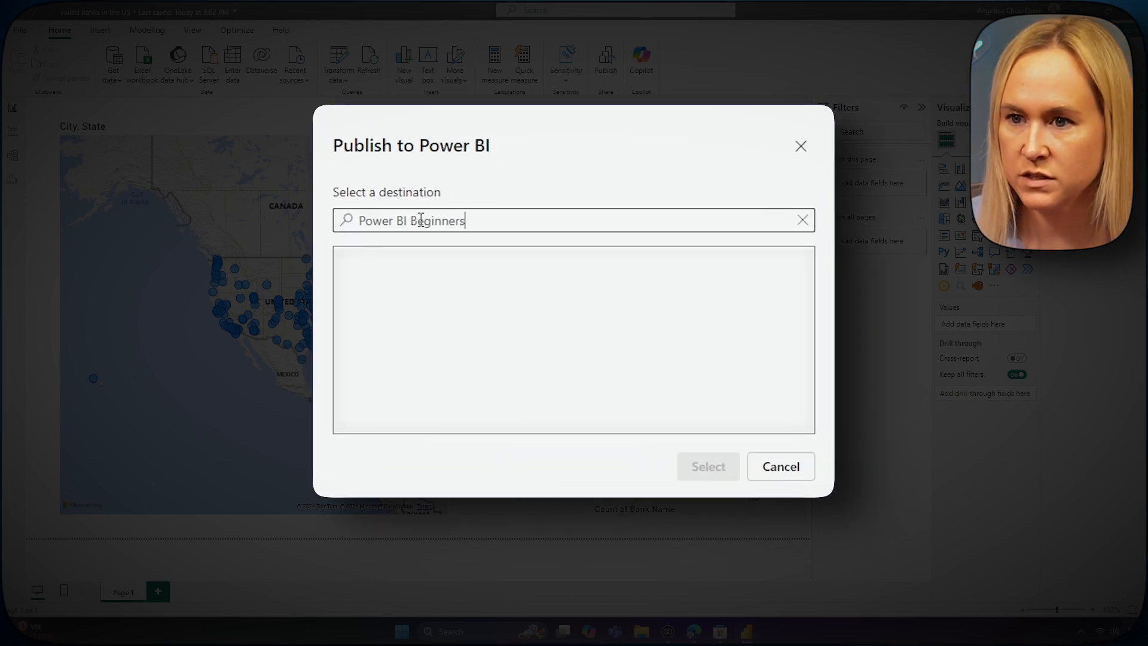
pyautogui.click(707, 466)
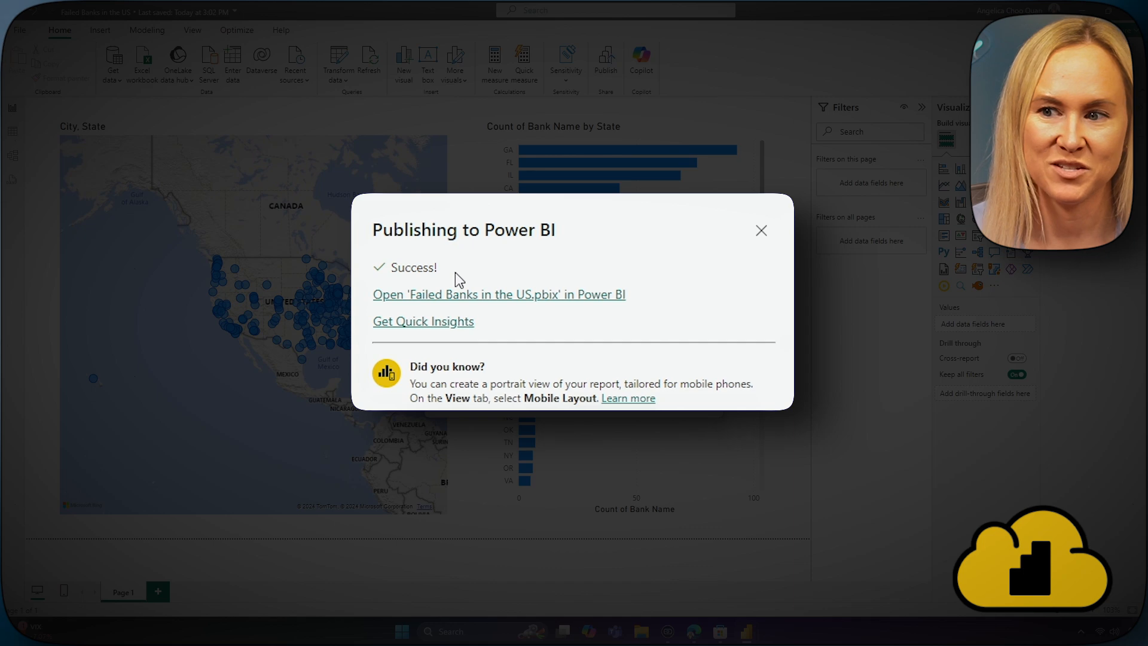
# Follow the success-dialog link to view Failed Banks in the US.pbix online.
pyautogui.click(499, 294)
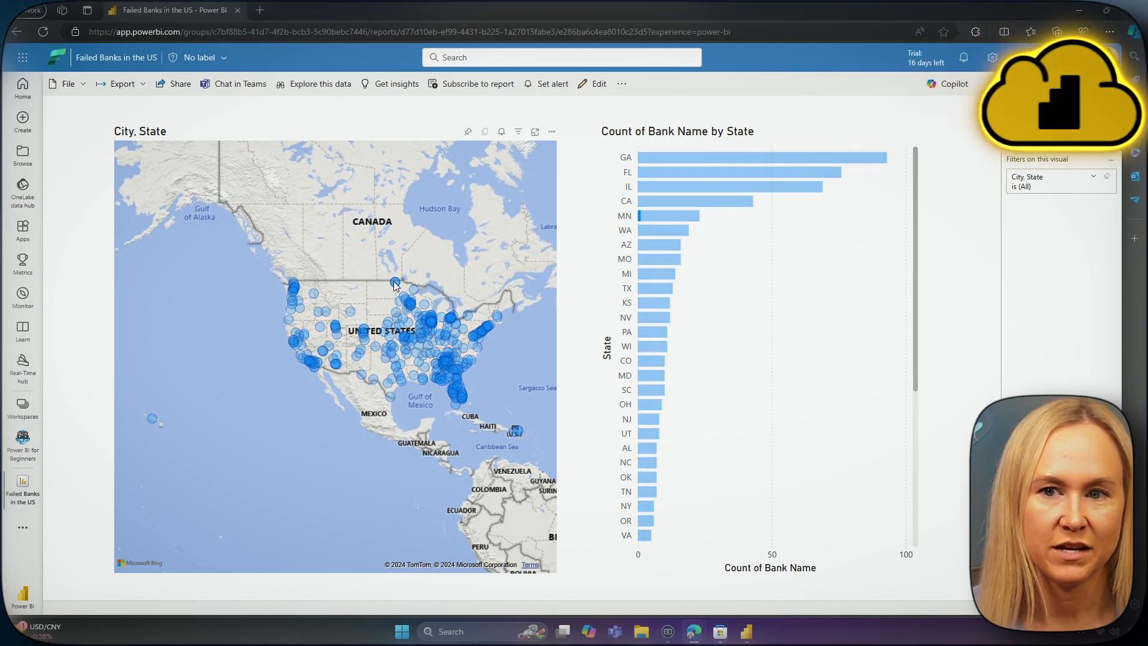
pyautogui.click(673, 163)
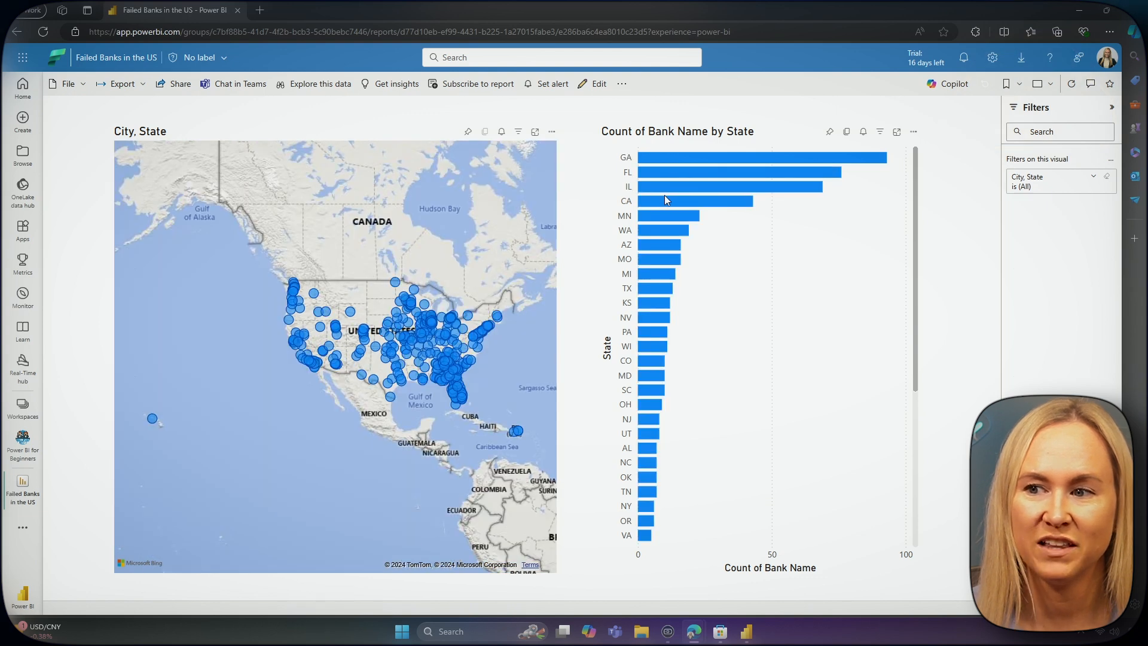
pyautogui.click(732, 171)
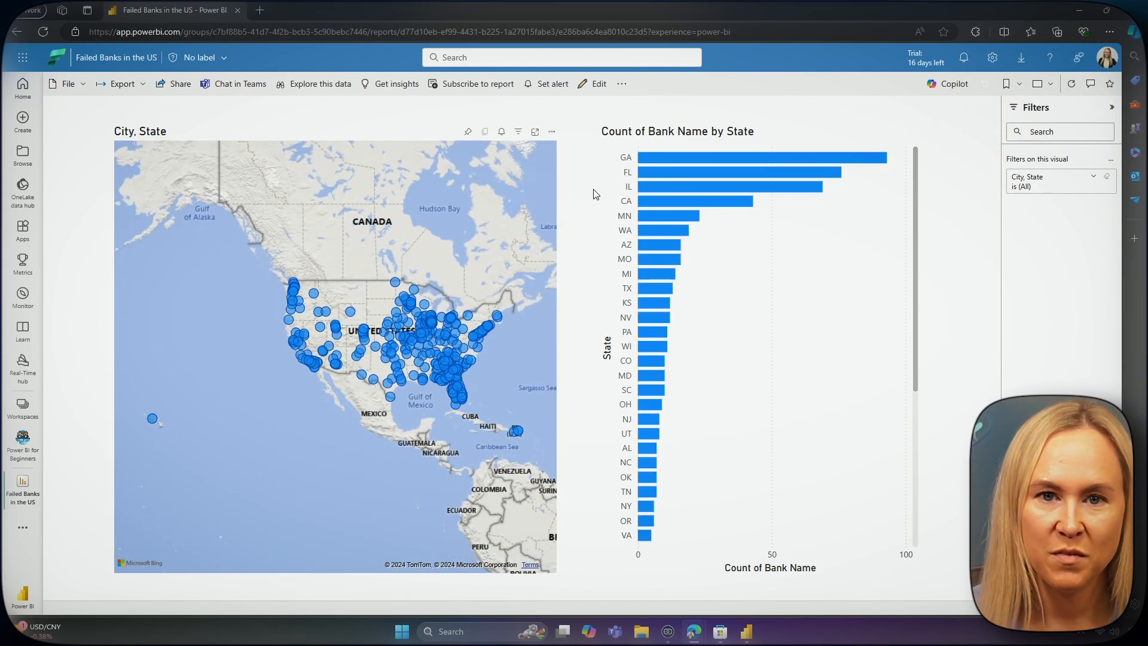
pyautogui.click(67, 84)
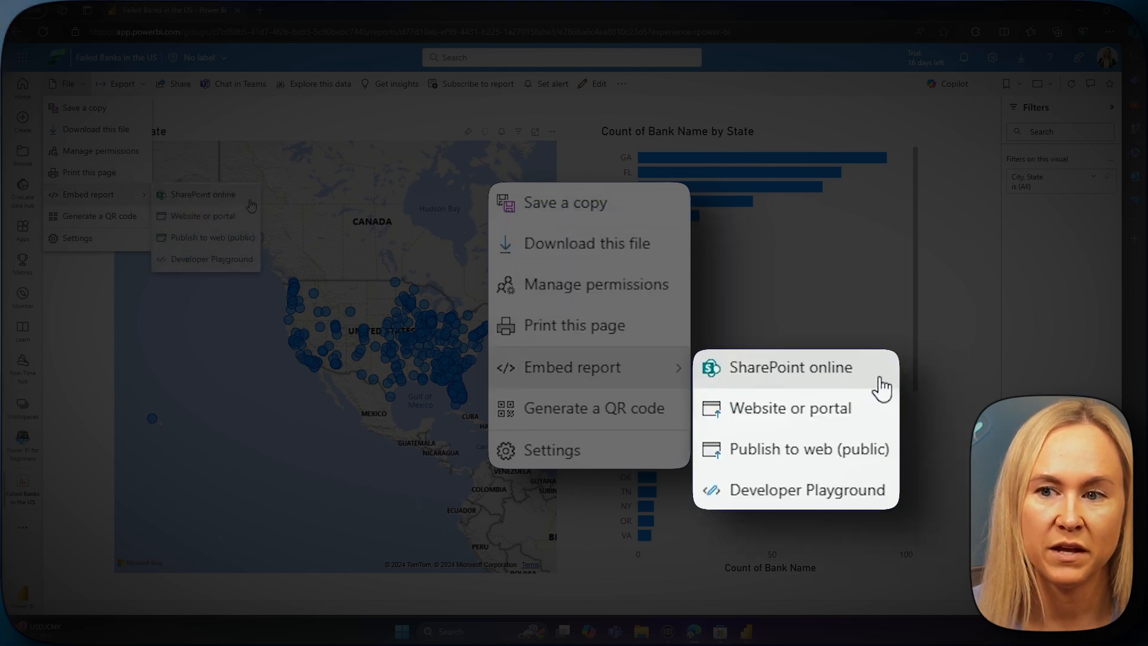
pyautogui.moveTo(870, 396)
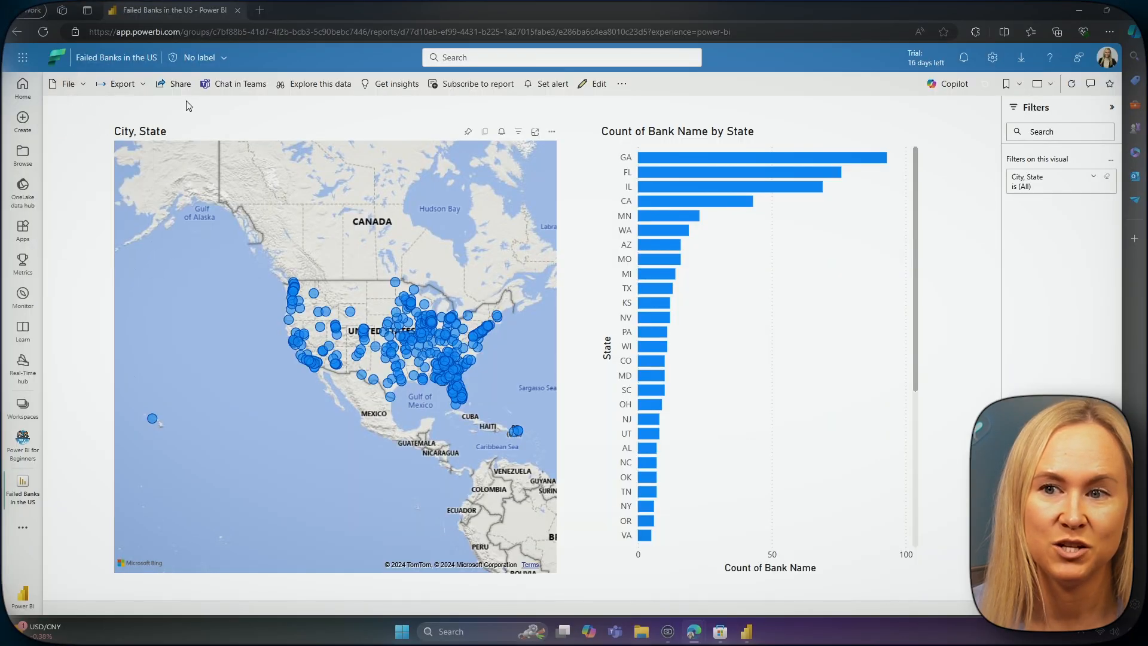
# Review the Share link's permission settings, cancel without changes, and close the Send link form.
pyautogui.click(181, 83)
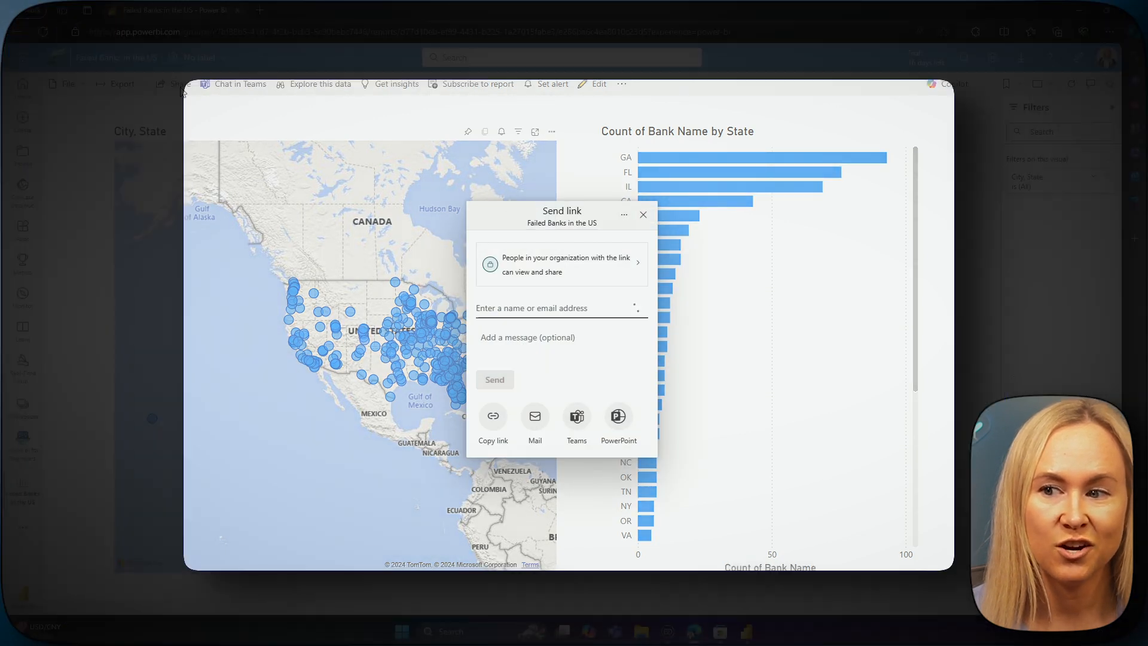
pyautogui.click(561, 263)
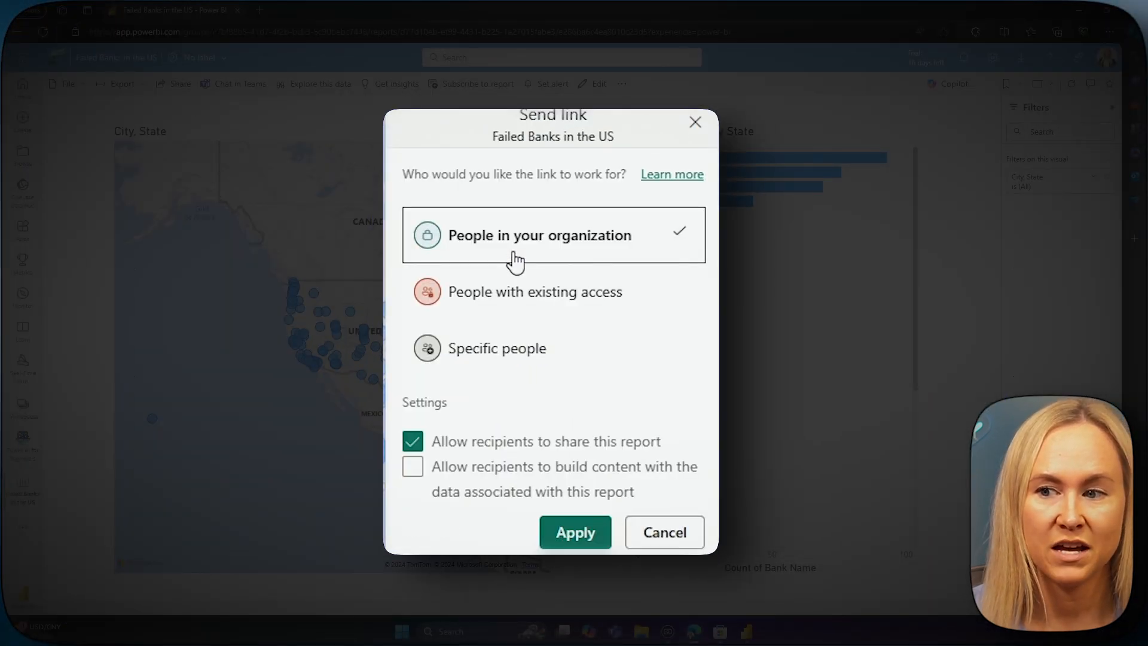
pyautogui.moveTo(517, 304)
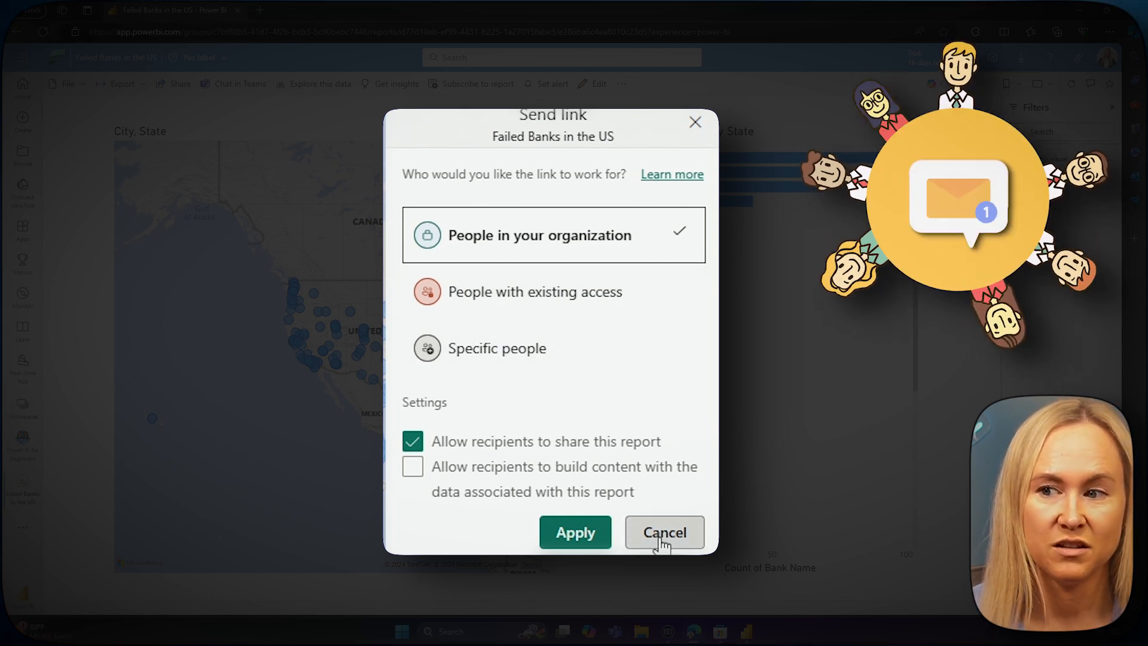
pyautogui.click(575, 532)
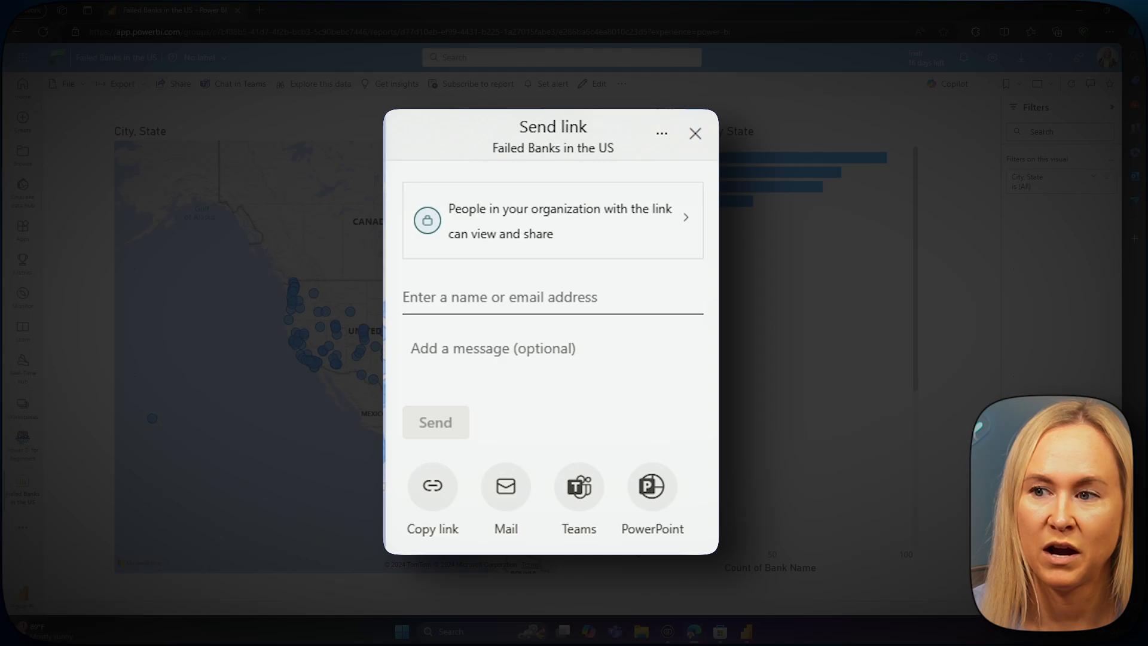
pyautogui.click(693, 133)
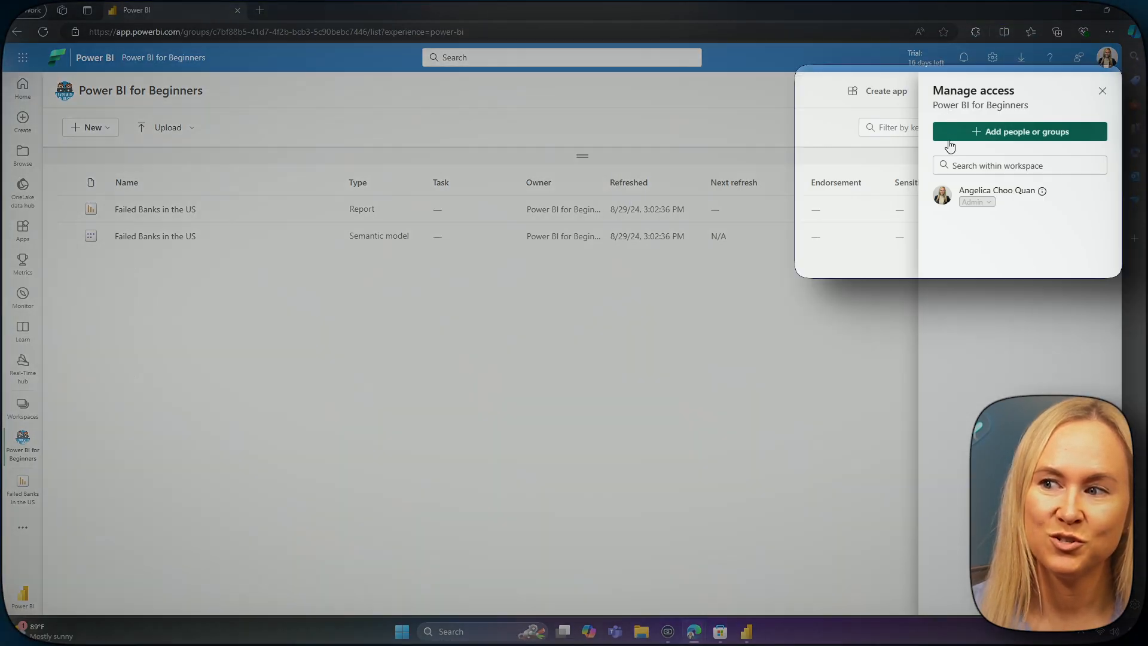
# Start adding people or groups in the workspace's Manage access panel.
pyautogui.click(1019, 132)
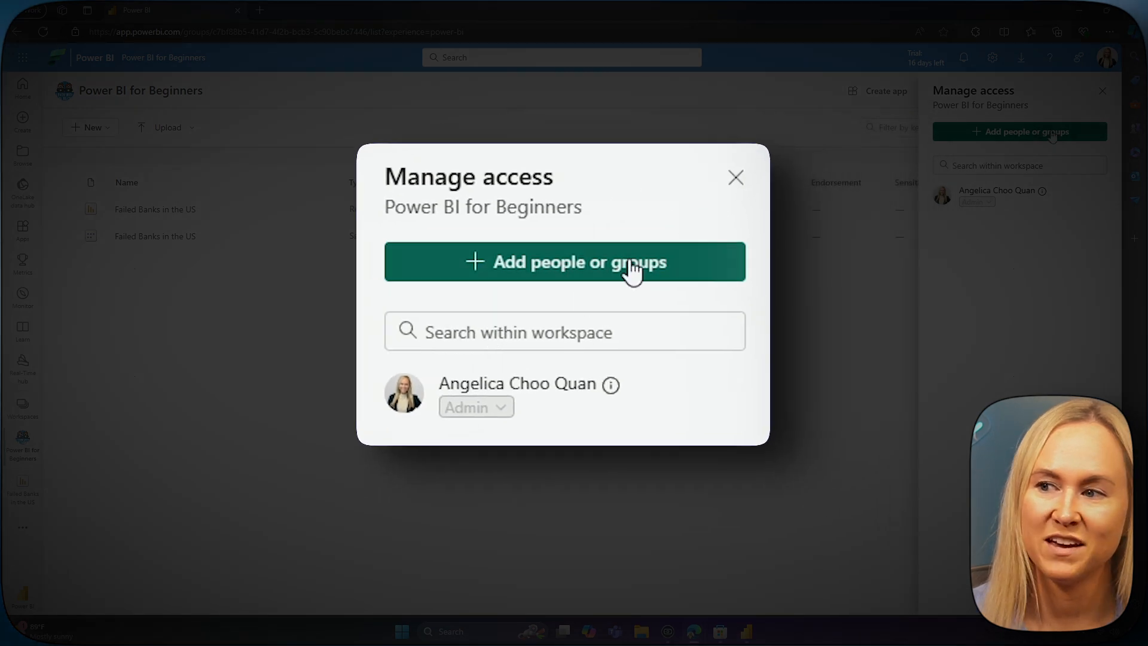